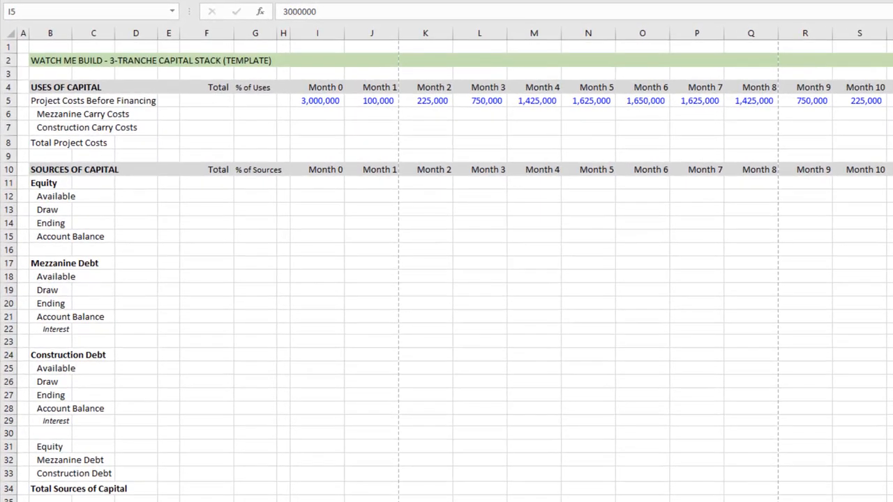
Review the template layout: uses of capital, Total Sources of Capital row, Total and % of Sources columns.
{"action": "left_click", "coordinate": [318, 101]}
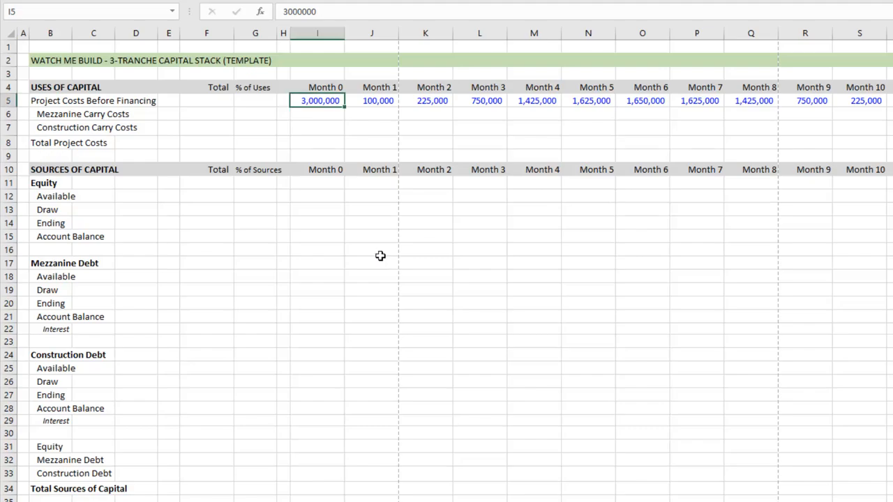
{"action": "mouse_move", "coordinate": [201, 151]}
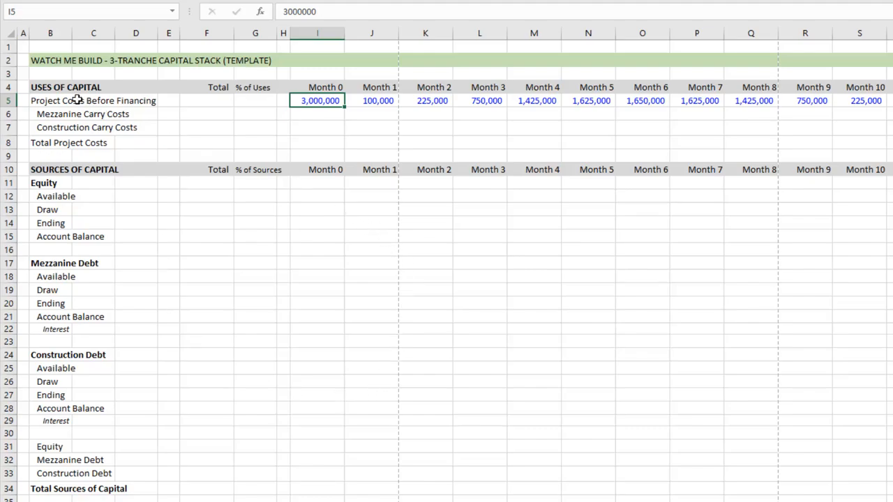
{"action": "left_click_drag", "start_coordinate": [50, 87], "coordinate": [859, 142]}
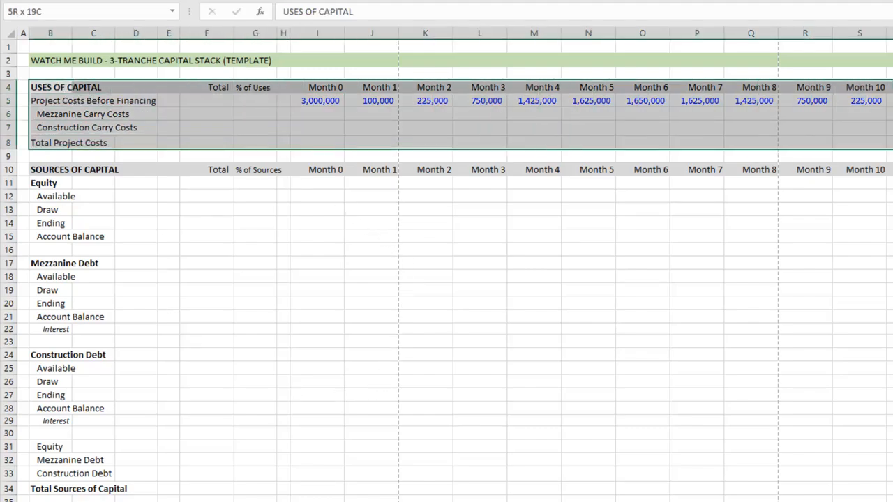
{"action": "left_click", "coordinate": [50, 87]}
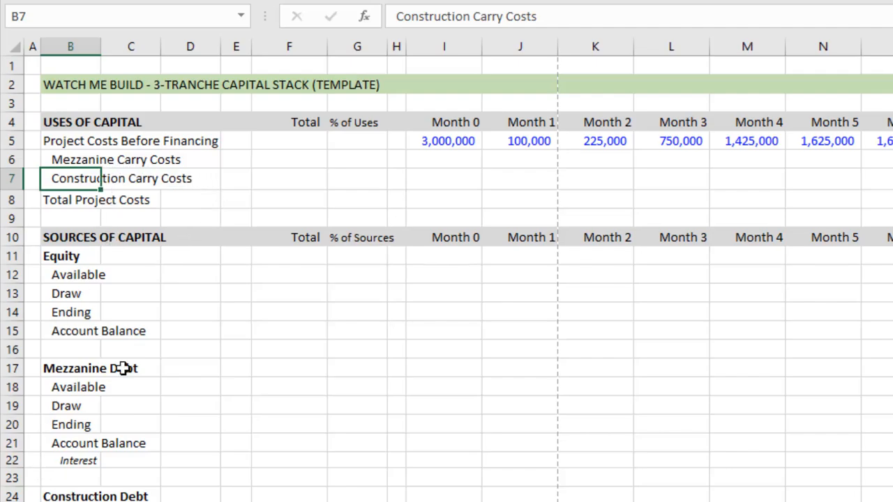
{"action": "mouse_move", "coordinate": [134, 237]}
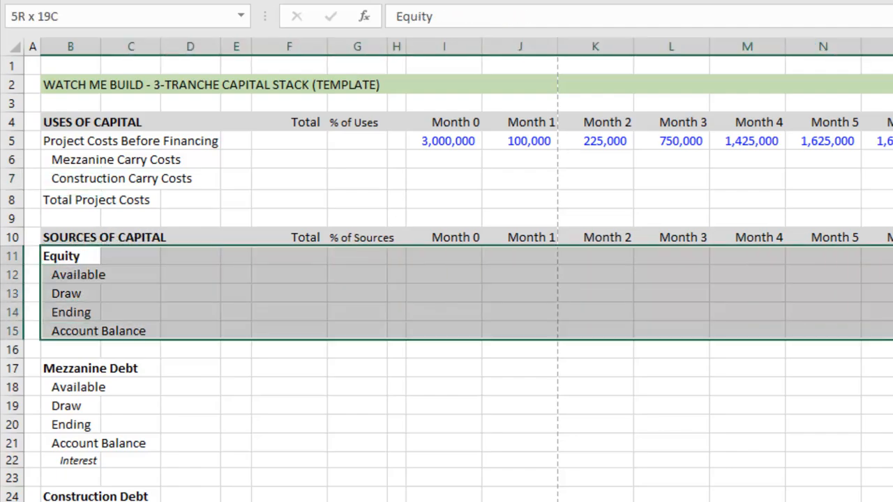
{"action": "left_click", "coordinate": [519, 312]}
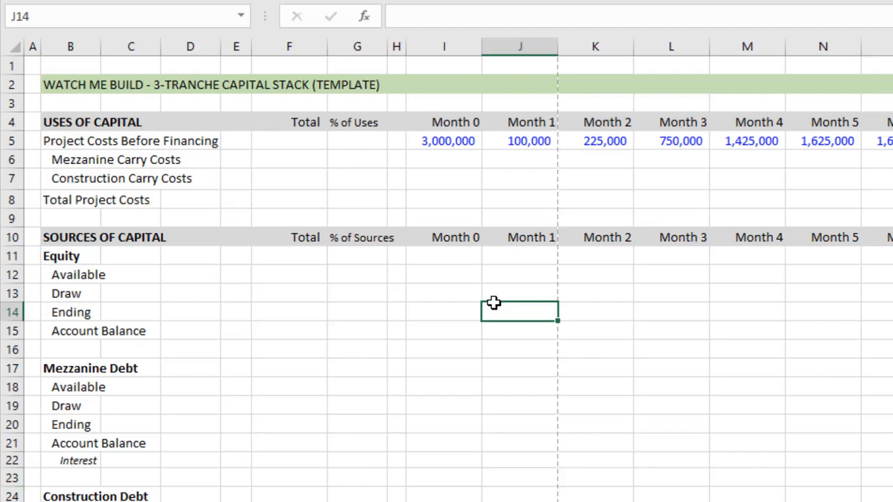
{"action": "scroll", "scroll_direction": "down", "scroll_amount": 3}
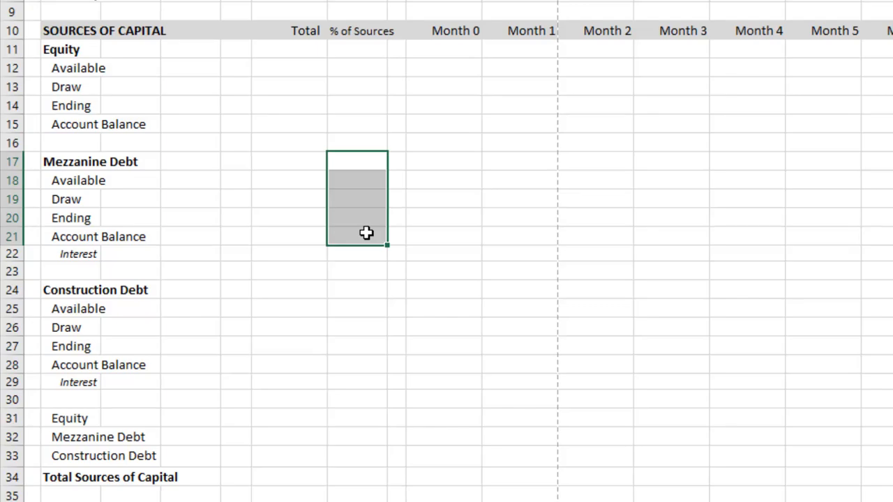
{"action": "mouse_move", "coordinate": [374, 289]}
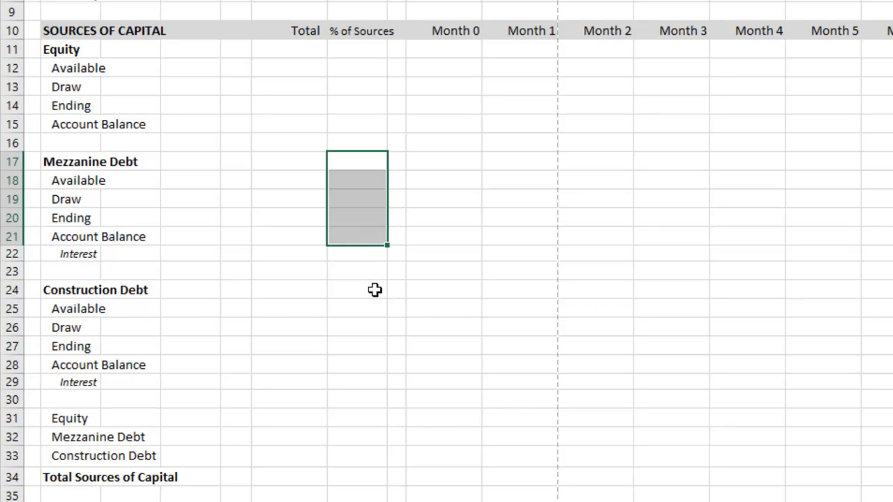
{"action": "left_click", "coordinate": [357, 289]}
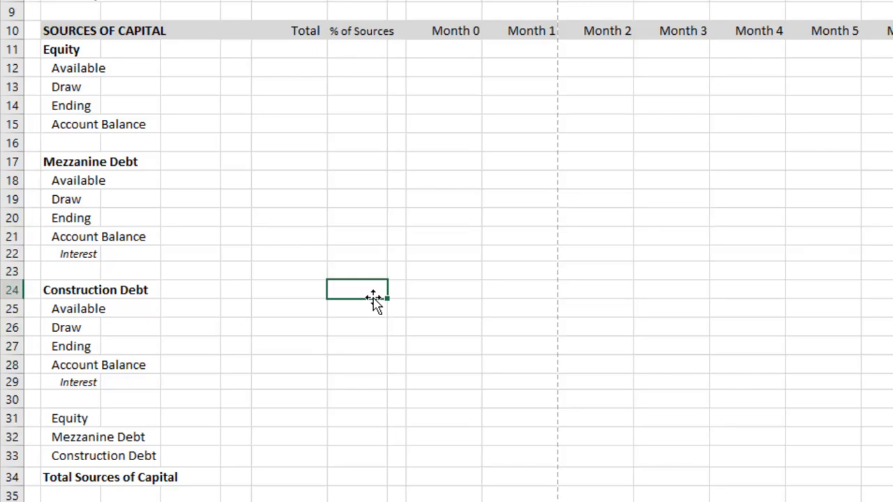
{"action": "mouse_move", "coordinate": [120, 94]}
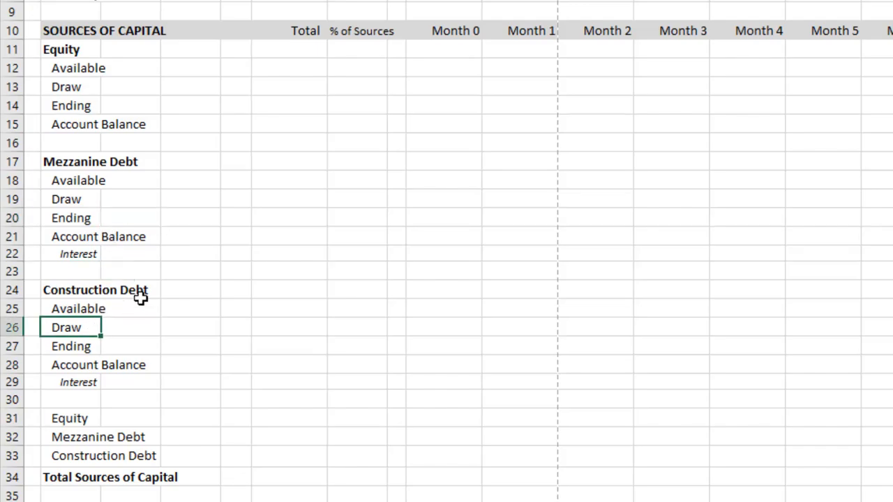
{"action": "scroll", "scroll_direction": "down", "scroll_amount": 3}
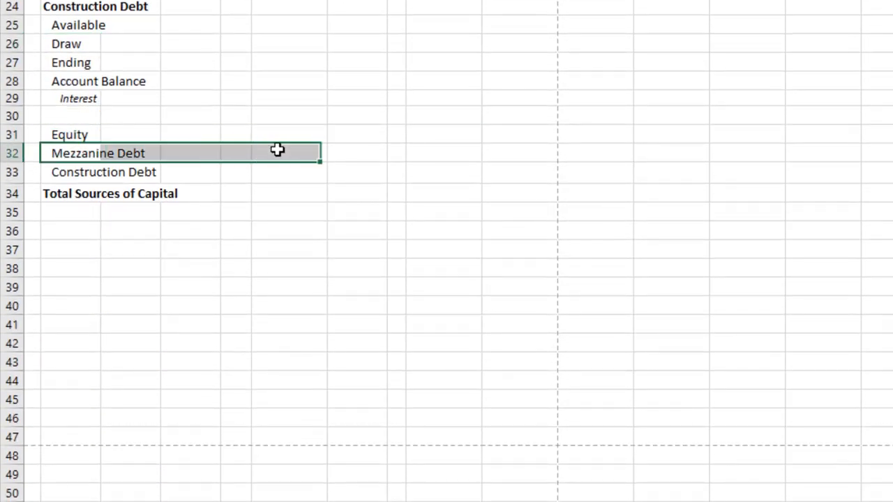
{"action": "left_click", "coordinate": [109, 193]}
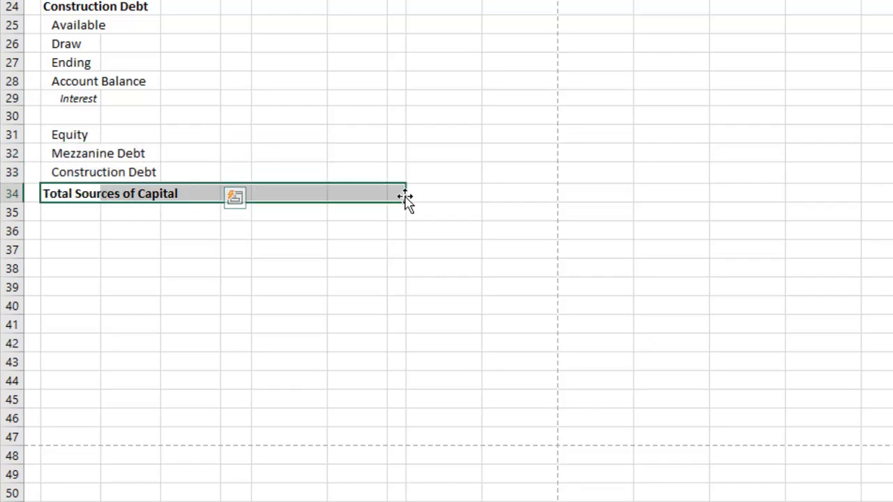
{"action": "scroll", "scroll_direction": "up", "scroll_amount": 3}
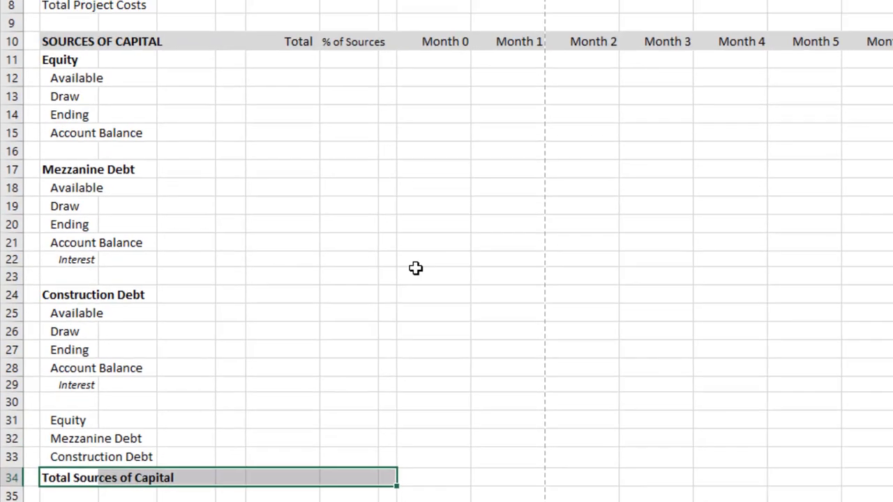
{"action": "scroll", "scroll_direction": "up", "scroll_amount": 3}
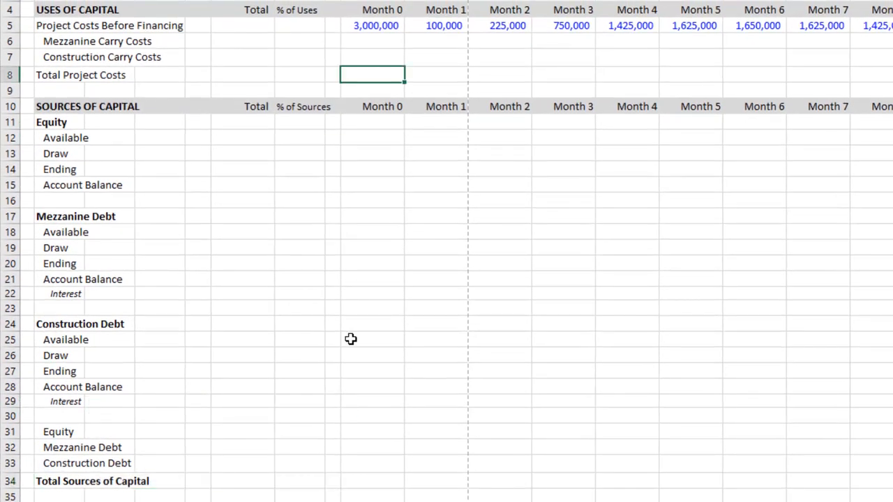
{"action": "mouse_move", "coordinate": [247, 63]}
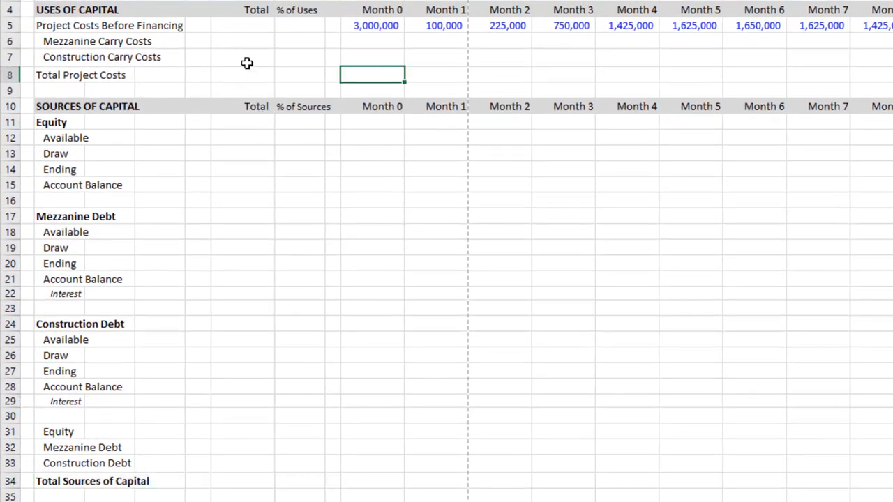
{"action": "left_click", "coordinate": [255, 9]}
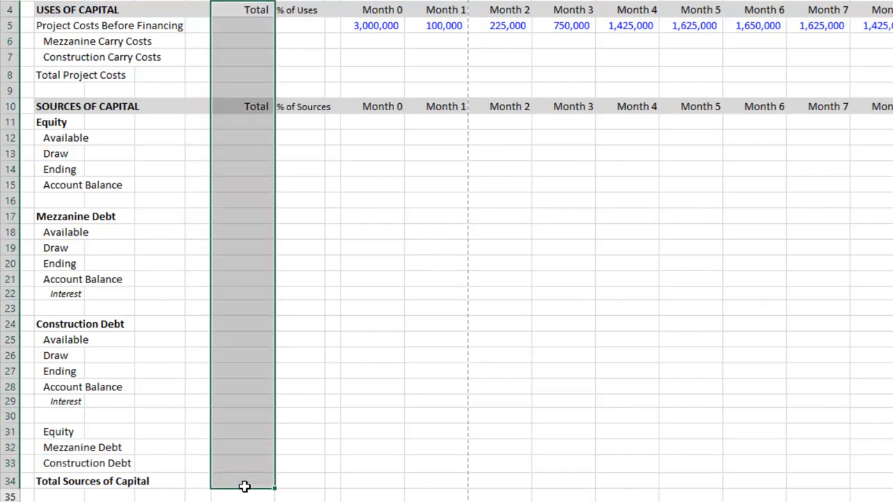
{"action": "mouse_move", "coordinate": [268, 173]}
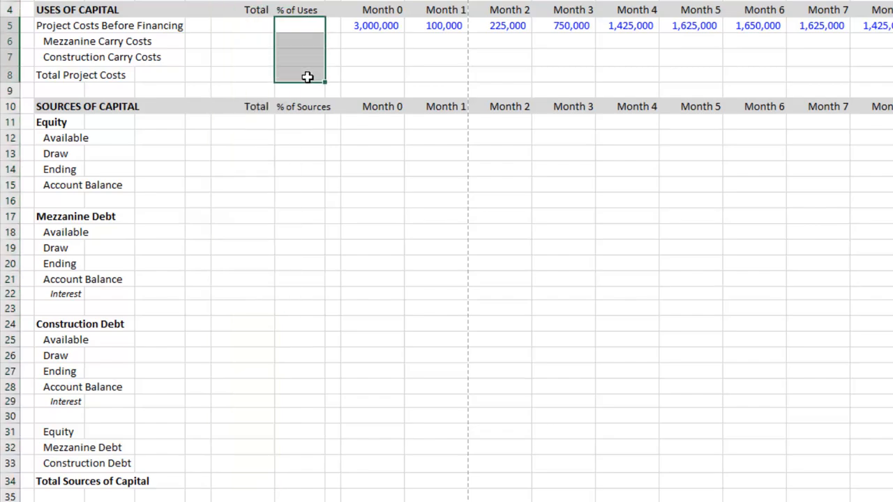
{"action": "mouse_move", "coordinate": [300, 7]}
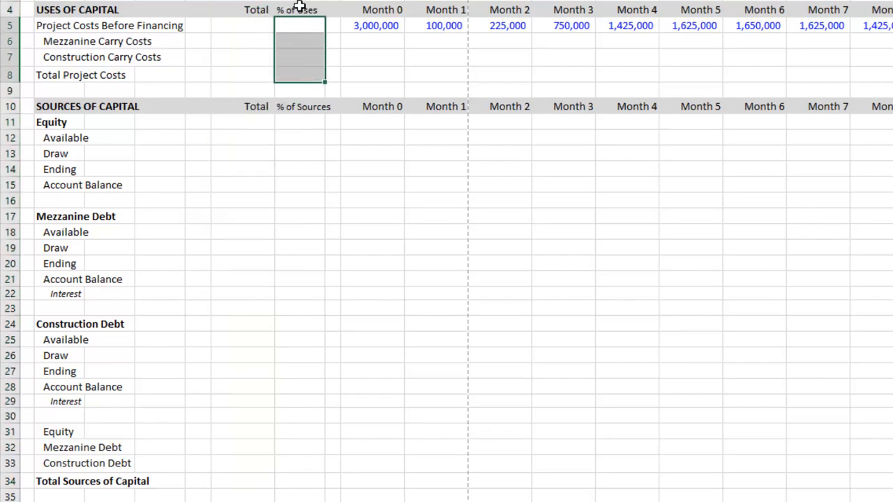
{"action": "left_click", "coordinate": [300, 123]}
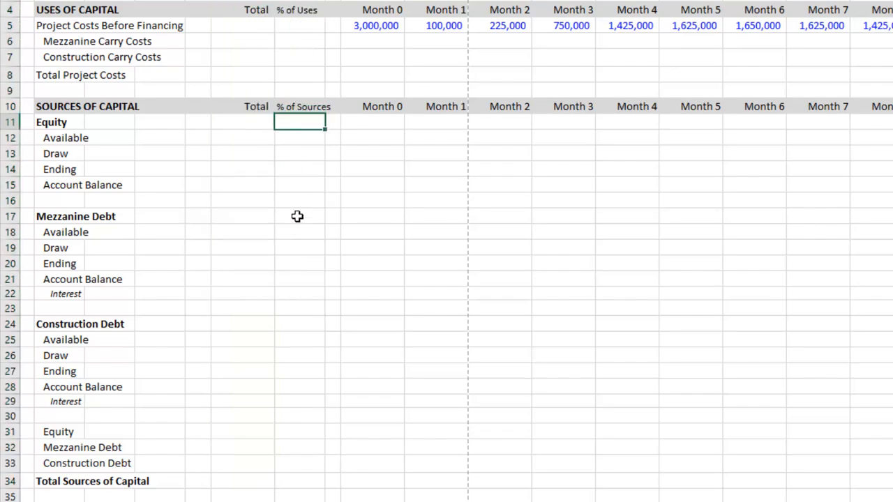
{"action": "mouse_move", "coordinate": [399, 40]}
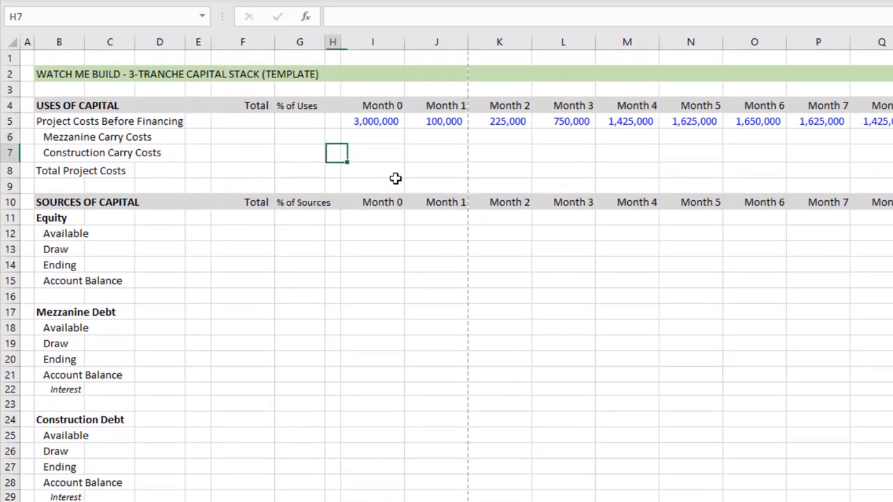
Sum each cost row across the months and total them, so Total Project Costs reads 12,950,000.
{"action": "left_click", "coordinate": [243, 120]}
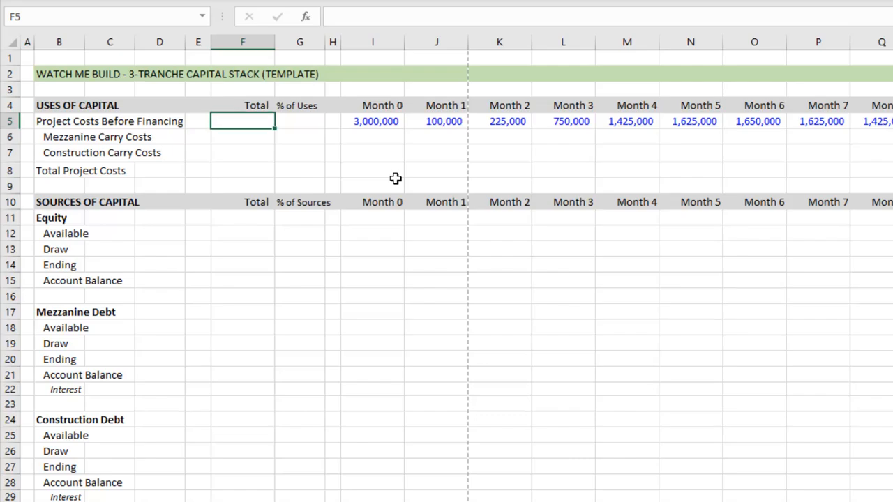
{"action": "type", "text": "=SUM(H5"}
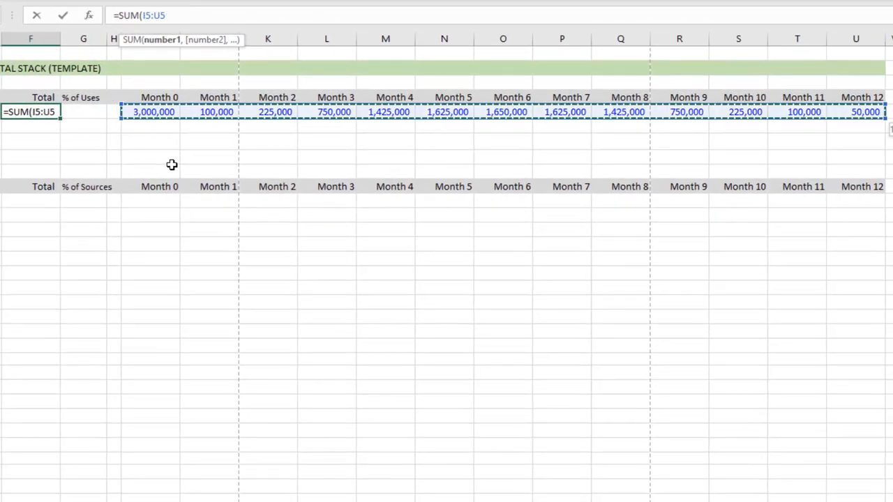
{"action": "key", "text": "Return"}
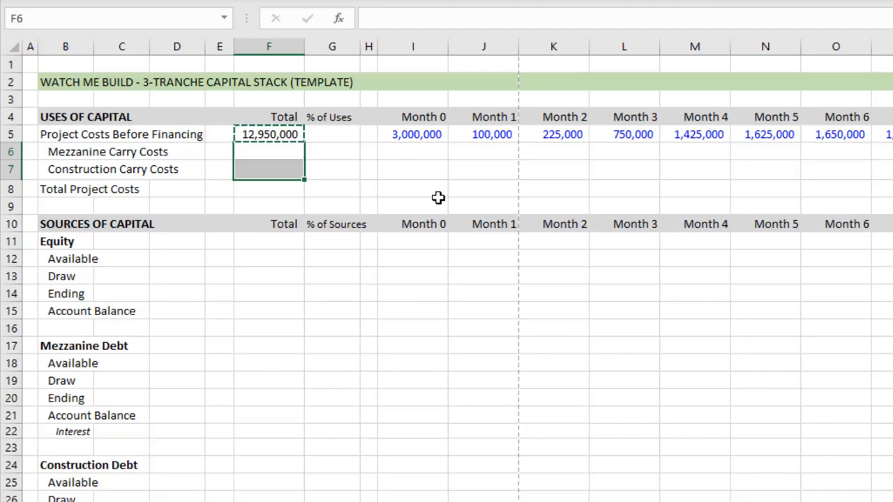
{"action": "key", "text": "ctrl+v"}
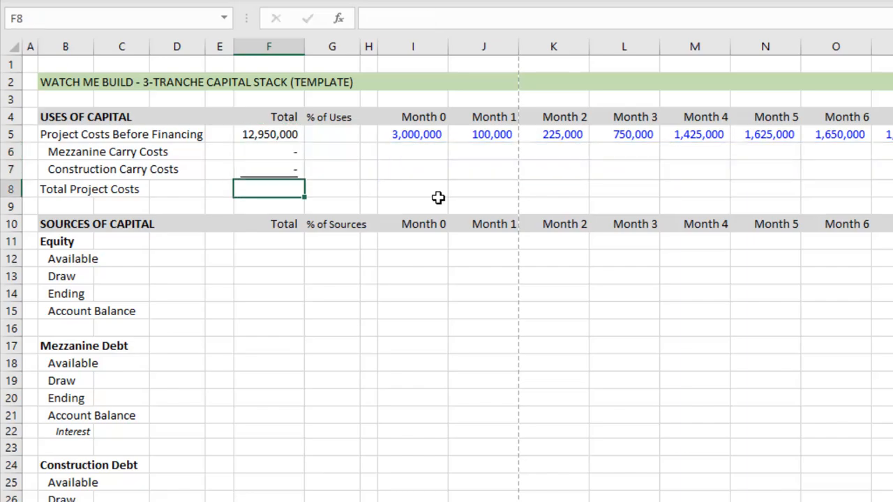
{"action": "type", "text": "=SUM(F5:F7"}
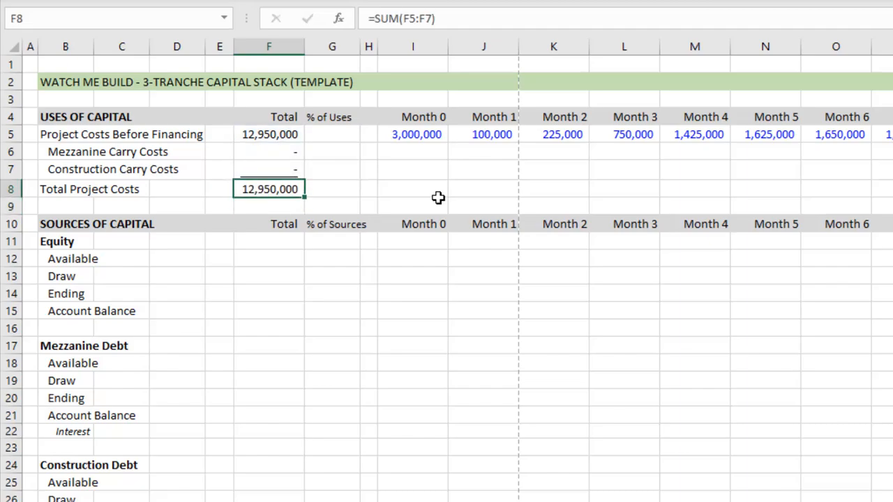
{"action": "left_click", "coordinate": [268, 150]}
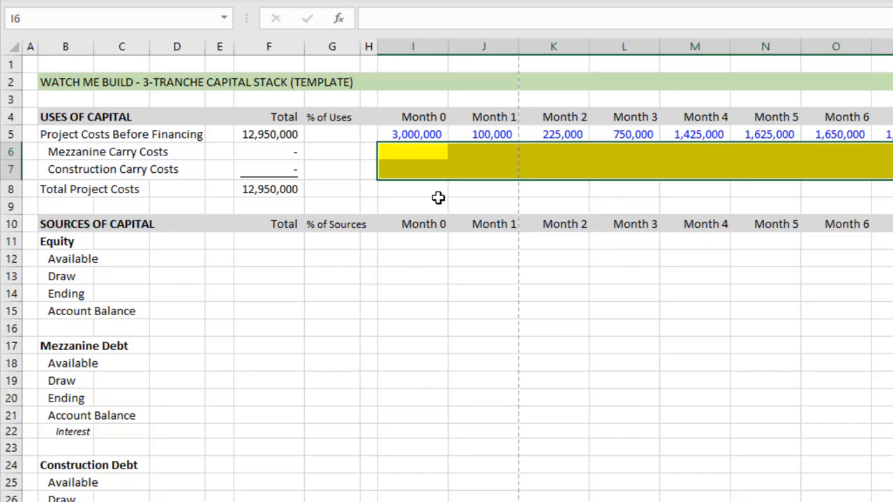
Fill the monthly mezzanine and construction carry cost cells with 0 and shade them yellow as inputs.
{"action": "left_click_drag", "start_coordinate": [413, 150], "coordinate": [413, 169]}
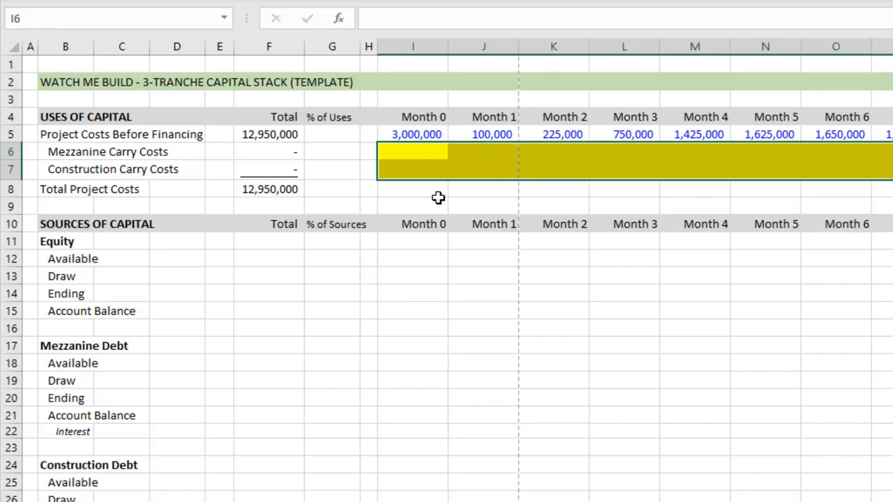
{"action": "type", "text": "0"}
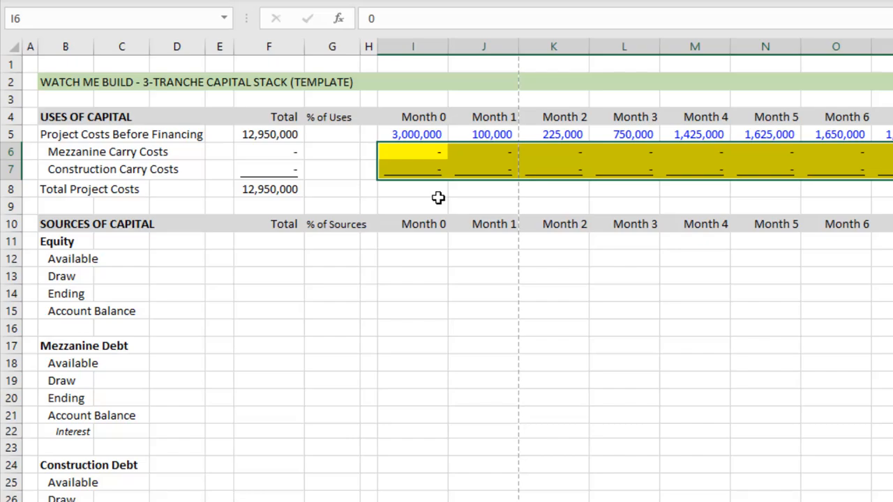
{"action": "left_click", "coordinate": [413, 189]}
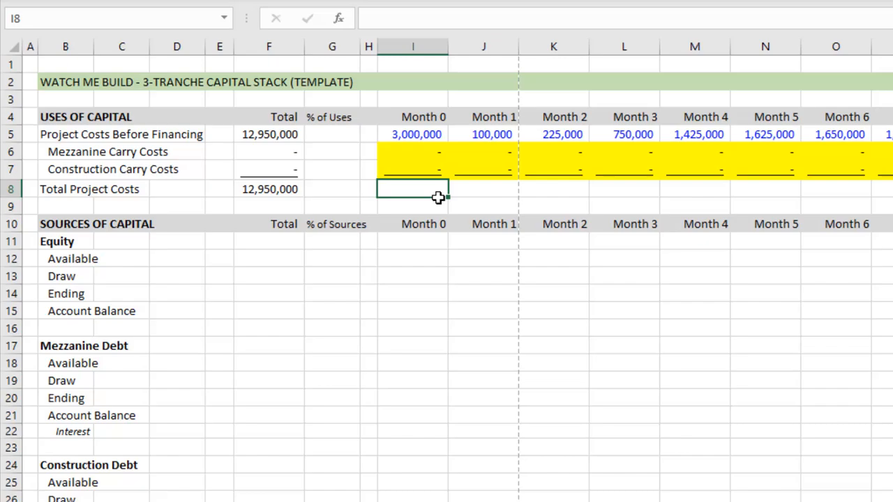
Sum each month's costs and carry costs in row 8, giving 3,000,000 for Month 0, filled across all months.
{"action": "type", "text": "=SUM(I4:I7"}
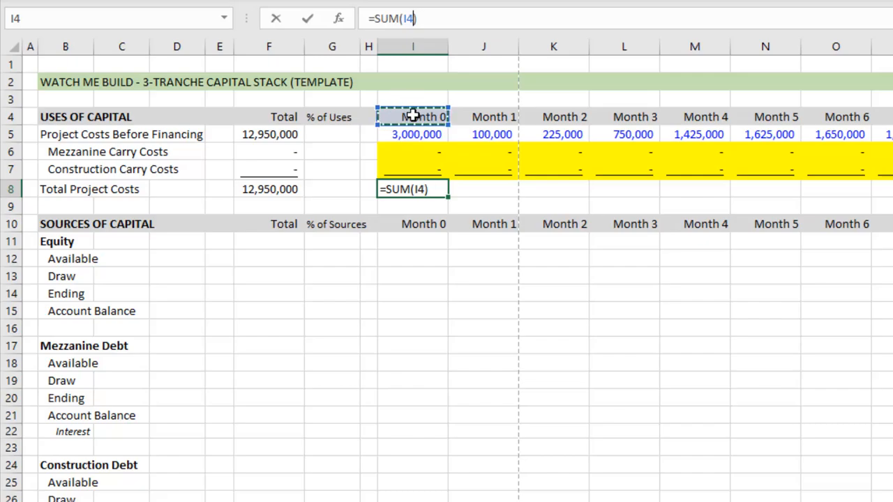
{"action": "mouse_move", "coordinate": [455, 225]}
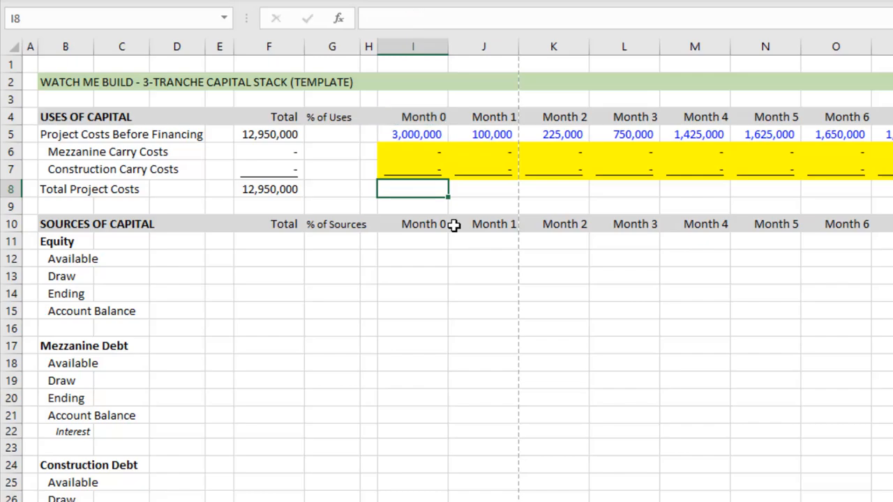
{"action": "type", "text": "=SUM(I4:I7"}
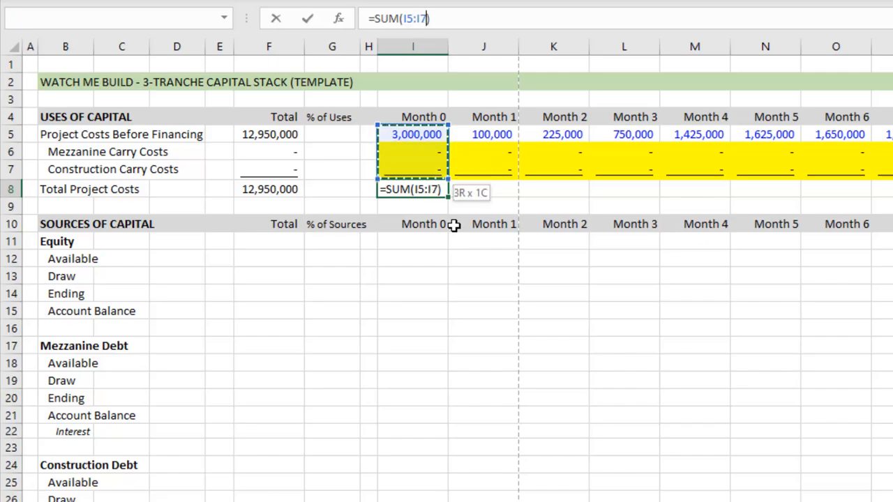
{"action": "key", "text": "Return"}
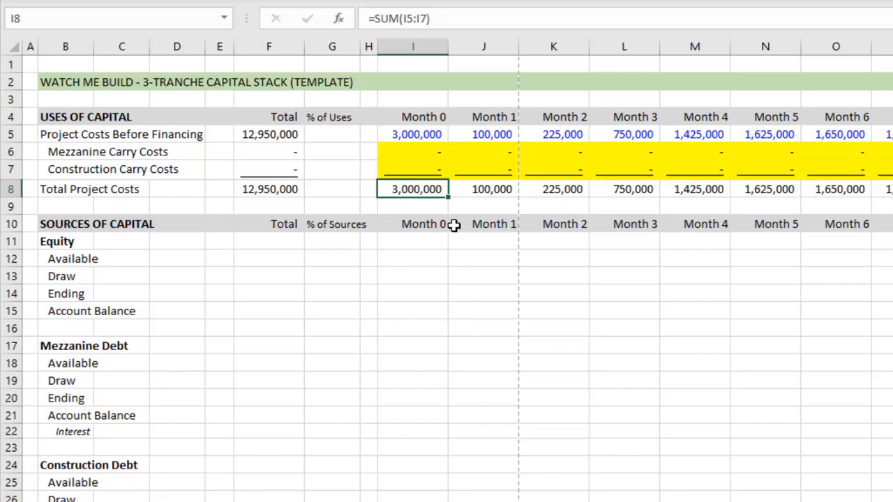
{"action": "left_click", "coordinate": [413, 258]}
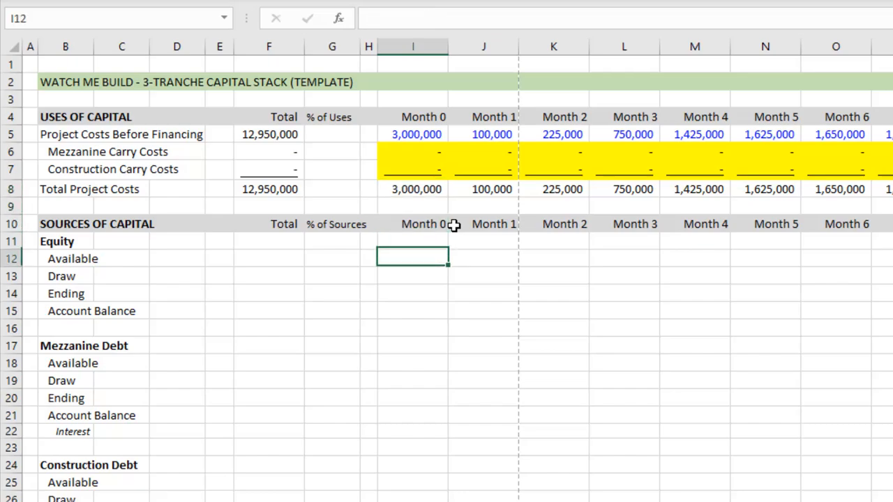
Enter equity available as 0.25*12,950,000 = 3,237,500 and check it against total project costs.
{"action": "left_click", "coordinate": [267, 258]}
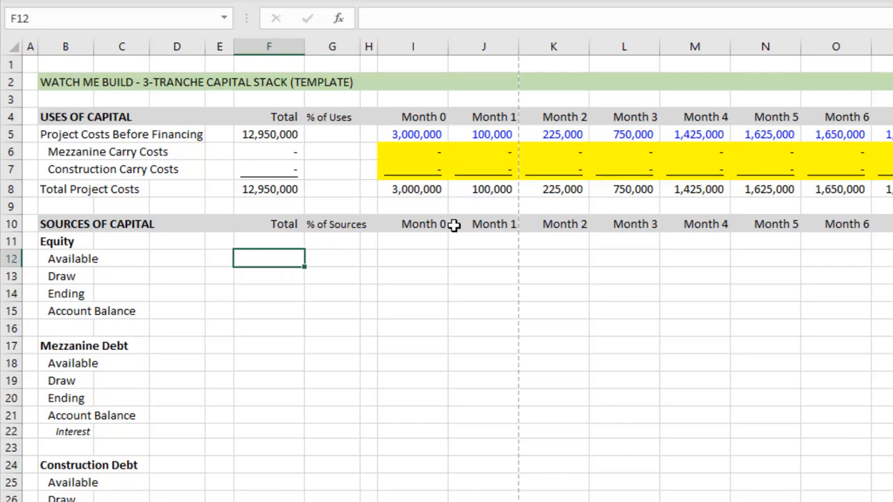
{"action": "type", "text": "+.25"}
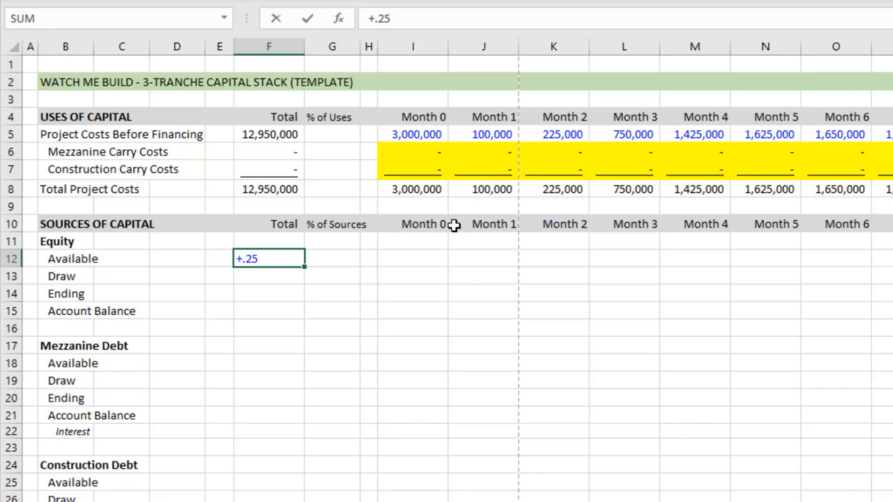
{"action": "type", "text": "*"}
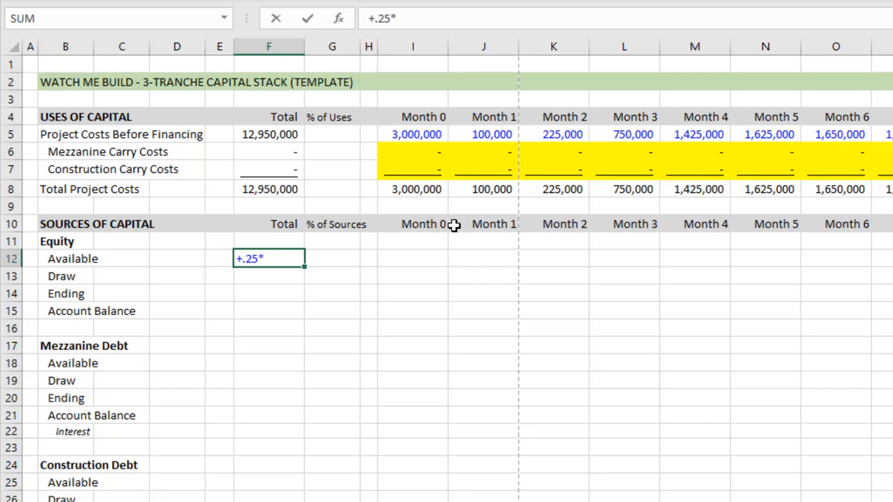
{"action": "type", "text": "1295000"}
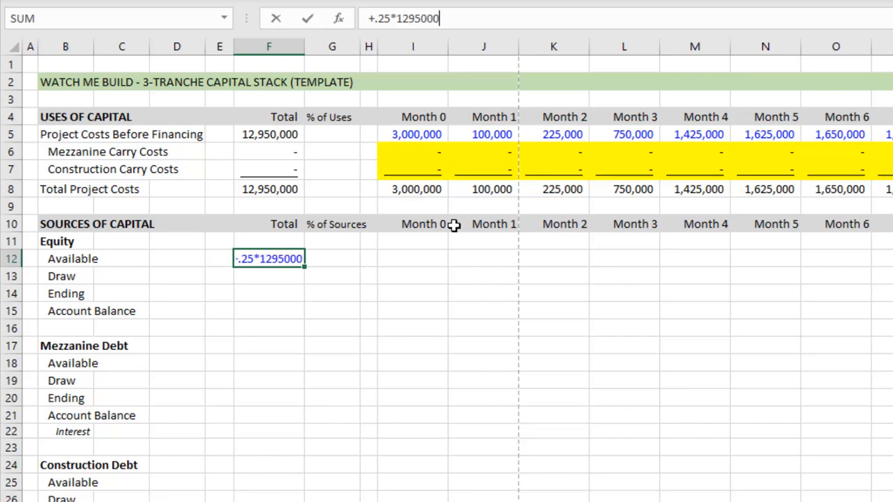
{"action": "key", "text": "Return"}
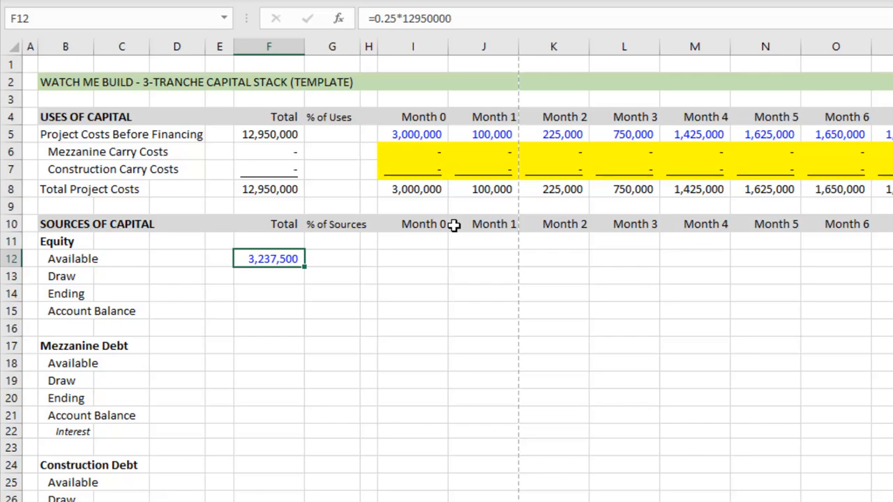
{"action": "left_click", "coordinate": [268, 190]}
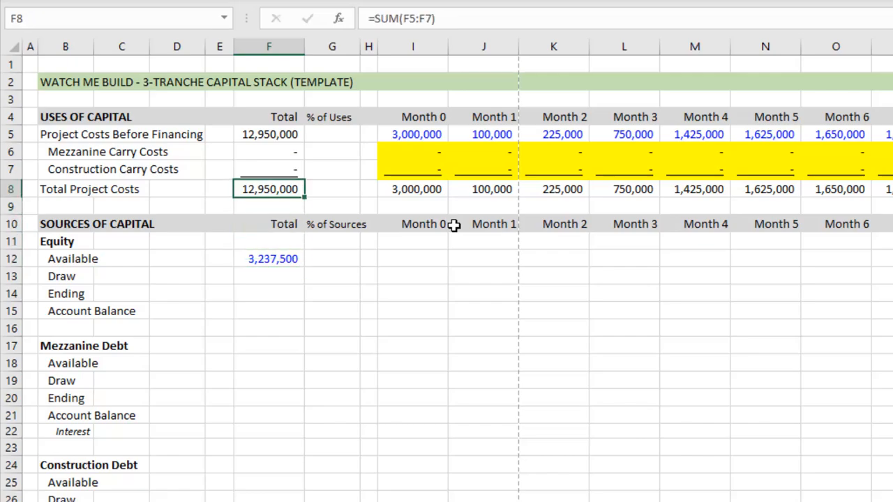
{"action": "left_click", "coordinate": [268, 258]}
{"action": "type", "text": "+F12/F20"}
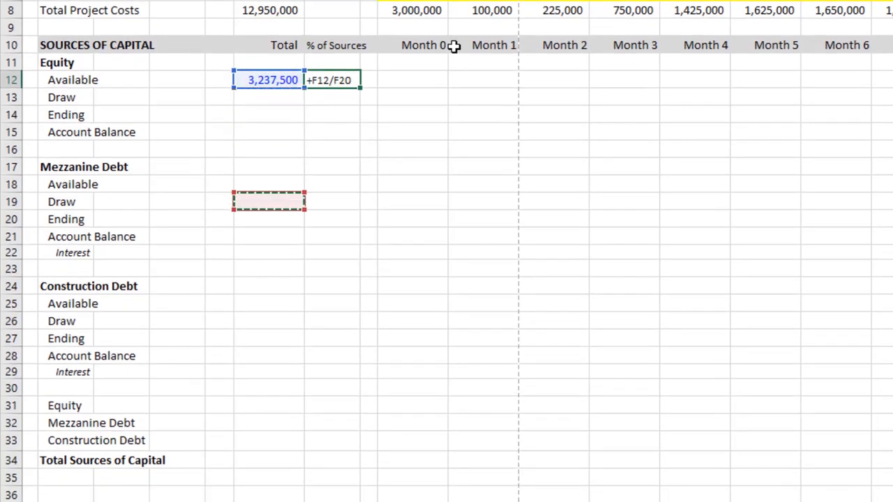
Copy the equity cells to the mezzanine and construction rows with 0.1 and 0.65 multipliers (1,295,000 and 8,417,500).
{"action": "left_click", "coordinate": [268, 461]}
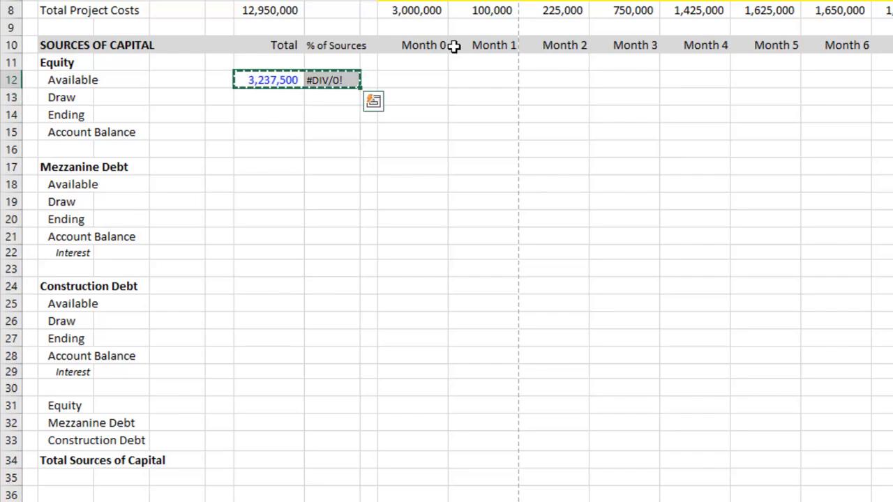
{"action": "key", "text": "ctrl+v"}
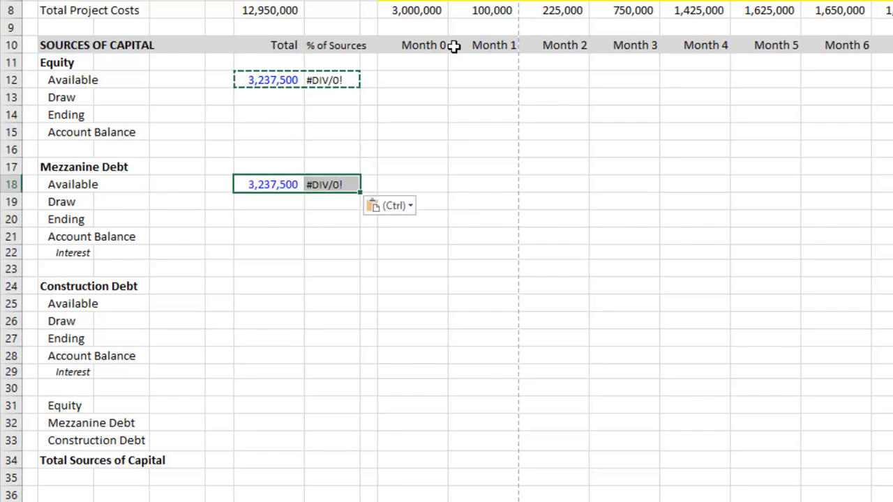
{"action": "left_click", "coordinate": [272, 304]}
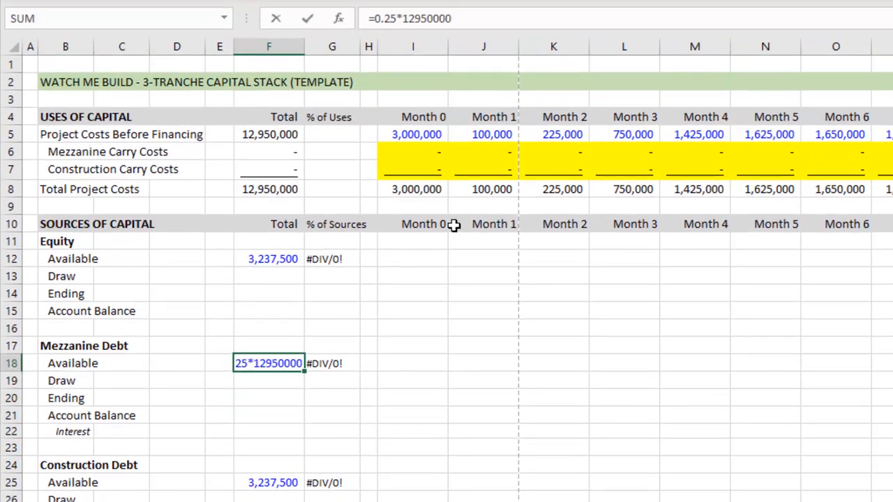
{"action": "key", "text": "Backspace"}
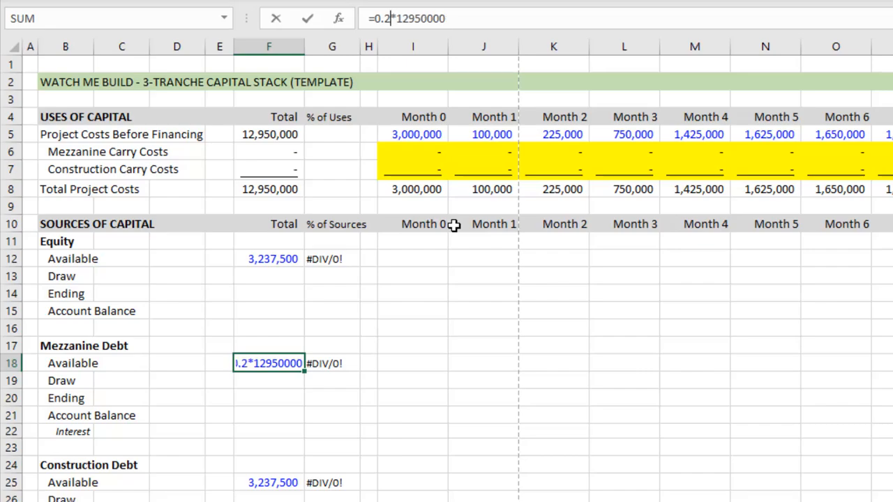
{"action": "key", "text": "Return"}
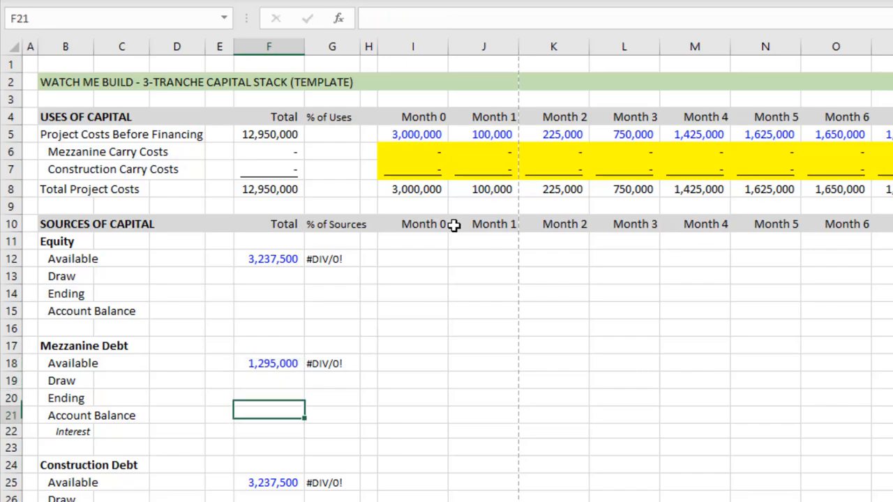
{"action": "type", "text": "=0.25*12950000"}
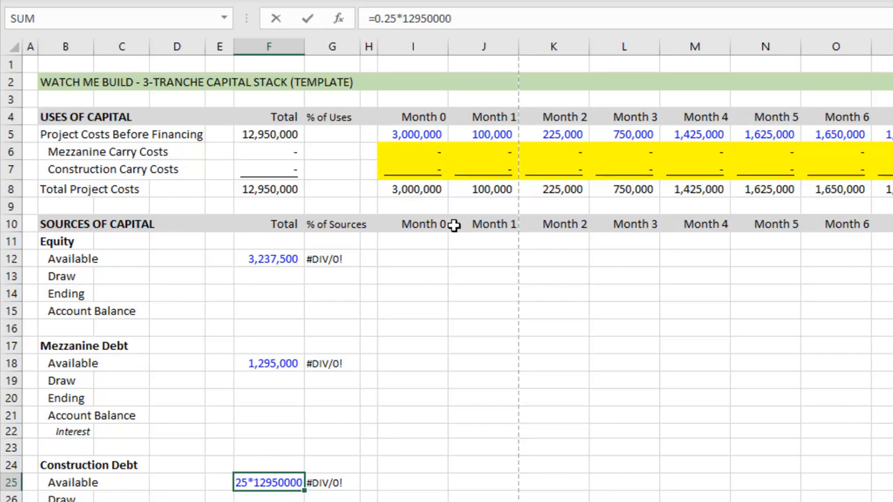
{"action": "key", "text": "Return"}
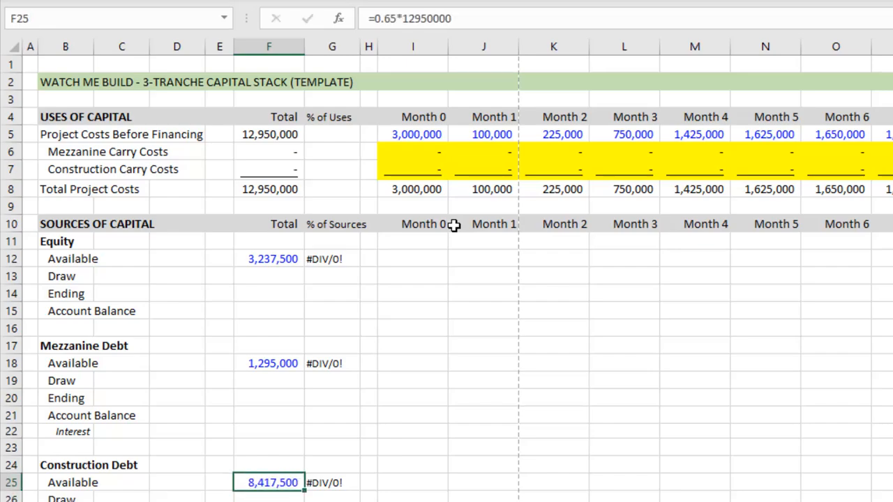
Sum total sources to 12,950,000 and format the tranche share cells as percentages (25/10/65%).
{"action": "scroll", "scroll_direction": "down", "scroll_amount": 3}
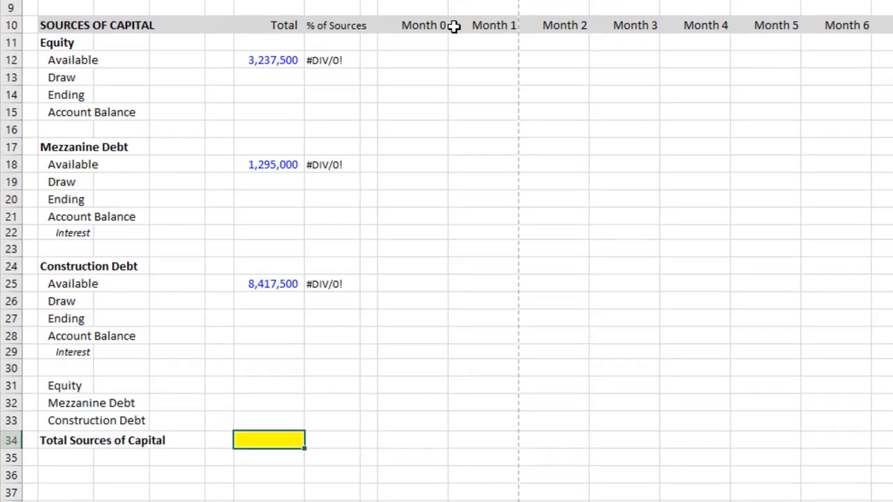
{"action": "type", "text": "12"}
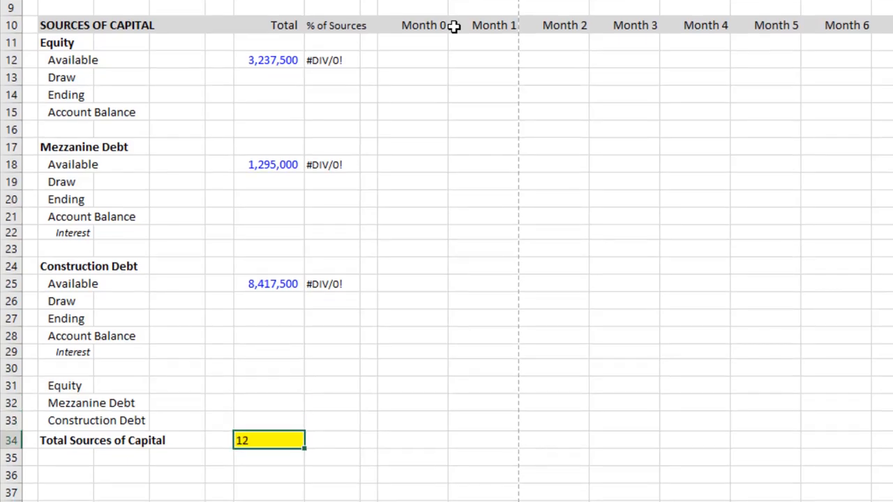
{"action": "key", "text": "Return"}
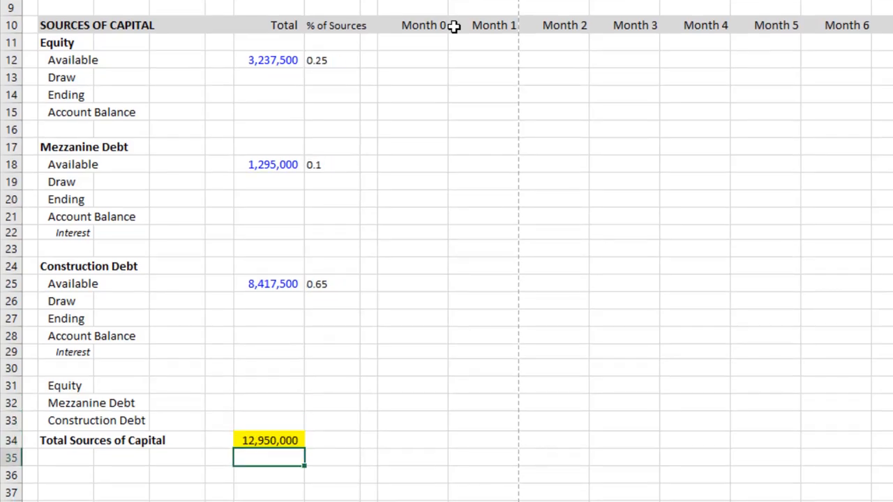
{"action": "left_click", "coordinate": [332, 283]}
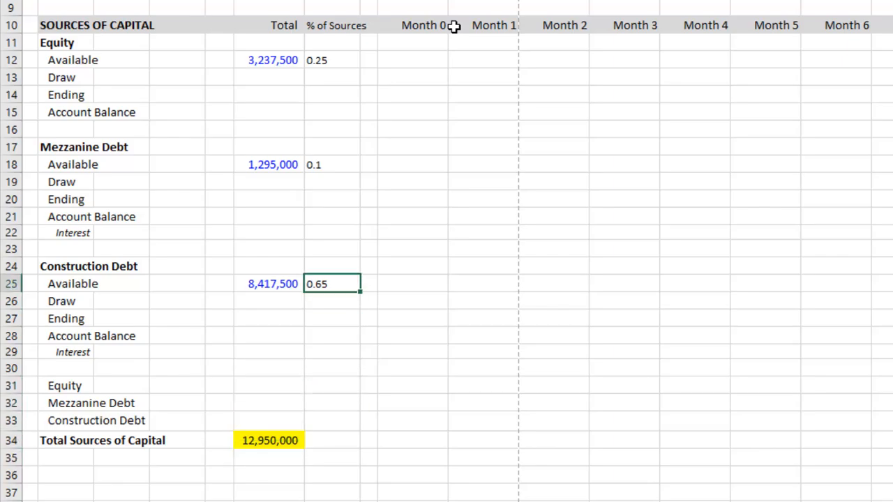
{"action": "left_click_drag", "start_coordinate": [332, 284], "coordinate": [332, 164]}
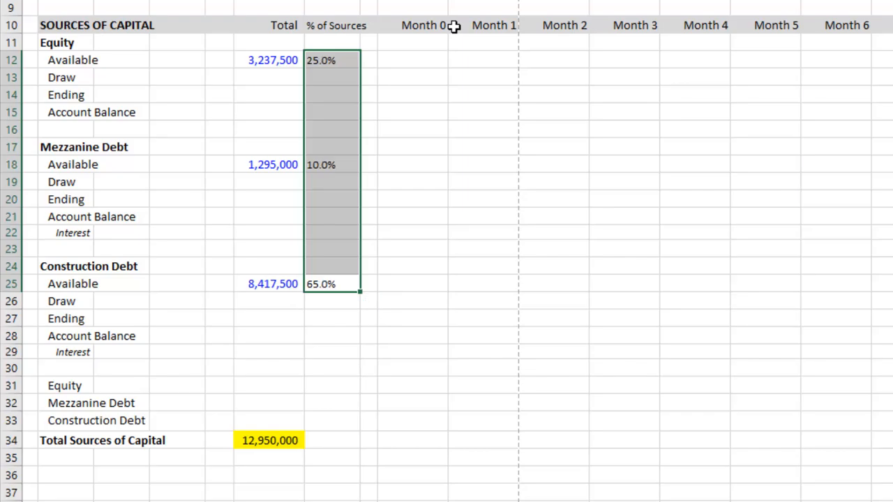
{"action": "left_click", "coordinate": [332, 112]}
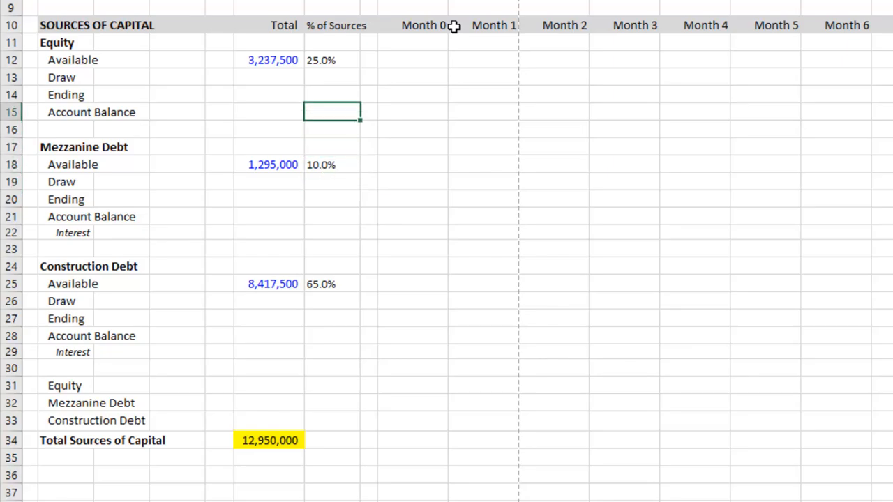
{"action": "left_click", "coordinate": [332, 60]}
{"action": "type", "text": "="}
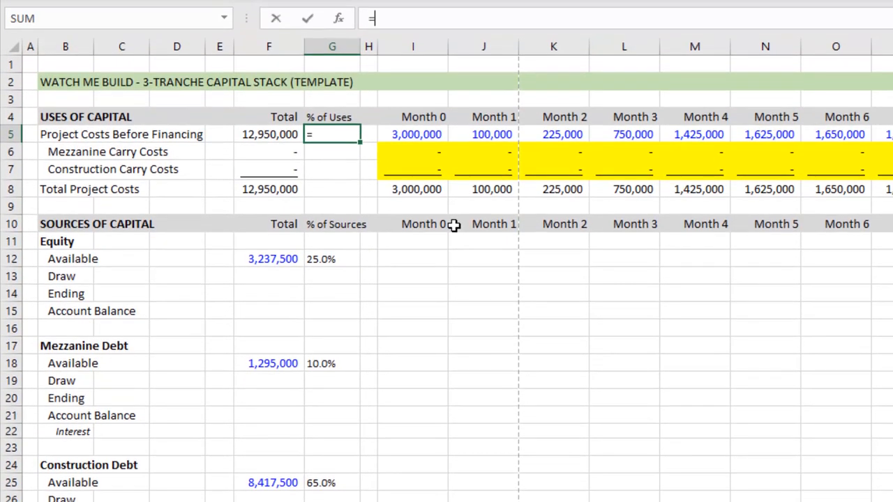
Build the % of Uses formula dividing by locked total project costs, so the total row shows 100.0%.
{"action": "left_click", "coordinate": [267, 134]}
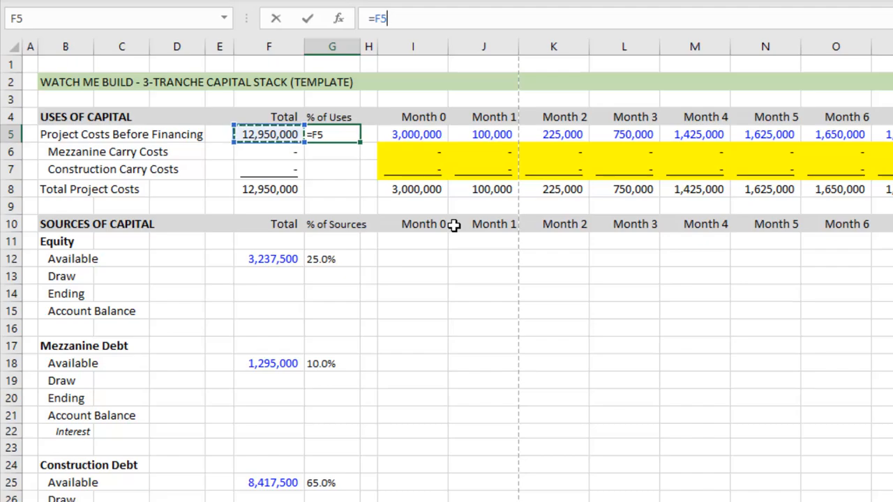
{"action": "type", "text": "/F5"}
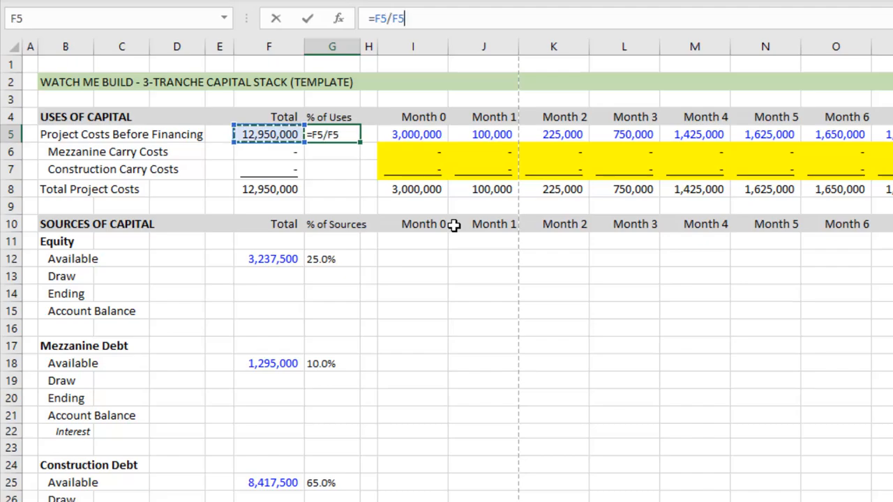
{"action": "left_click", "coordinate": [268, 190]}
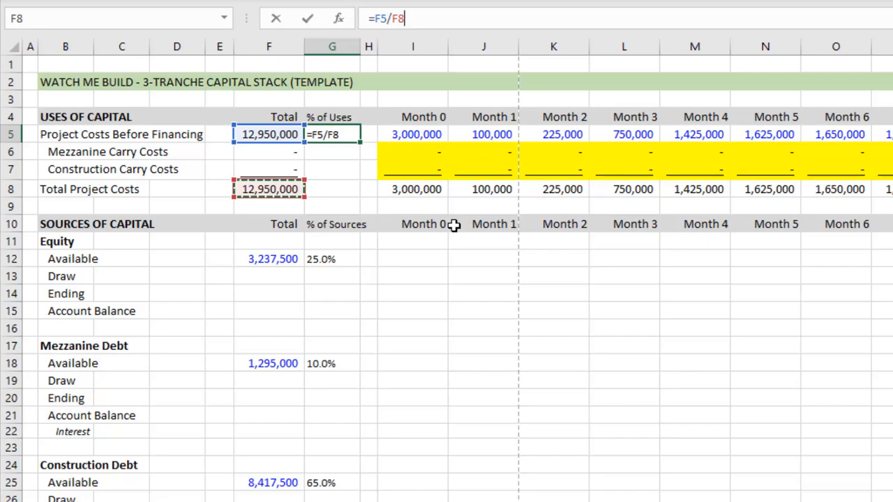
{"action": "key", "text": "f4"}
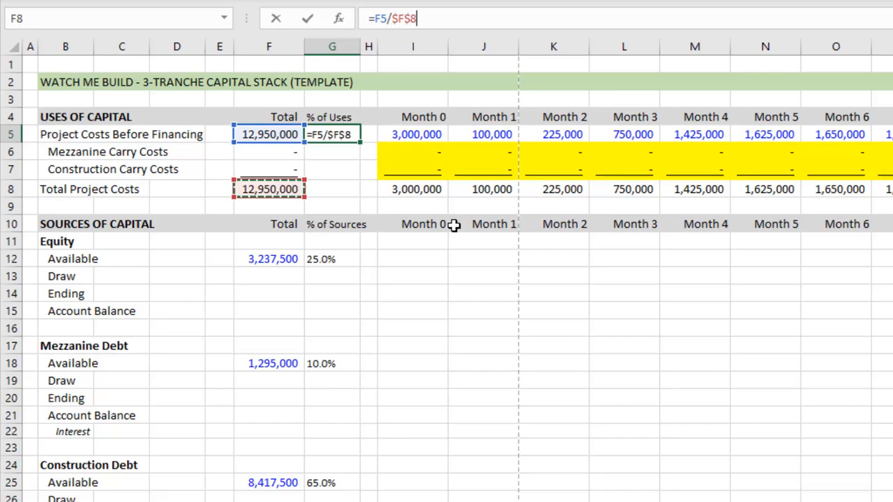
{"action": "key", "text": "Return"}
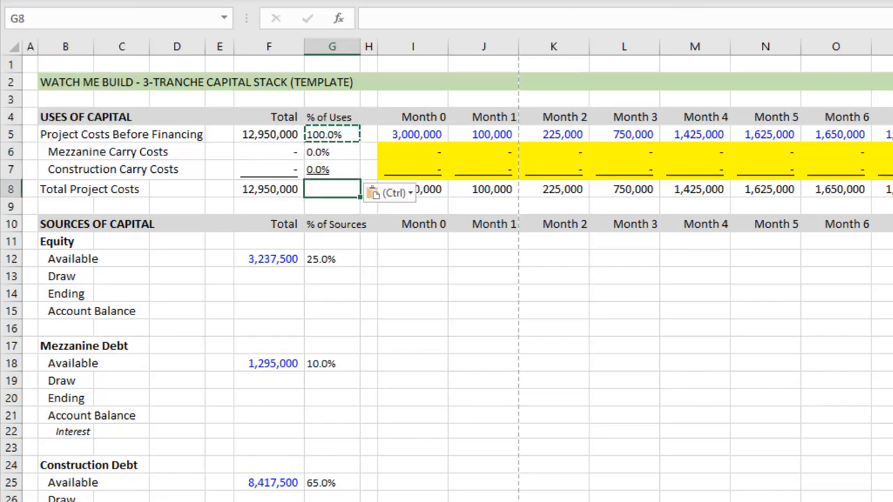
{"action": "key", "text": "Return"}
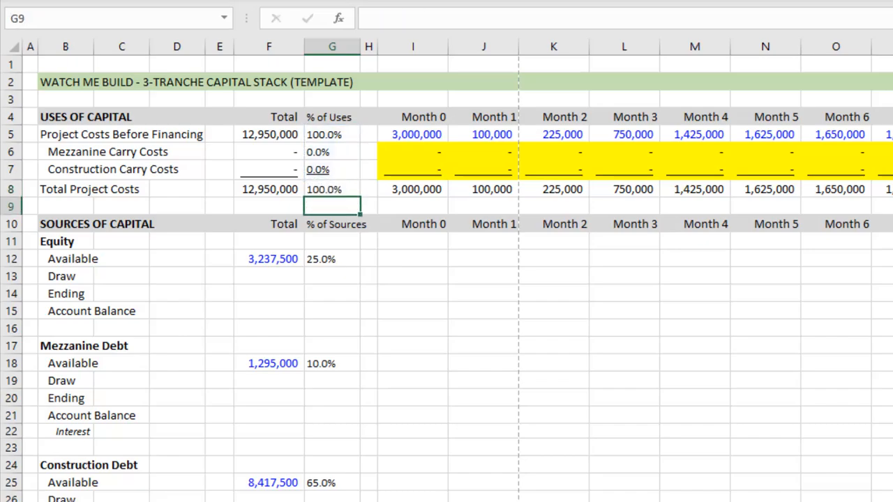
{"action": "left_click", "coordinate": [332, 169]}
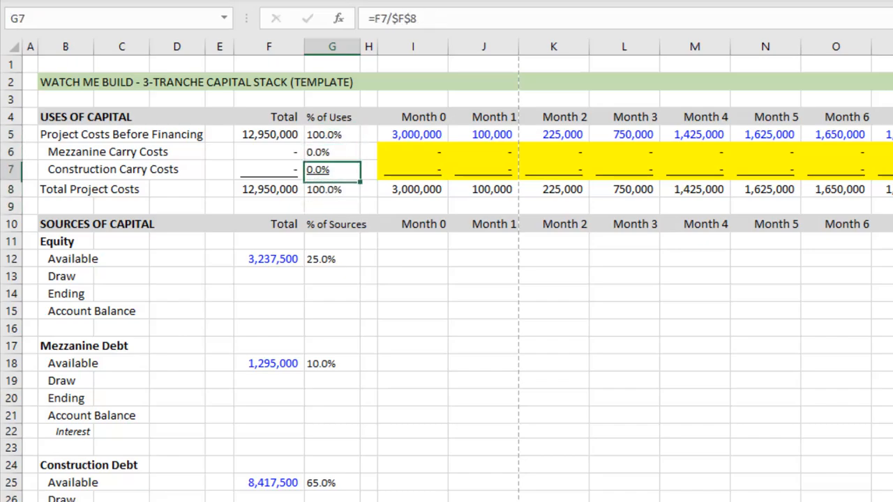
{"action": "left_click", "coordinate": [332, 223]}
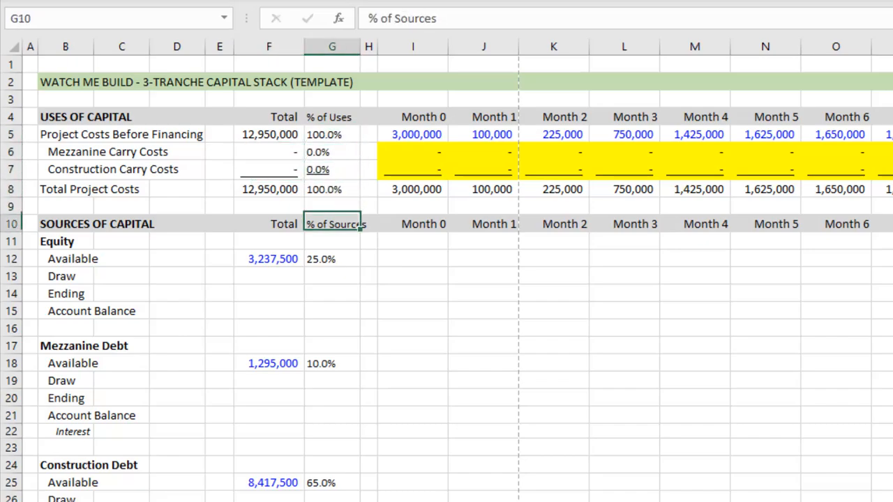
Review the =0.25/0.1/0.65*12950000 formulas for equity, mezzanine and construction debt.
{"action": "left_click", "coordinate": [412, 258]}
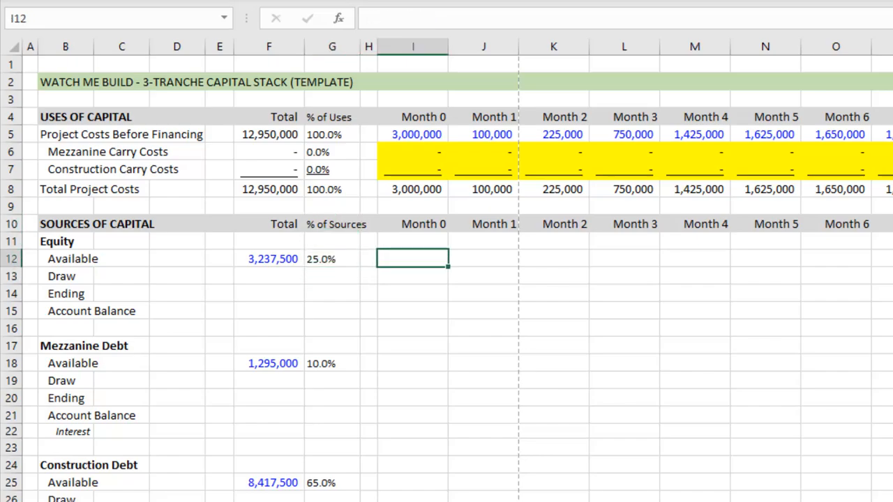
{"action": "left_click", "coordinate": [268, 258]}
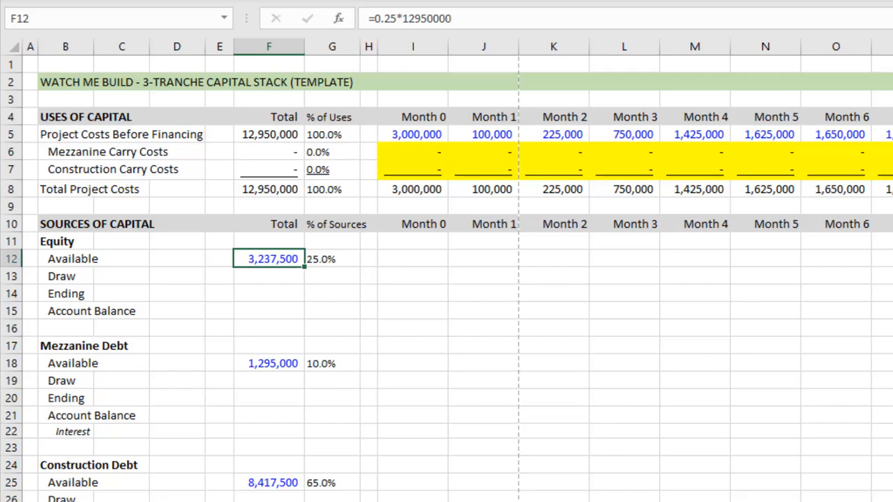
{"action": "left_click", "coordinate": [268, 363]}
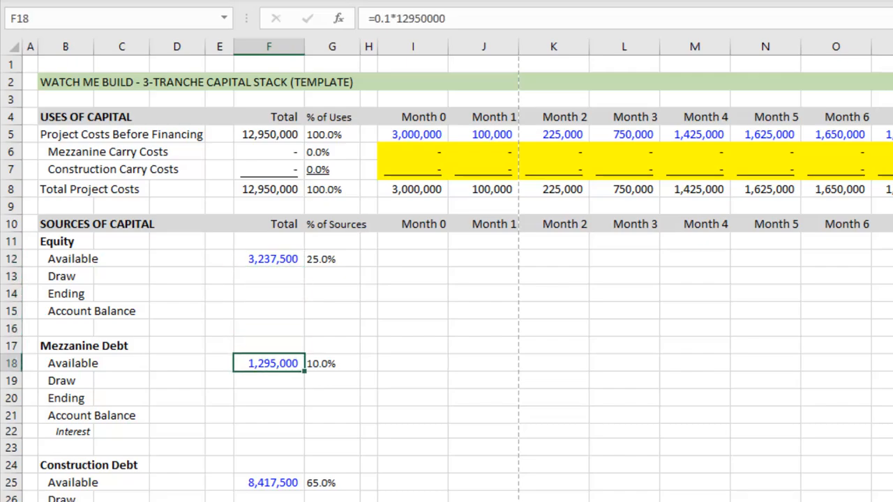
{"action": "left_click", "coordinate": [268, 483]}
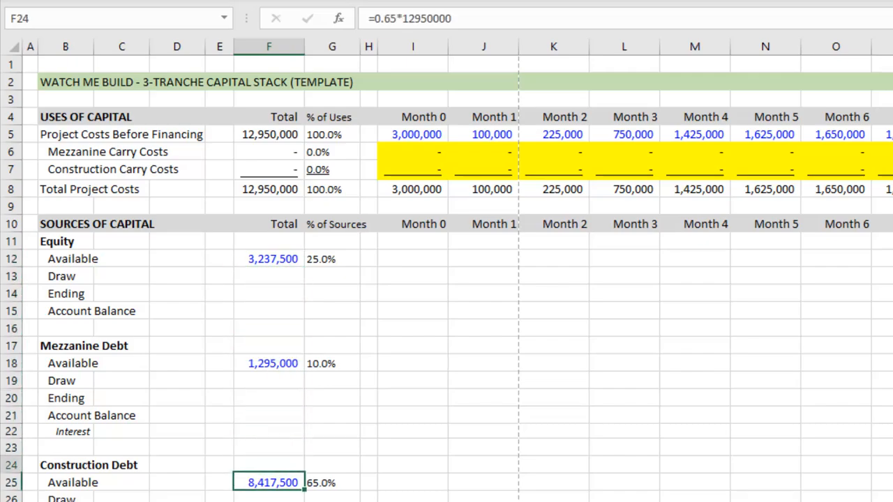
{"action": "left_click", "coordinate": [413, 259]}
{"action": "type", "text": "=F12"}
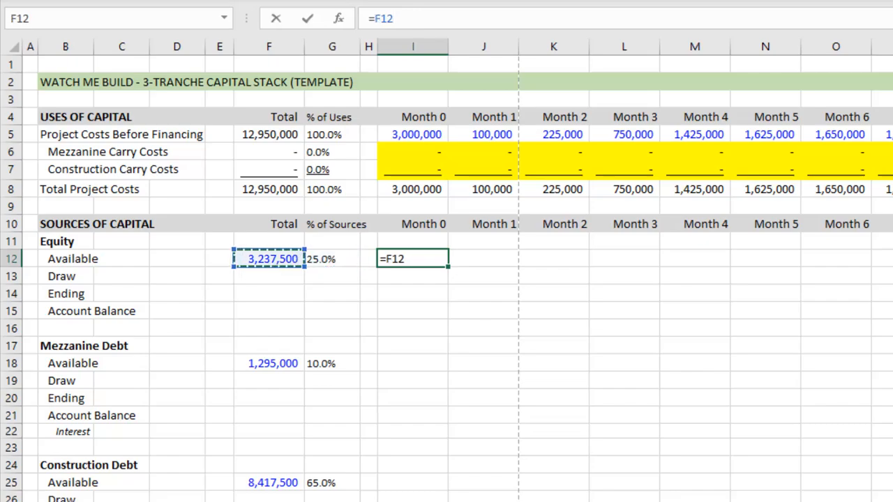
Link Month 0 equity available to the 3,237,500 total and Month 1 availability to the Month 0 ending balance.
{"action": "key", "text": "Return"}
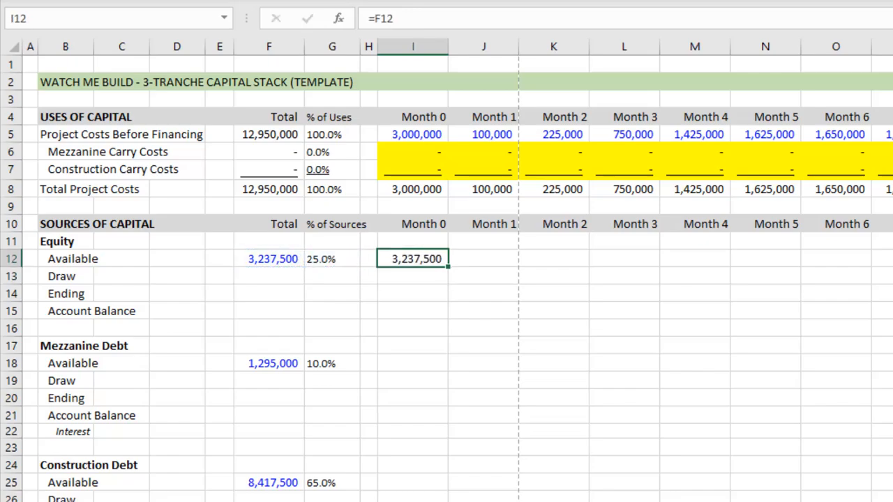
{"action": "left_click", "coordinate": [483, 258]}
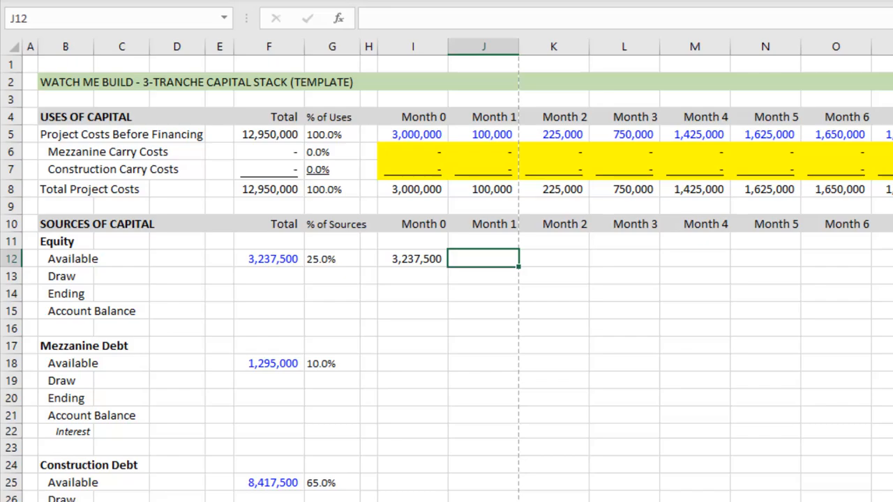
{"action": "type", "text": "="}
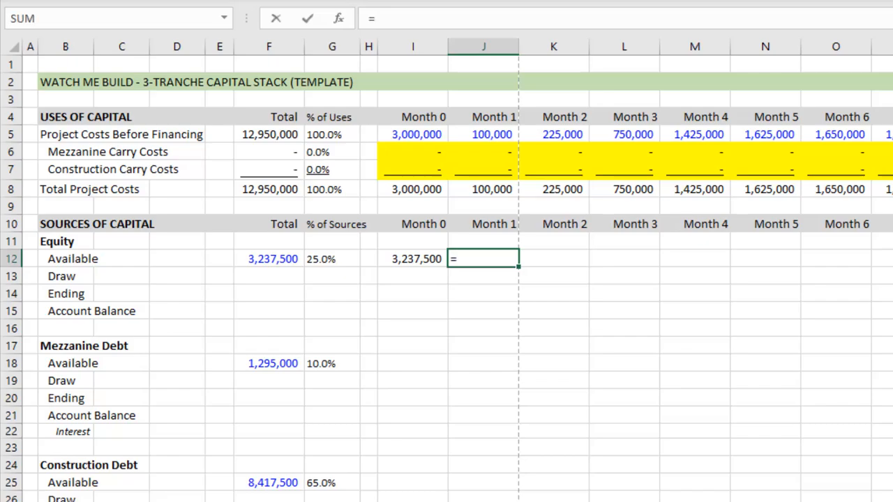
{"action": "left_click", "coordinate": [413, 293]}
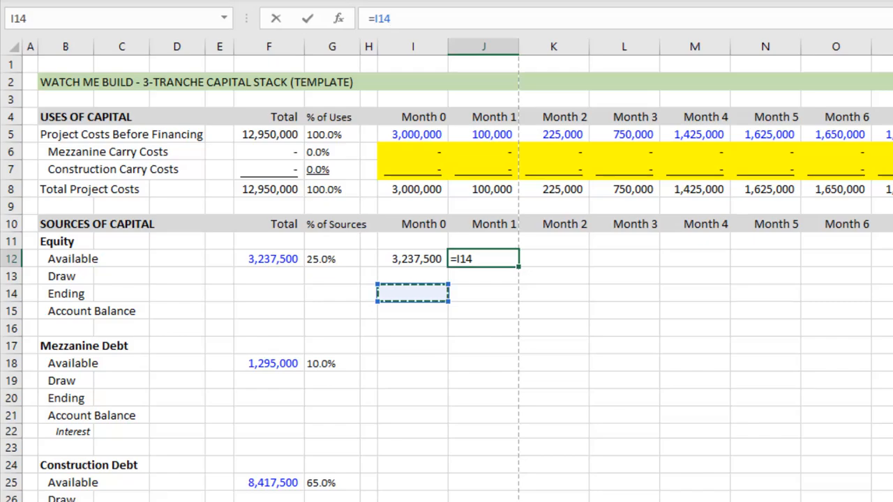
{"action": "left_click", "coordinate": [308, 293]}
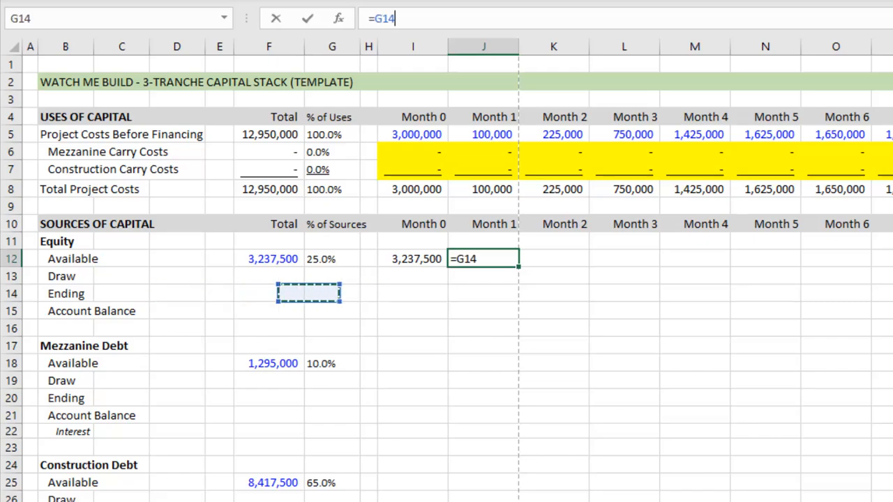
{"action": "left_click", "coordinate": [413, 293]}
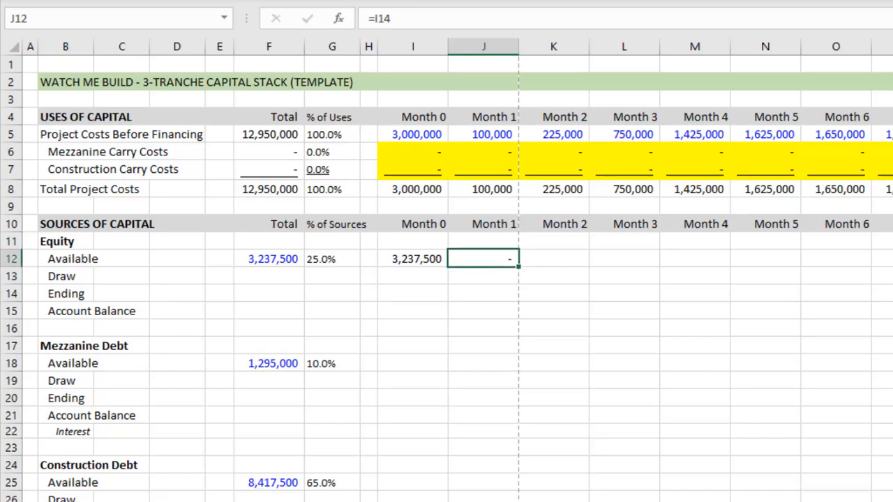
Set the Month 0 equity draw to MIN of total costs and availability, giving 3,000,000.
{"action": "left_click", "coordinate": [413, 276]}
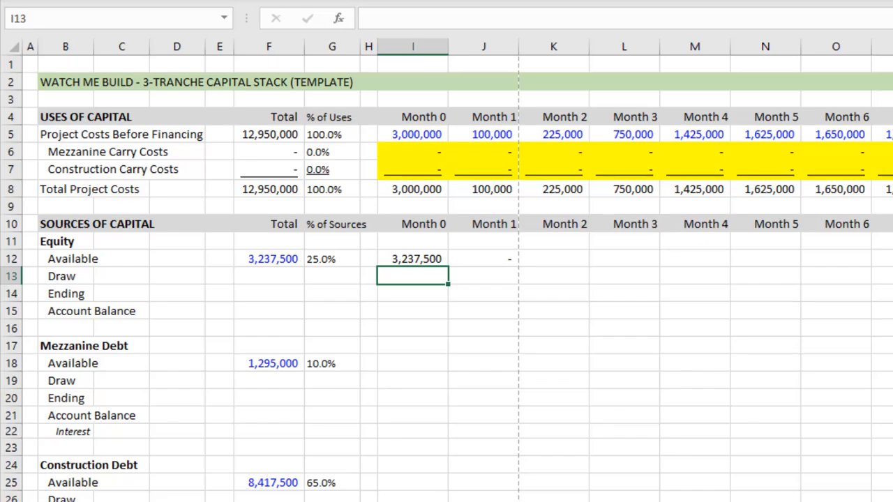
{"action": "type", "text": "="}
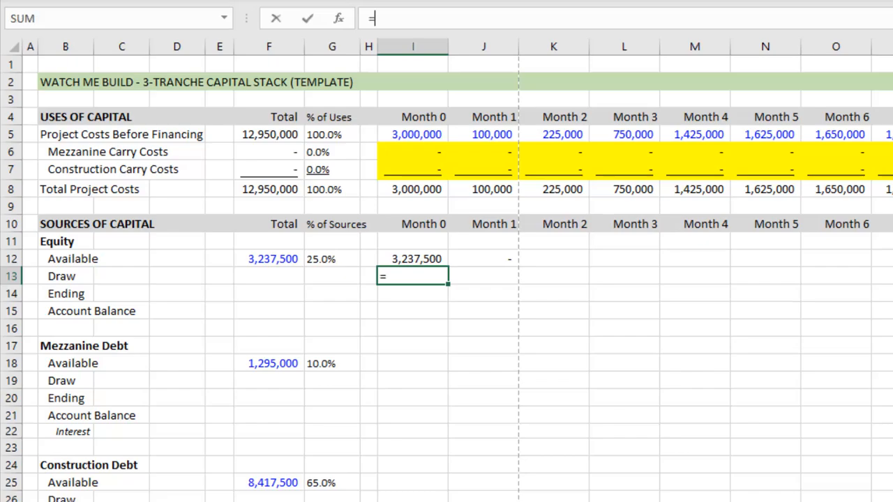
{"action": "type", "text": "min"}
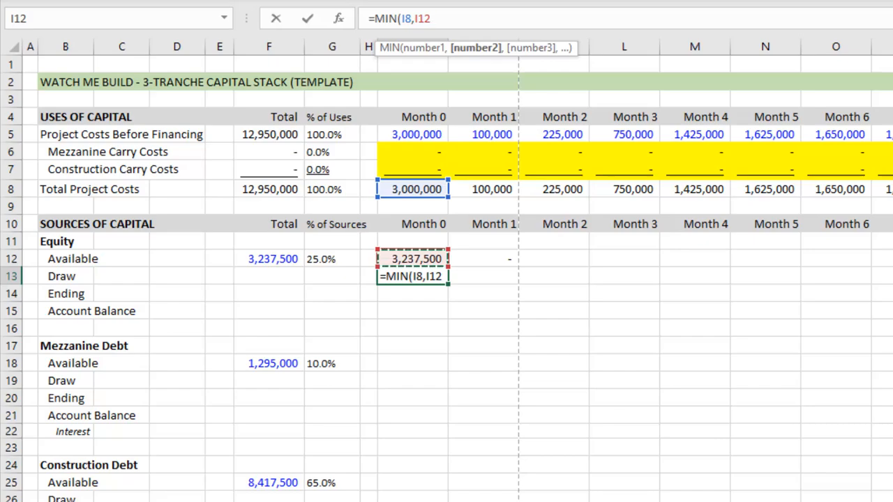
{"action": "key", "text": "Return"}
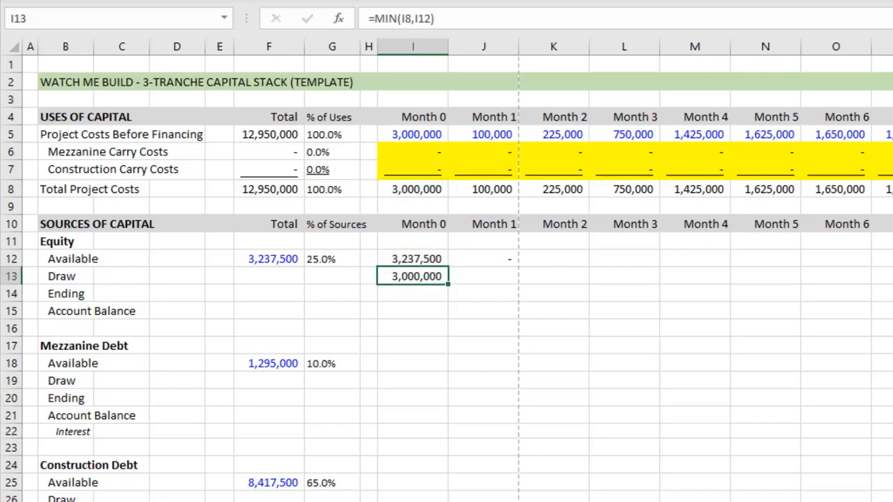
{"action": "left_click", "coordinate": [413, 258]}
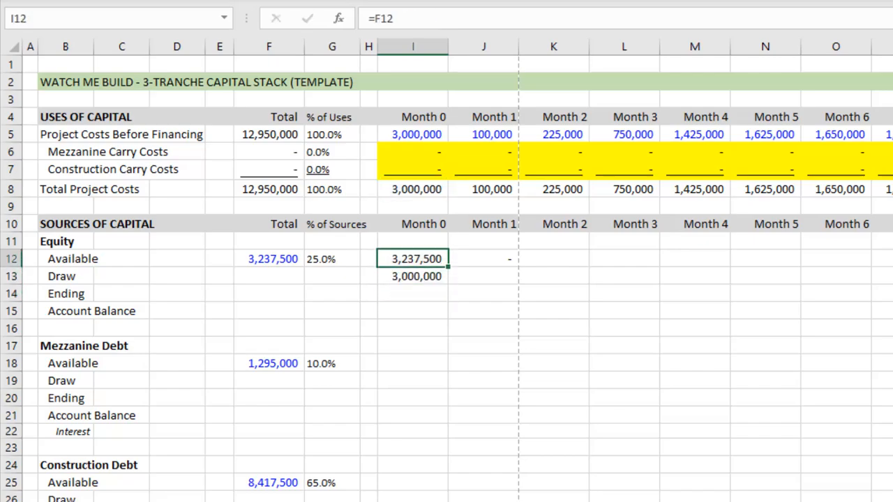
{"action": "left_click", "coordinate": [413, 189]}
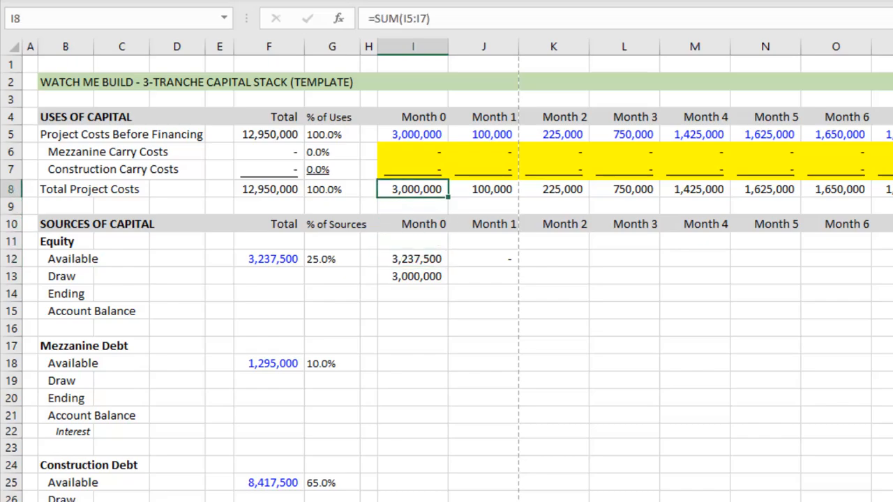
Compute equity ending as available minus draw (237,500 in Month 0) and copy draw/ending into Month 1 (137,500).
{"action": "left_click", "coordinate": [413, 240]}
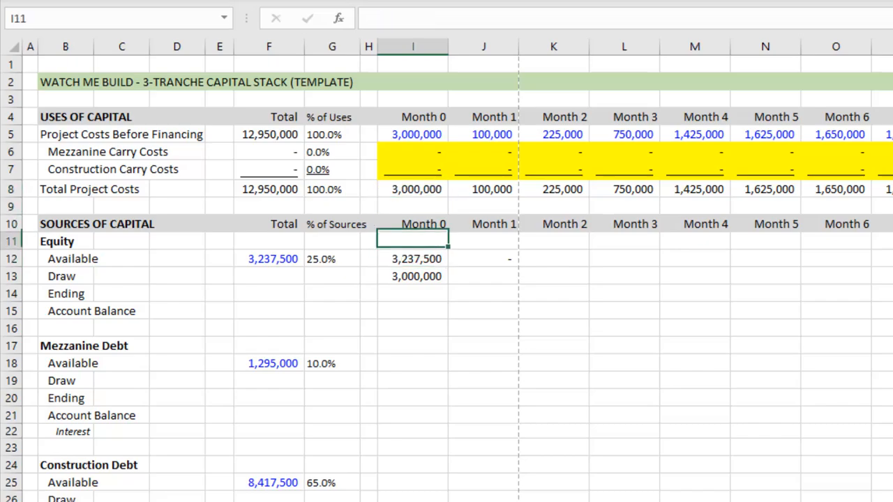
{"action": "left_click", "coordinate": [413, 293]}
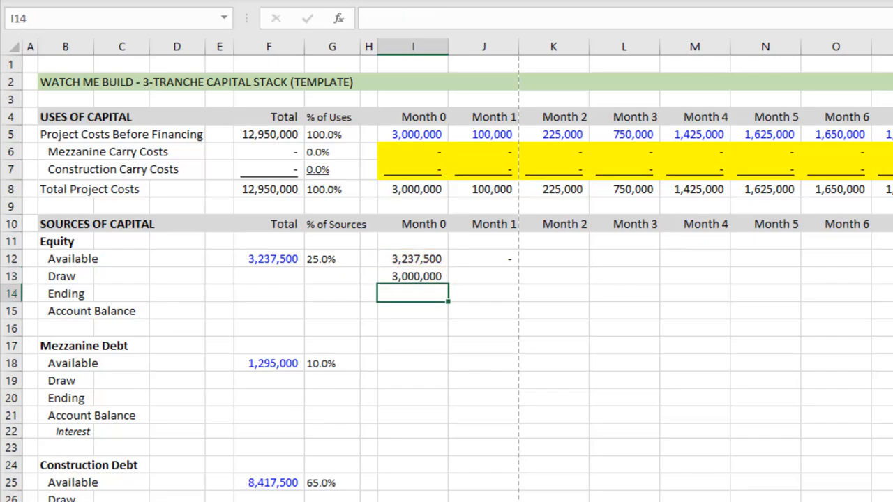
{"action": "type", "text": "=I12"}
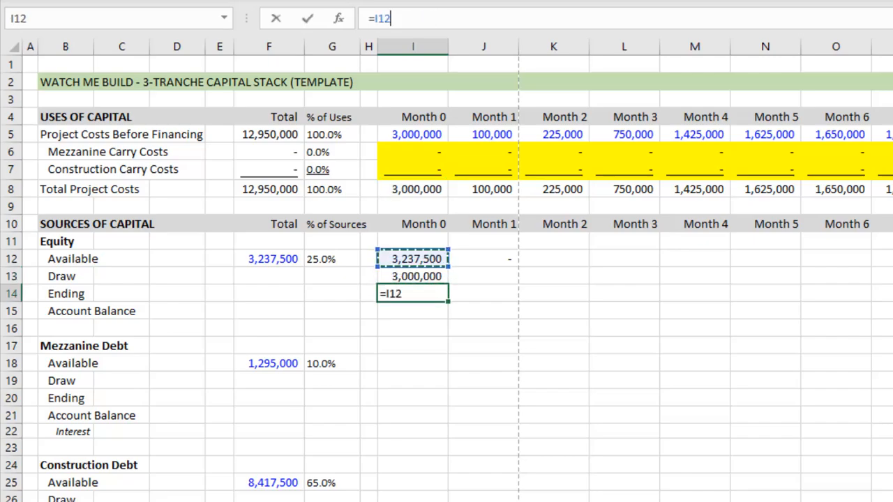
{"action": "type", "text": "-"}
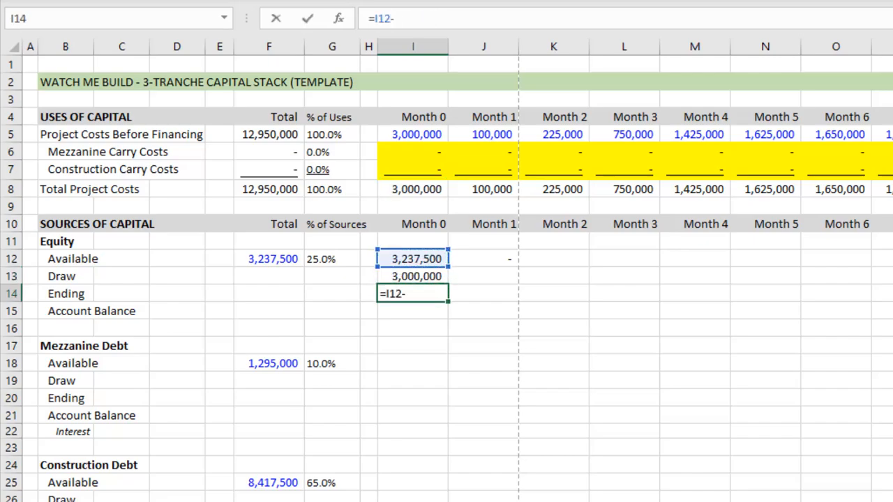
{"action": "left_click", "coordinate": [413, 276]}
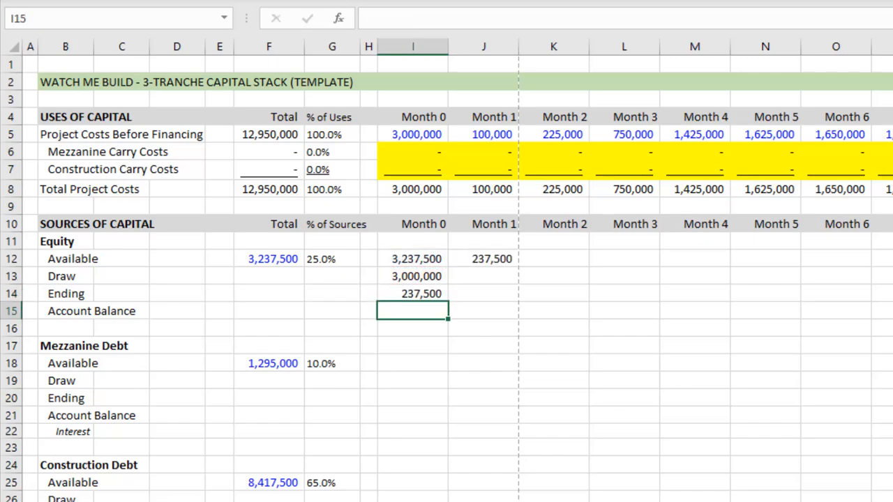
{"action": "left_click", "coordinate": [483, 258]}
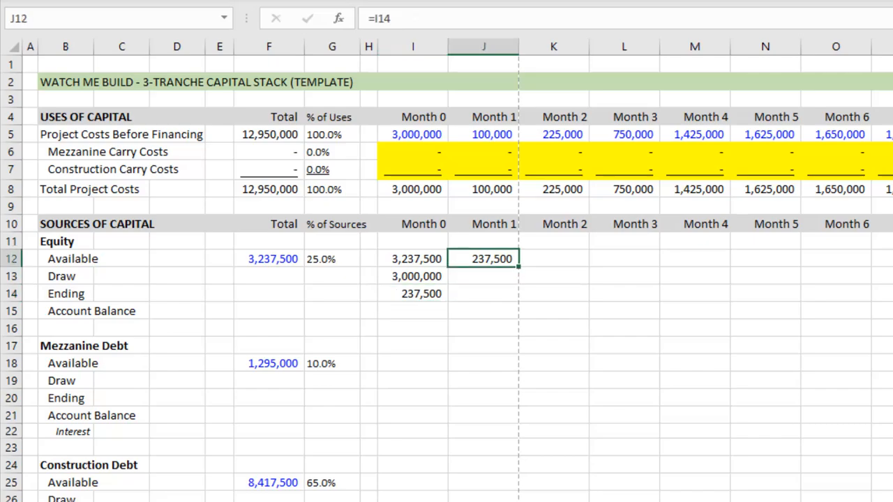
{"action": "left_click", "coordinate": [413, 277]}
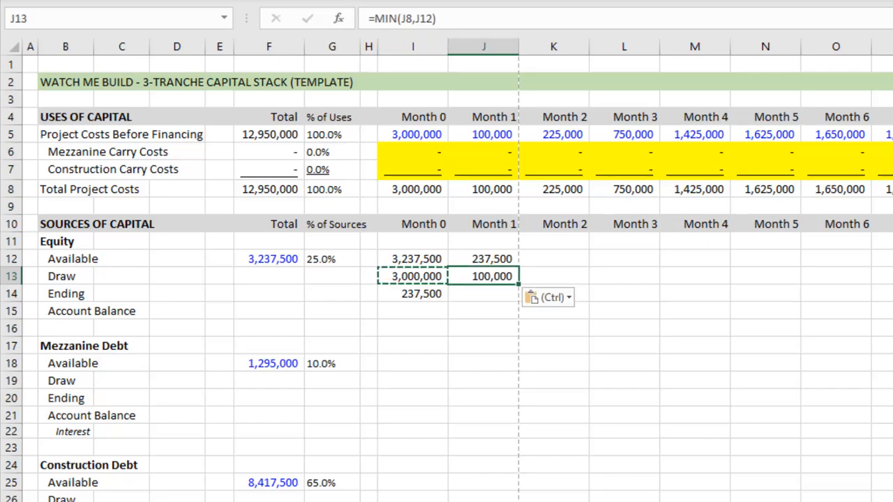
{"action": "left_click", "coordinate": [483, 293]}
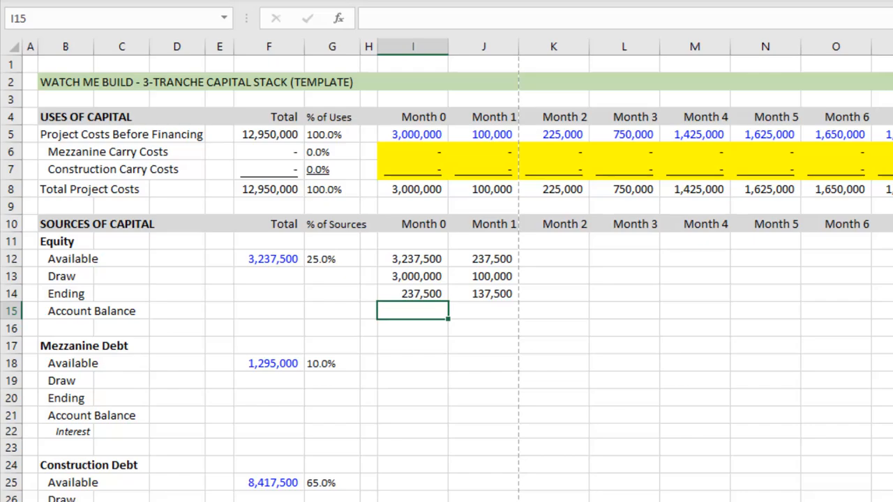
Make Account Balance a running SUM of draws with an anchored start column, 3,000,000 in Month 0 and Month 1 next.
{"action": "type", "text": "=su"}
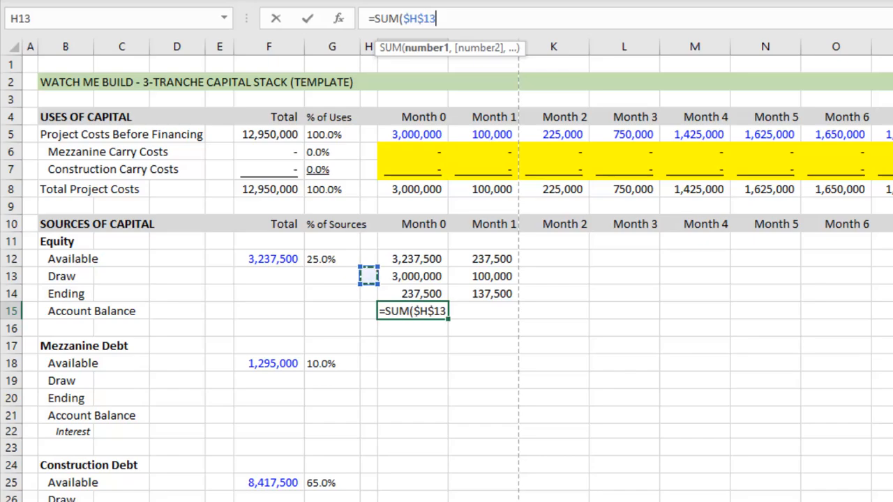
{"action": "key", "text": "Backspace"}
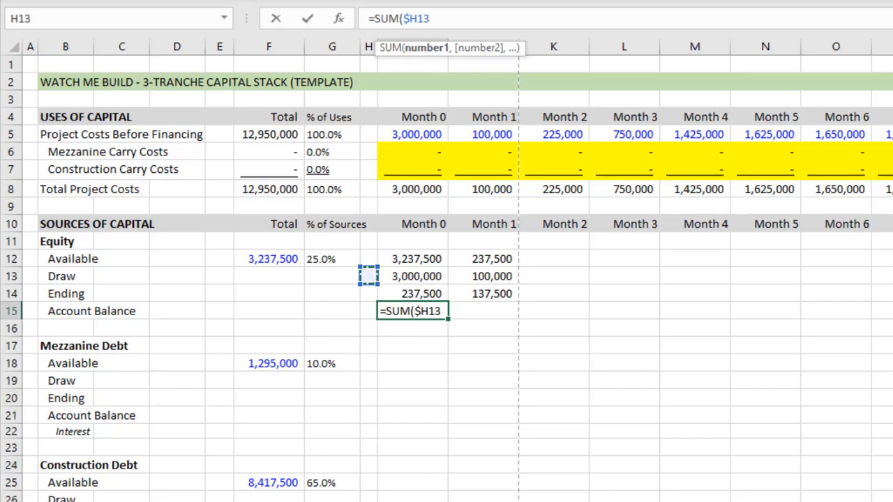
{"action": "type", "text": ":H13)"}
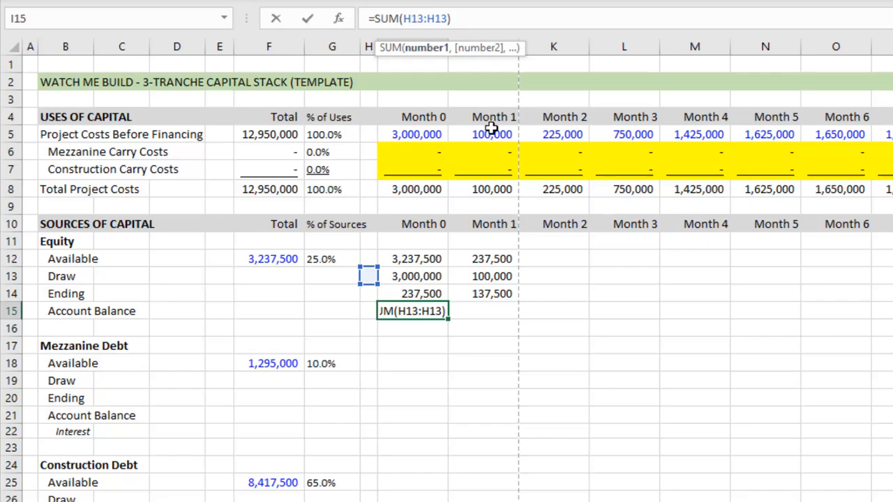
{"action": "key", "text": "f4"}
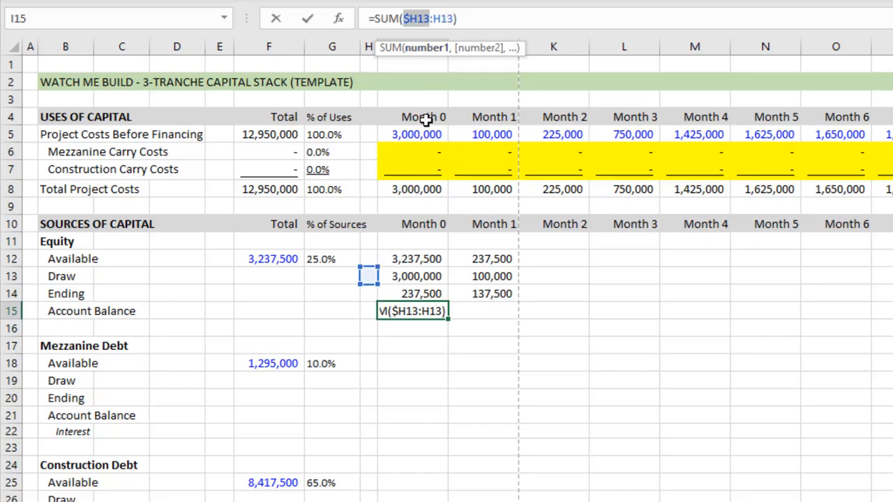
{"action": "mouse_move", "coordinate": [466, 117]}
{"action": "type", "text": "I"}
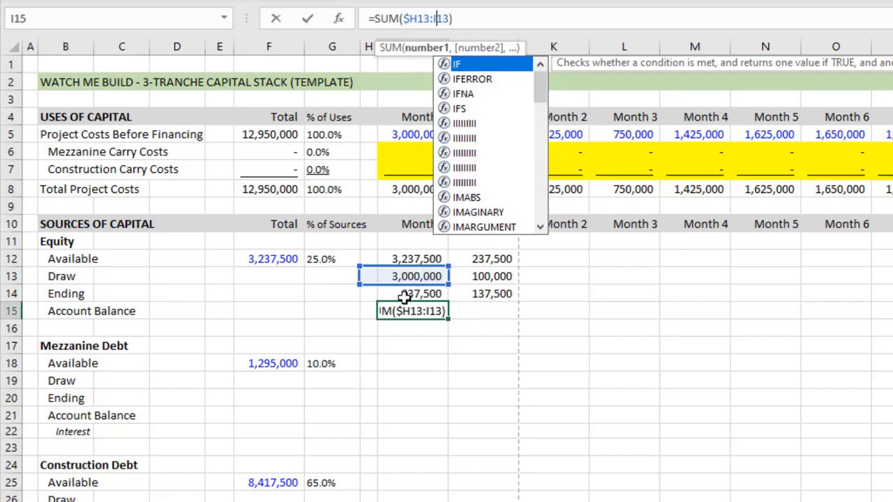
{"action": "mouse_move", "coordinate": [533, 304]}
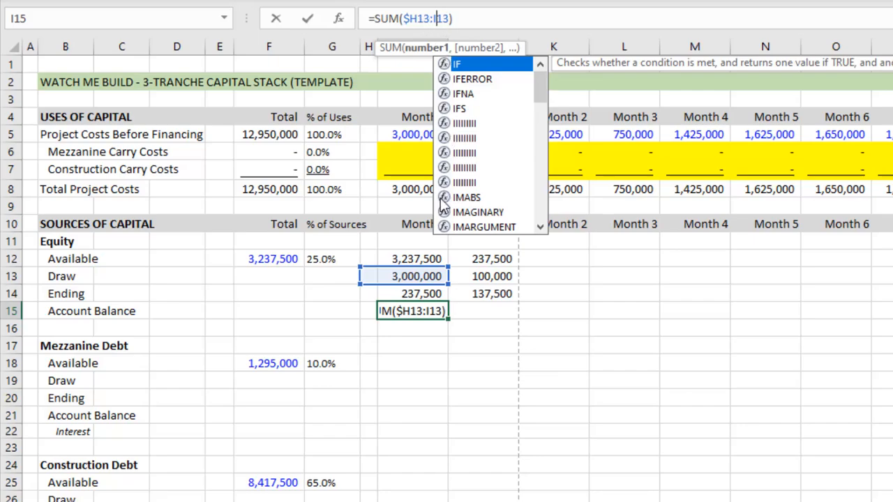
{"action": "key", "text": "Return"}
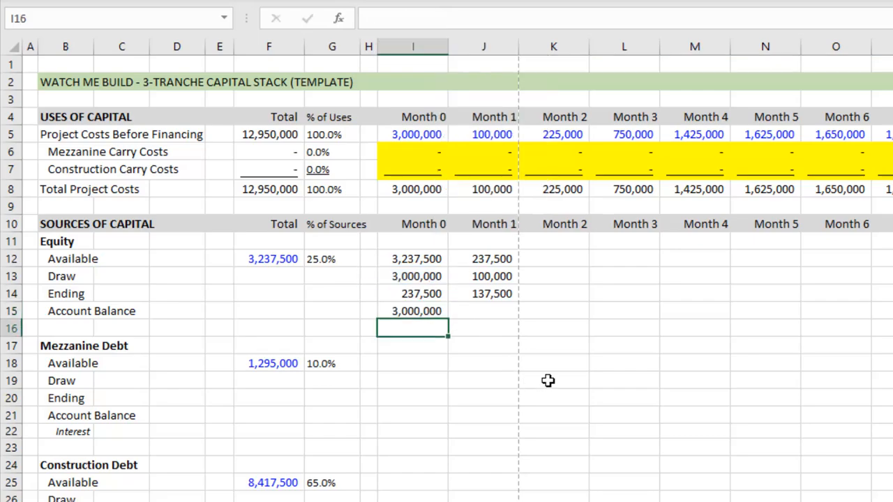
{"action": "left_click", "coordinate": [482, 311]}
{"action": "type", "text": "=SUM($H13:J13)"}
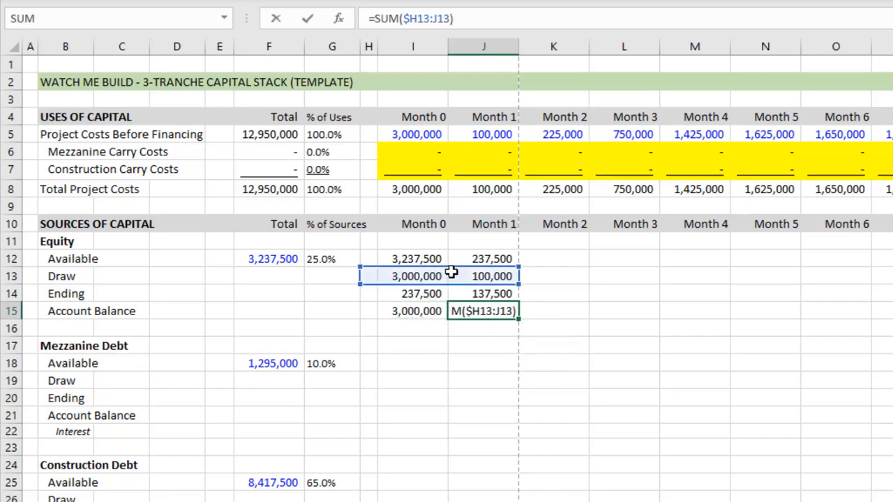
{"action": "mouse_move", "coordinate": [485, 310]}
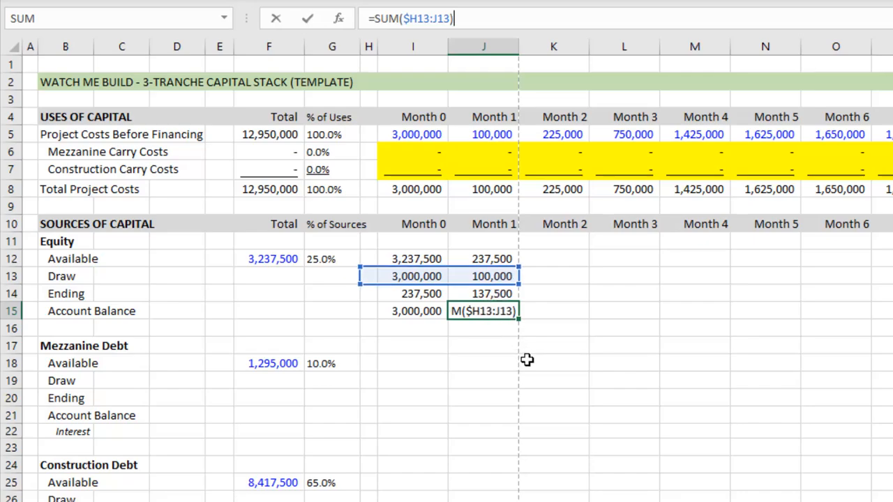
{"action": "key", "text": "Return"}
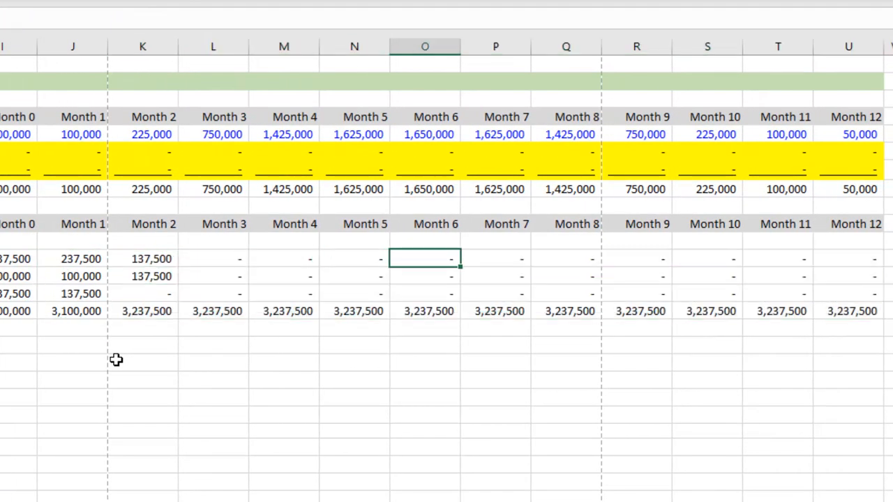
Check the equity available values across Months 5–12 after filling the balance formula right.
{"action": "left_click", "coordinate": [848, 258]}
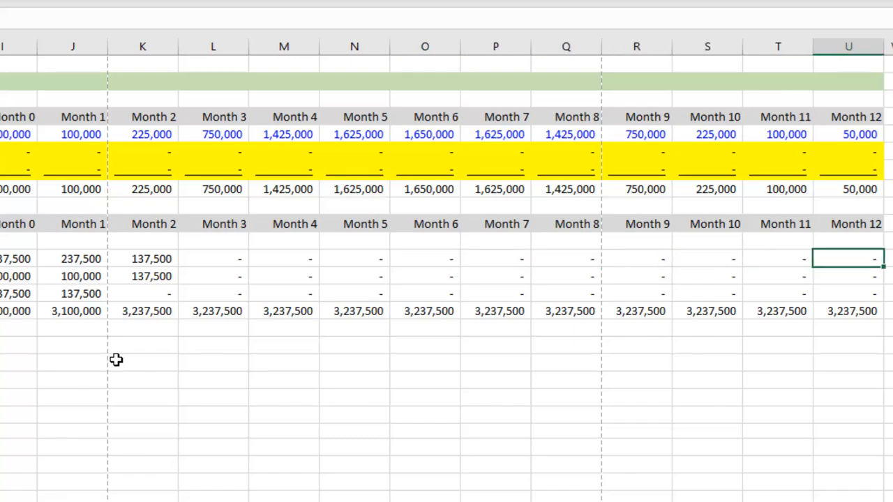
{"action": "left_click", "coordinate": [495, 258]}
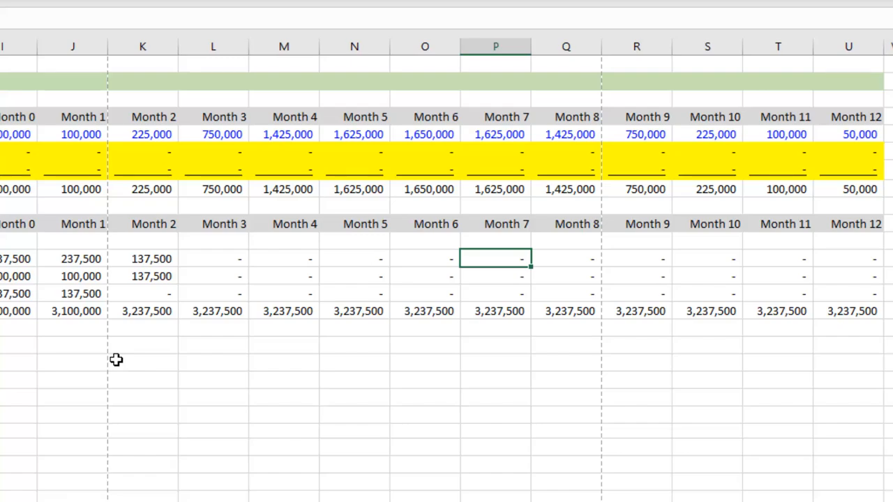
{"action": "left_click", "coordinate": [449, 258]}
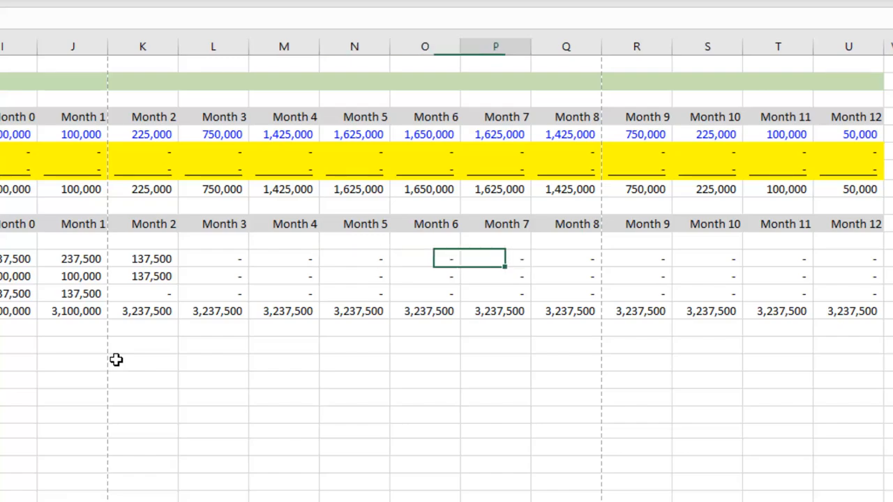
{"action": "left_click", "coordinate": [636, 258]}
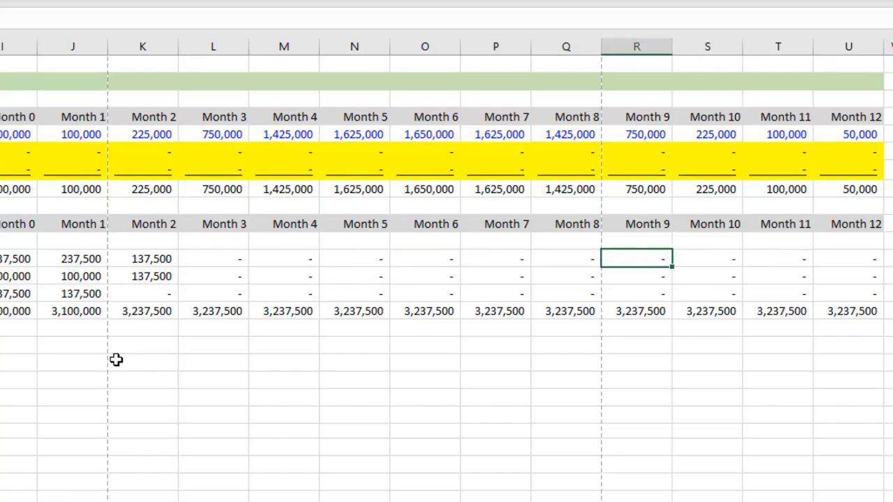
{"action": "left_click", "coordinate": [354, 259]}
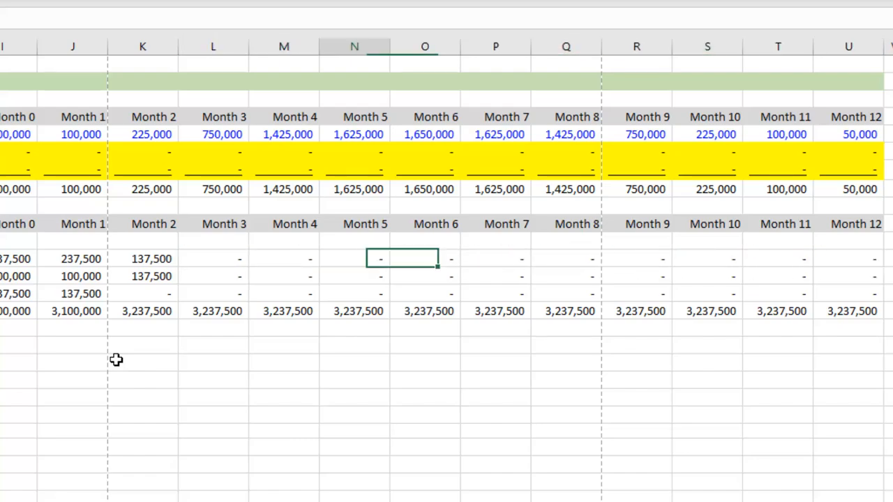
{"action": "left_click", "coordinate": [636, 258]}
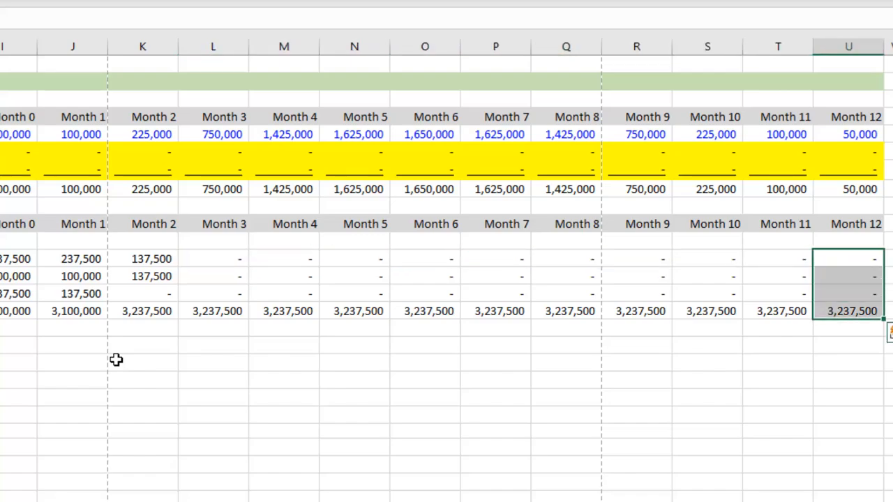
Inspect the MIN draw formulas for Months 0–2 against Month 2 total project costs (137,500 draw, then zero).
{"action": "left_click", "coordinate": [777, 258]}
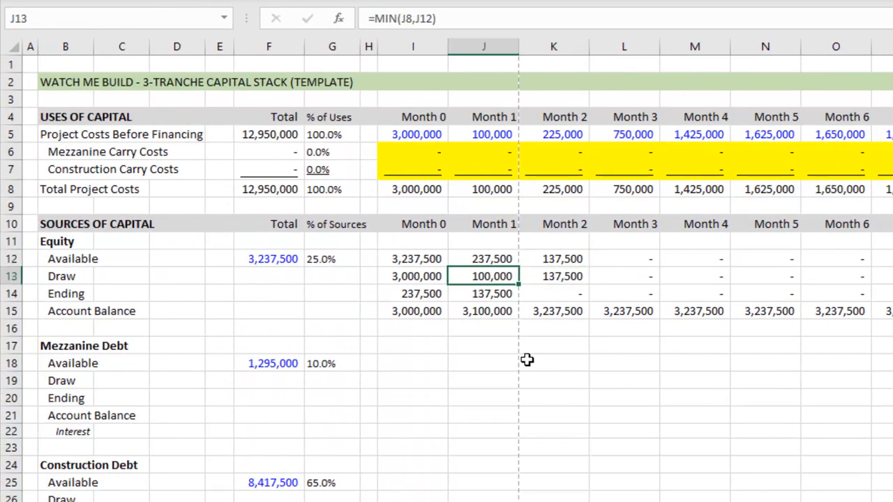
{"action": "left_click", "coordinate": [413, 276]}
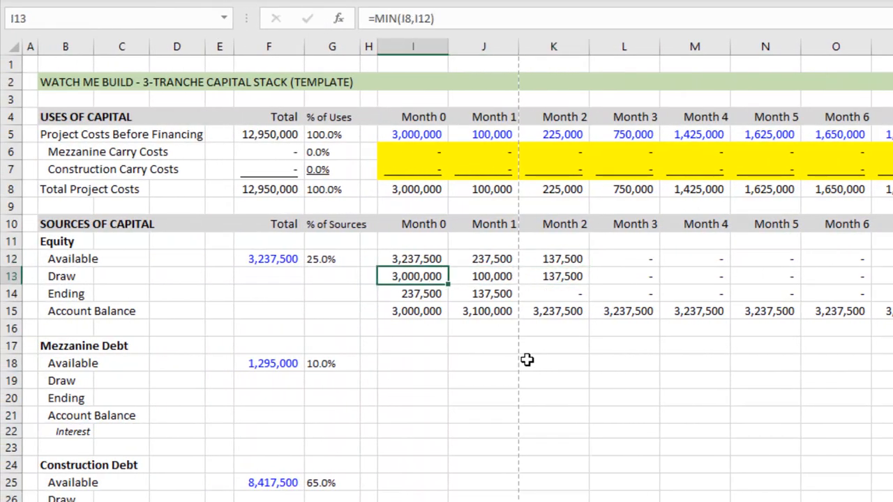
{"action": "left_click", "coordinate": [553, 276]}
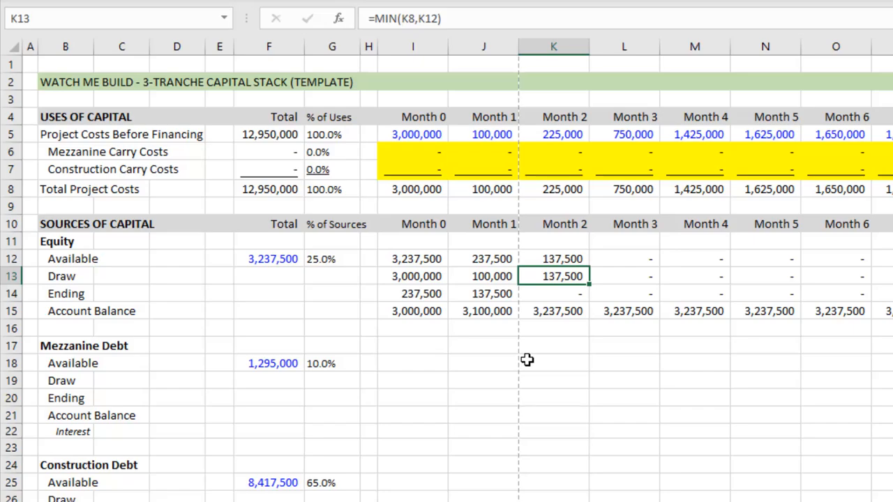
{"action": "left_click", "coordinate": [552, 190]}
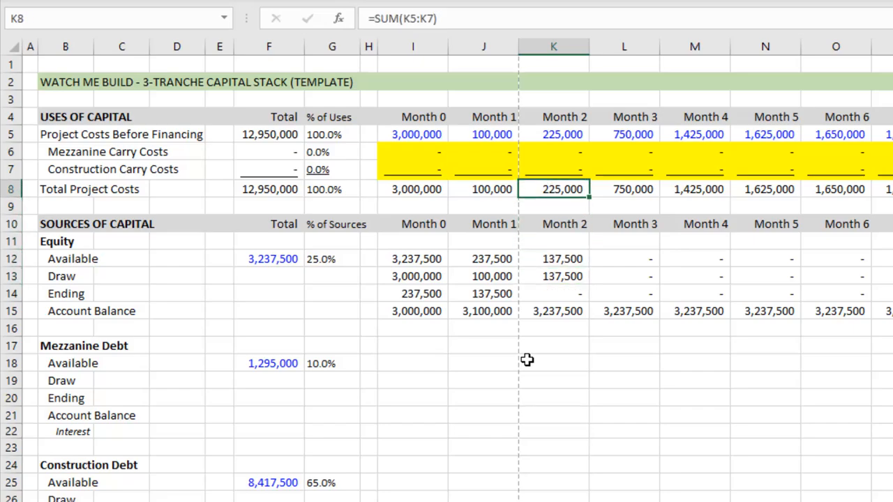
{"action": "left_click", "coordinate": [553, 276]}
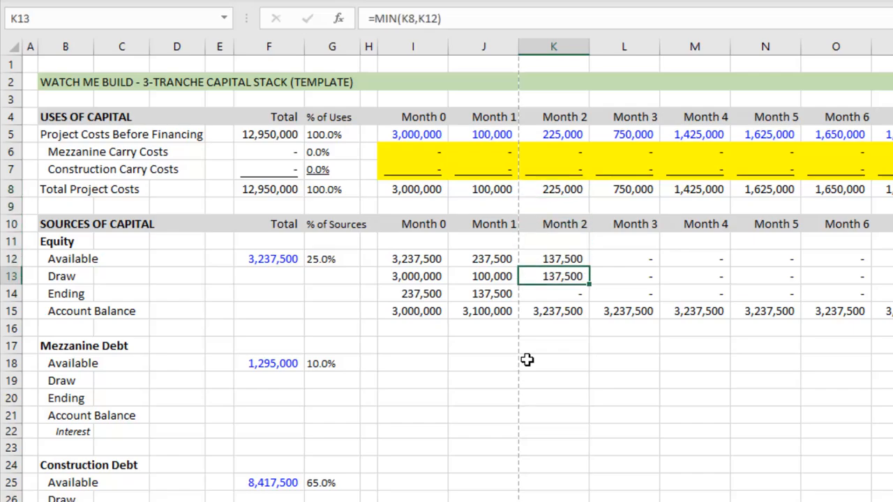
{"action": "left_click", "coordinate": [552, 259]}
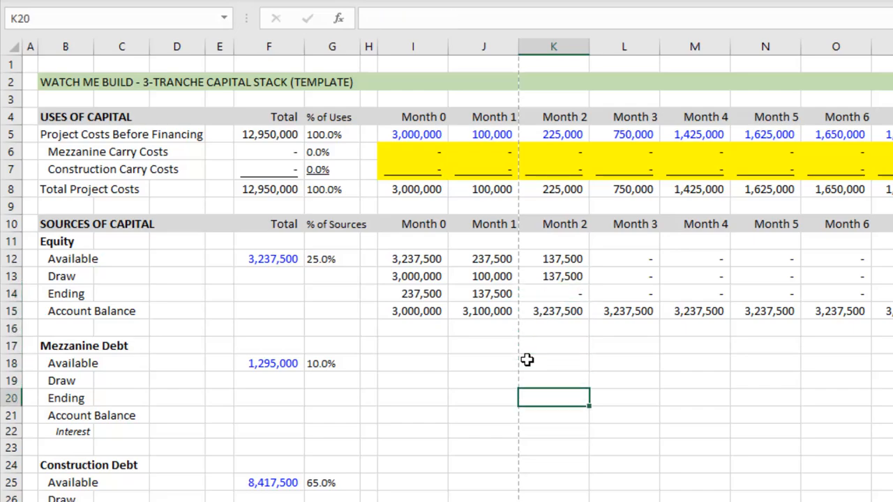
Review the equity Month 0 draw formula, then bring up the copied mezzanine draw =MIN(I14,I18) for revision.
{"action": "left_click", "coordinate": [413, 328]}
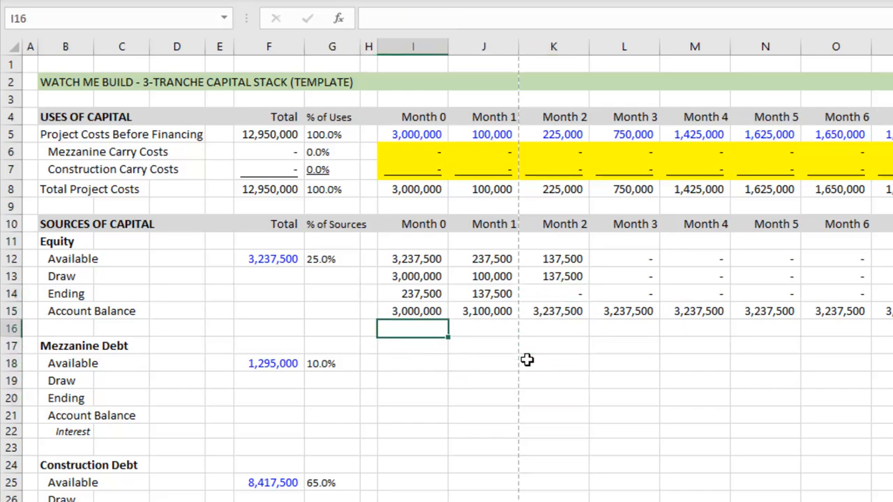
{"action": "left_click", "coordinate": [413, 276]}
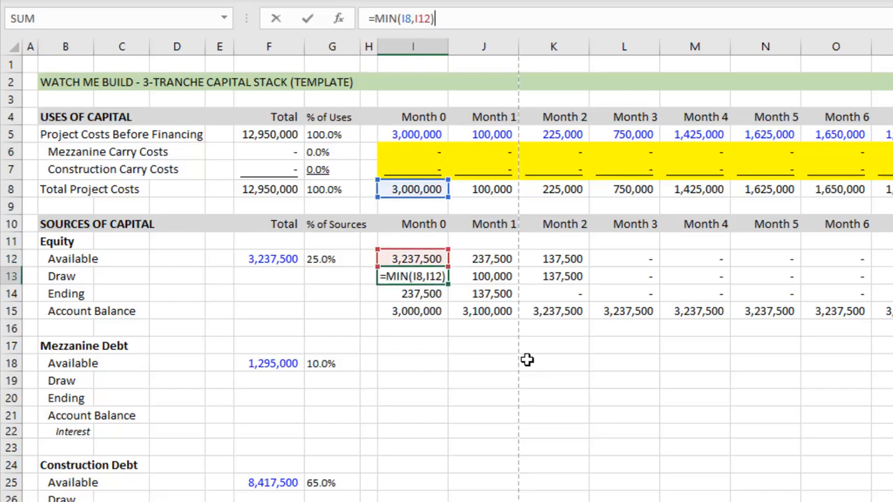
{"action": "key", "text": "Return"}
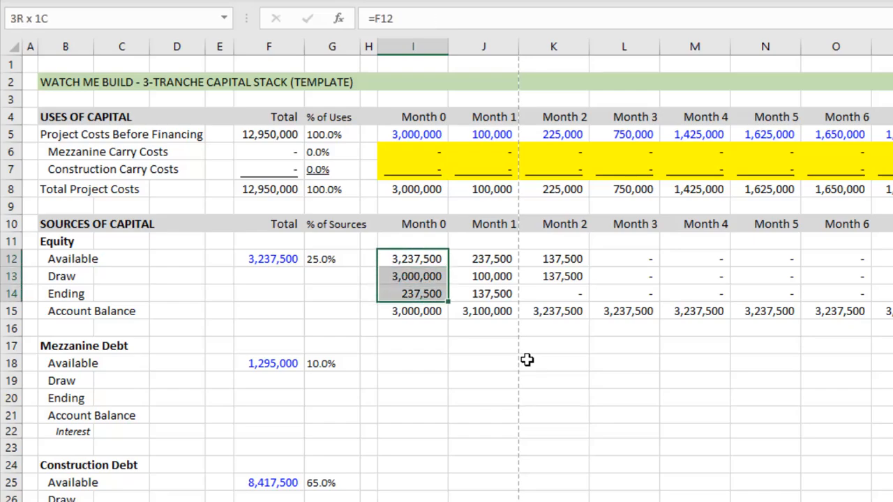
{"action": "scroll", "scroll_direction": "right", "scroll_amount": 3}
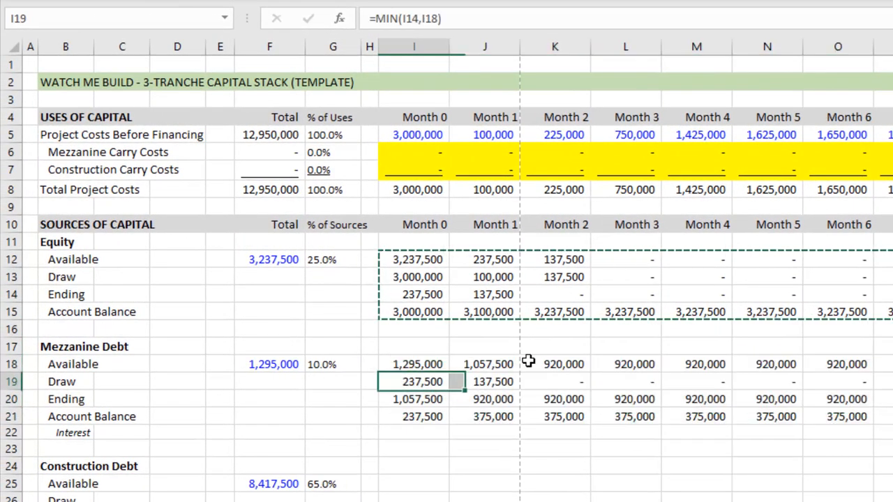
{"action": "left_click", "coordinate": [413, 363]}
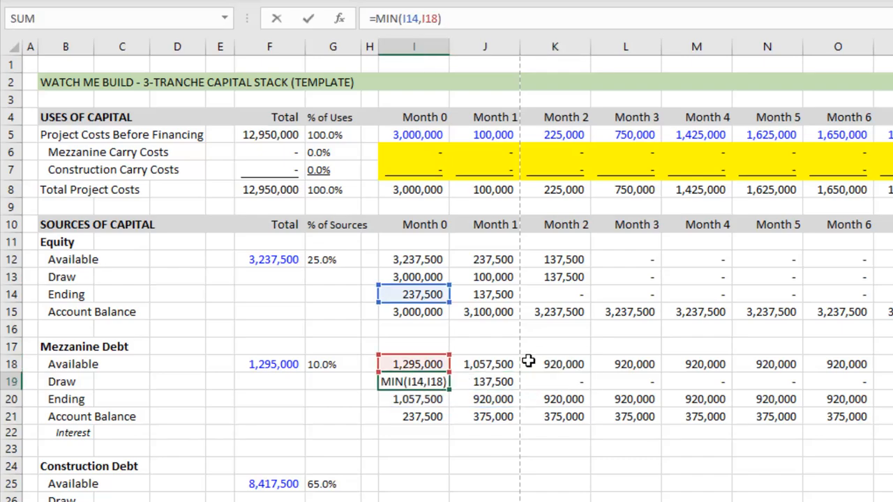
Make the Month 0 mezzanine draw =MIN(I18,I8-I13), the lesser of availability and costs net of equity.
{"action": "key", "text": "Return"}
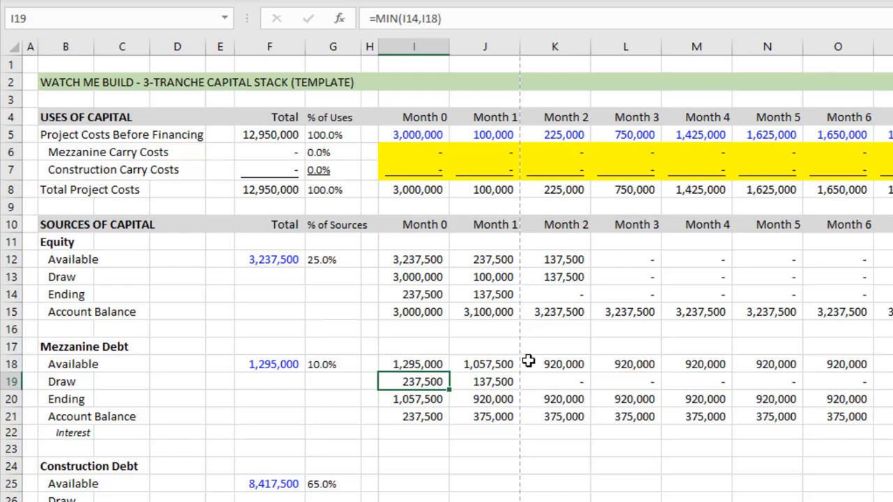
{"action": "type", "text": "=m"}
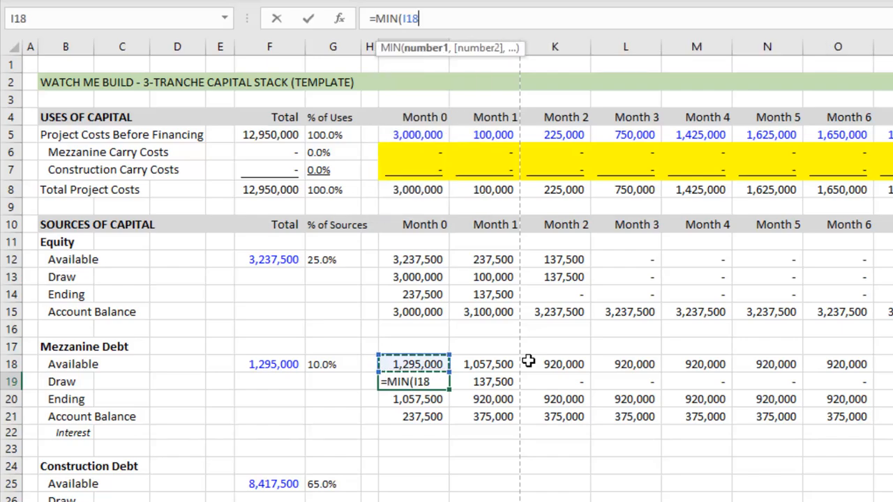
{"action": "left_click", "coordinate": [413, 327]}
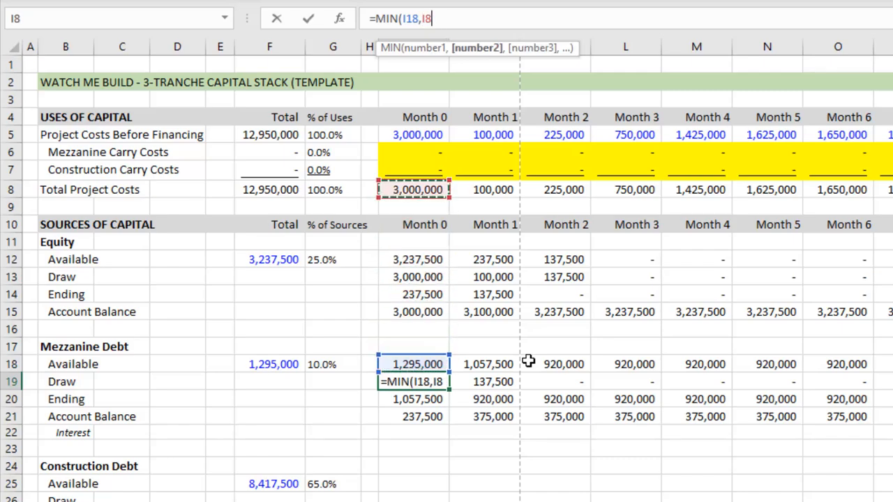
{"action": "type", "text": "-I18"}
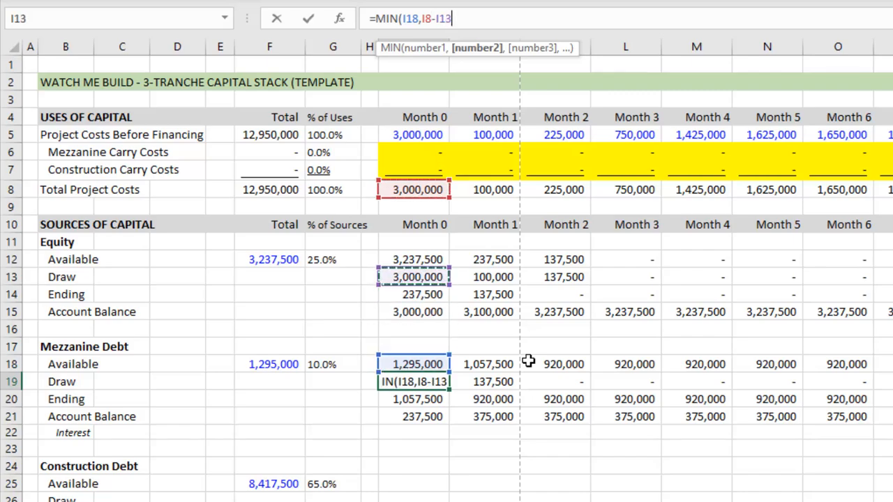
{"action": "key", "text": "Return"}
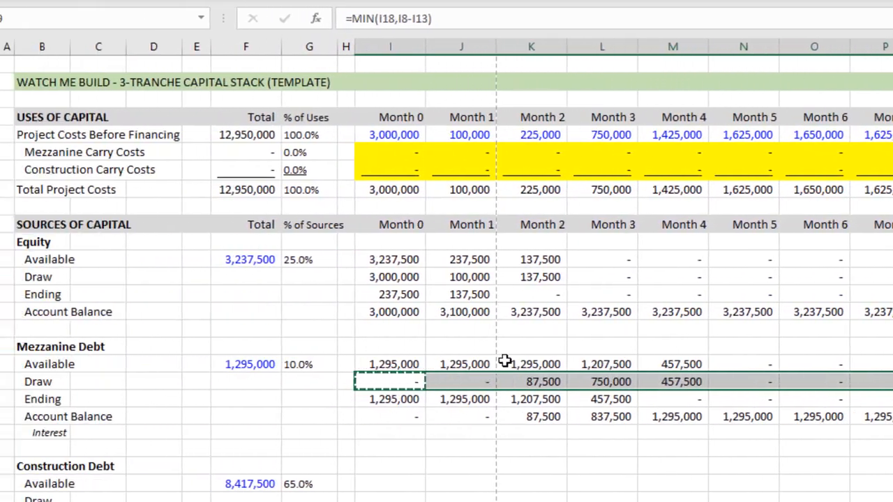
{"action": "left_click", "coordinate": [555, 382]}
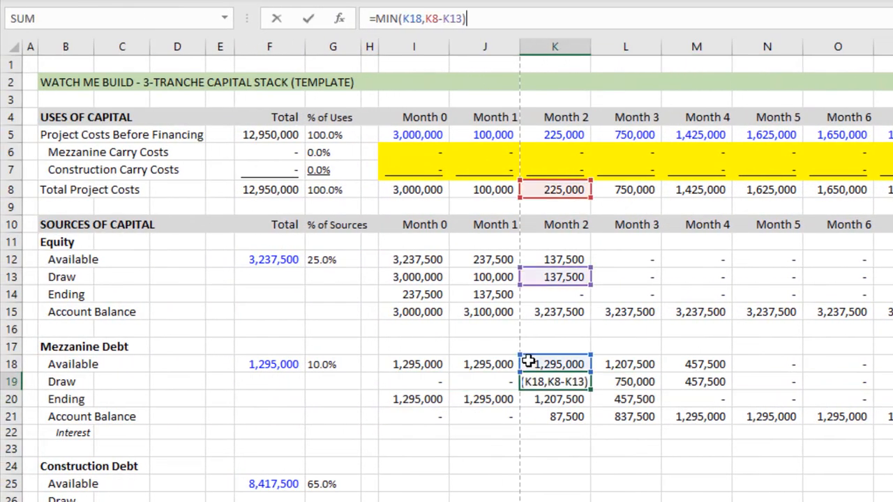
{"action": "key", "text": "Return"}
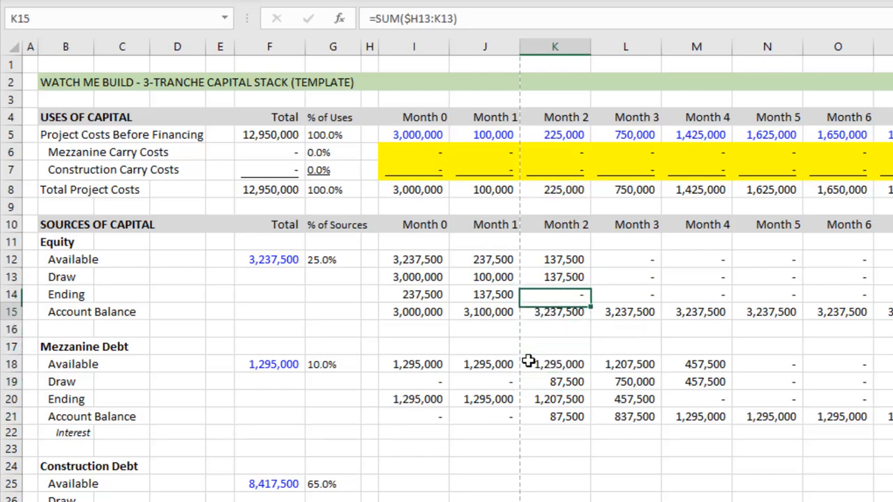
{"action": "left_click", "coordinate": [555, 293]}
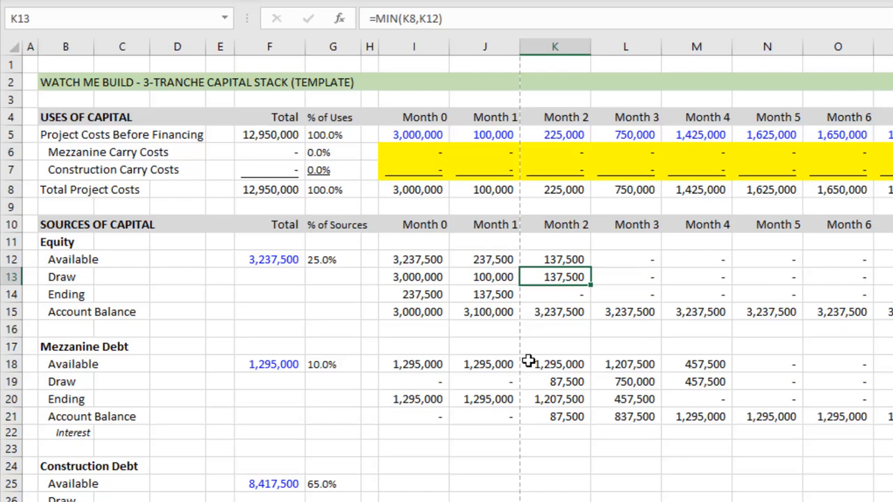
{"action": "left_click", "coordinate": [555, 258]}
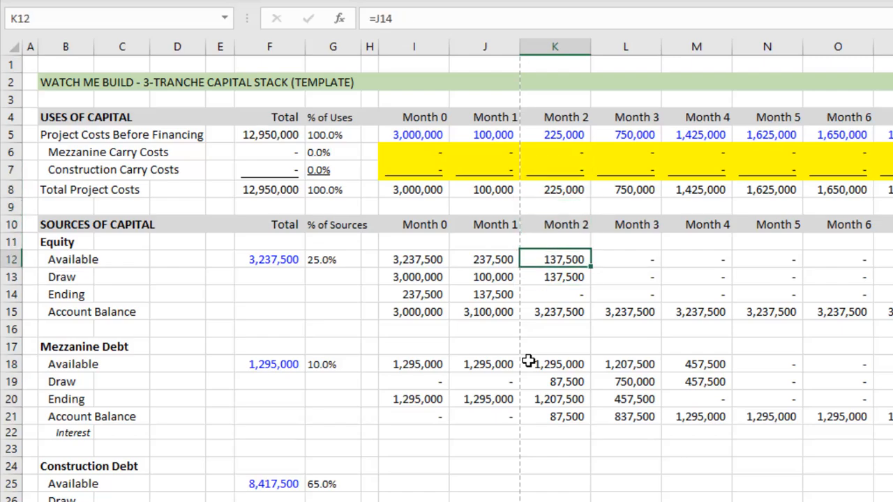
{"action": "left_click", "coordinate": [555, 382]}
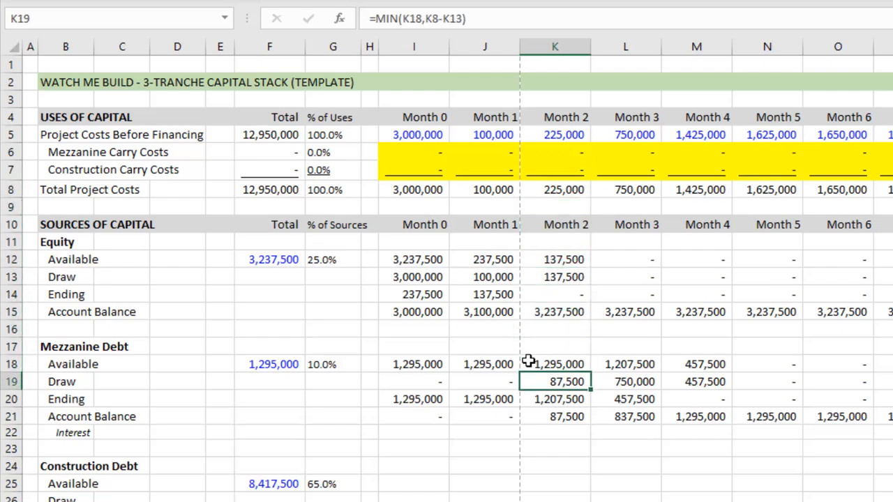
{"action": "mouse_move", "coordinate": [431, 348]}
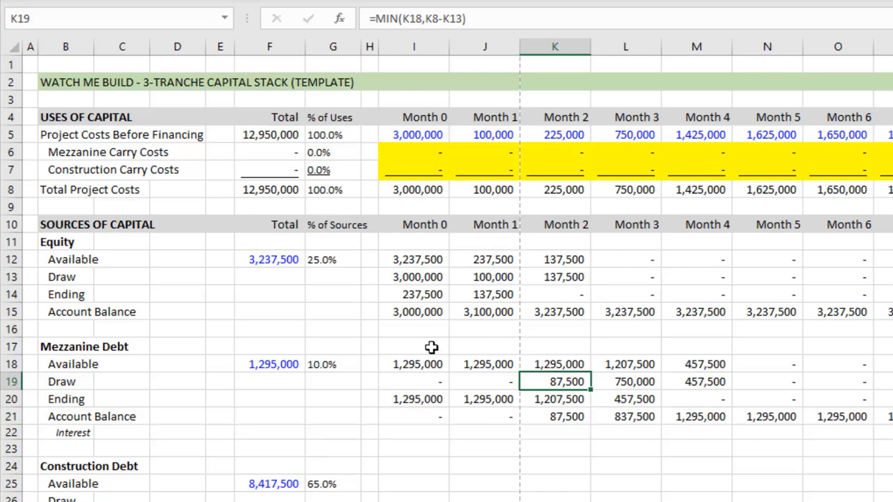
{"action": "left_click", "coordinate": [625, 382]}
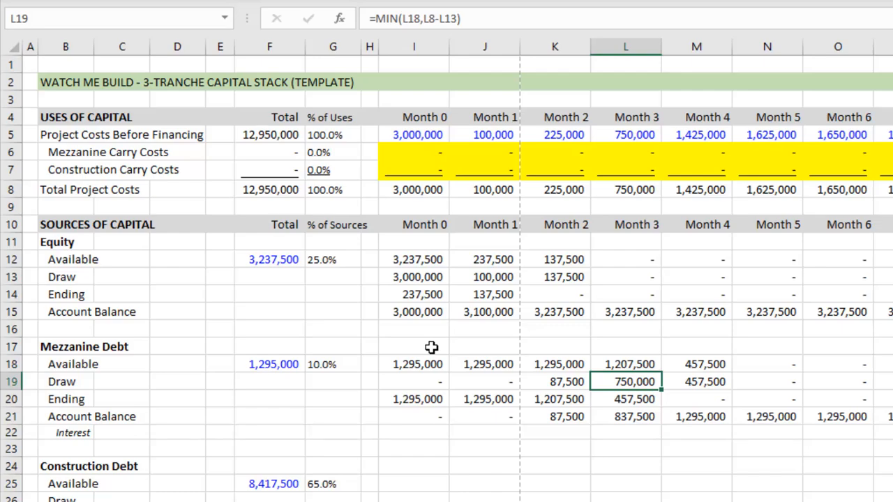
{"action": "left_click", "coordinate": [694, 382]}
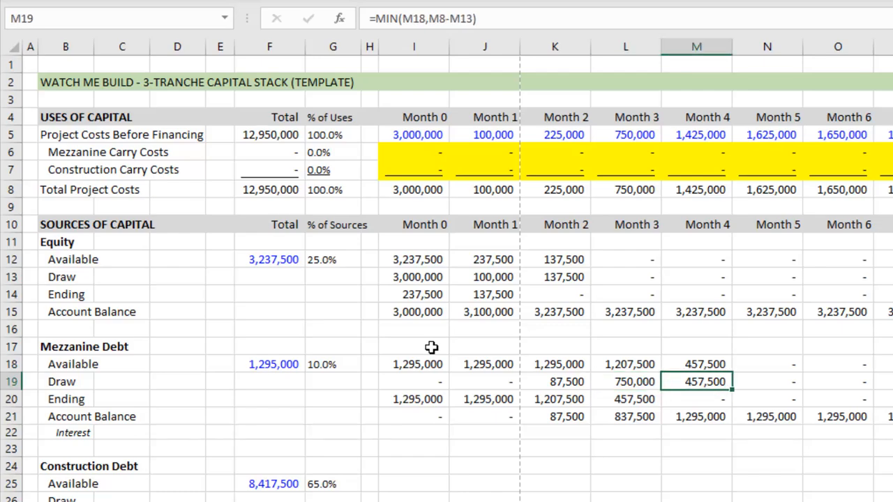
{"action": "left_click", "coordinate": [625, 382]}
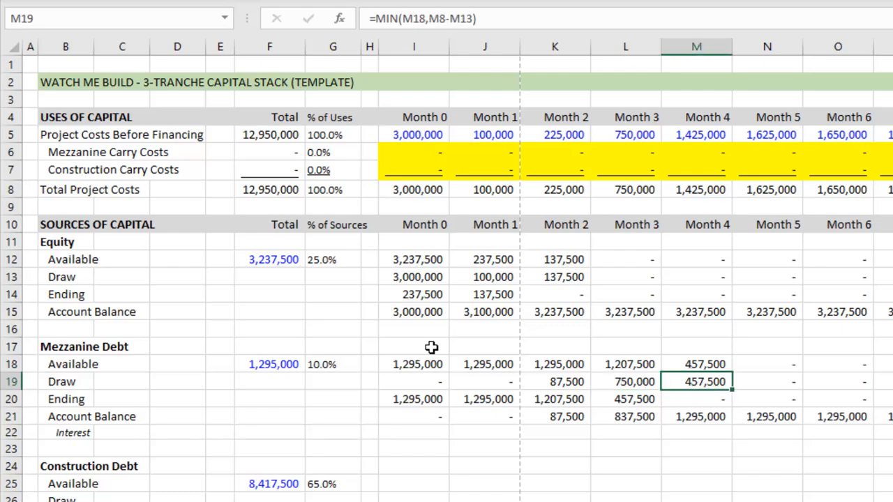
{"action": "left_click", "coordinate": [695, 329]}
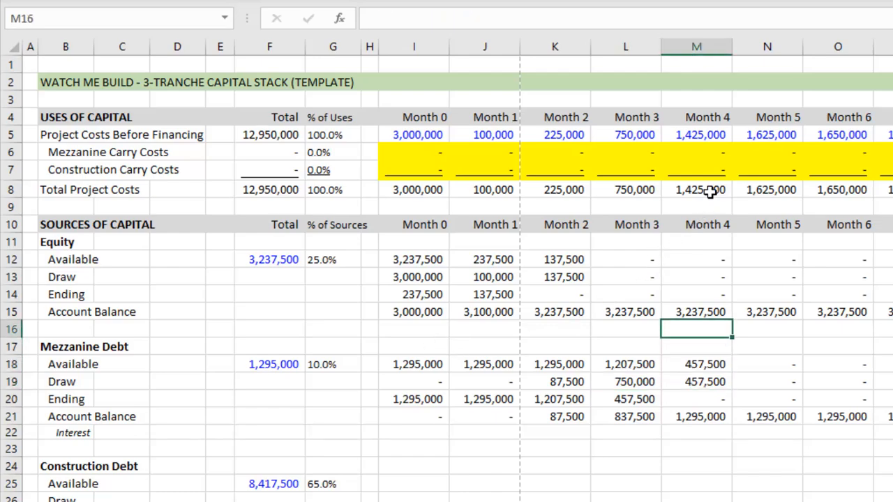
{"action": "left_click", "coordinate": [695, 293]}
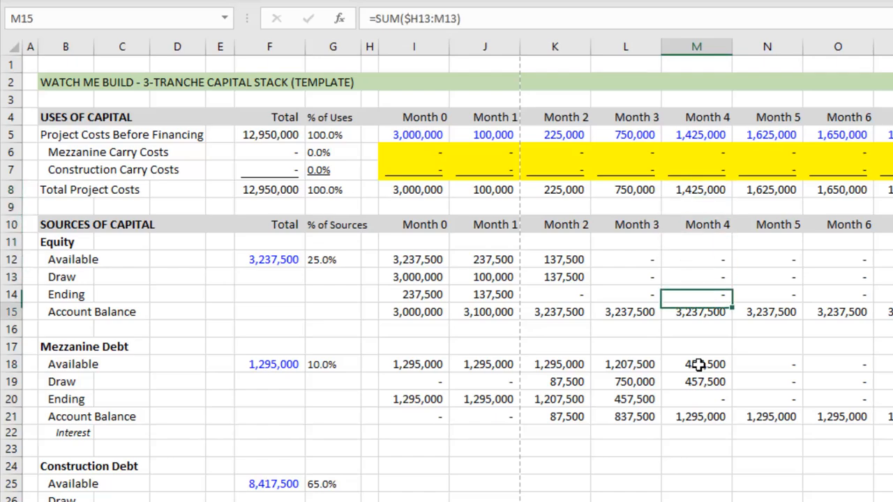
{"action": "left_click", "coordinate": [696, 363]}
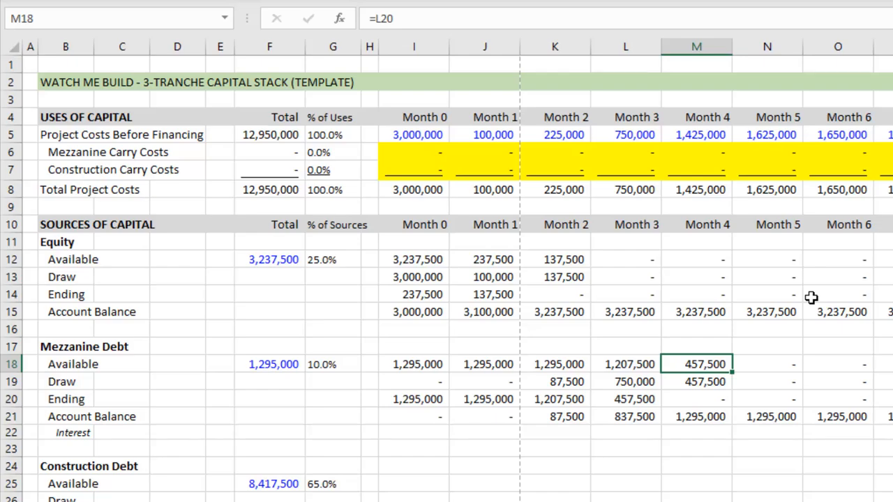
{"action": "left_click", "coordinate": [695, 482]}
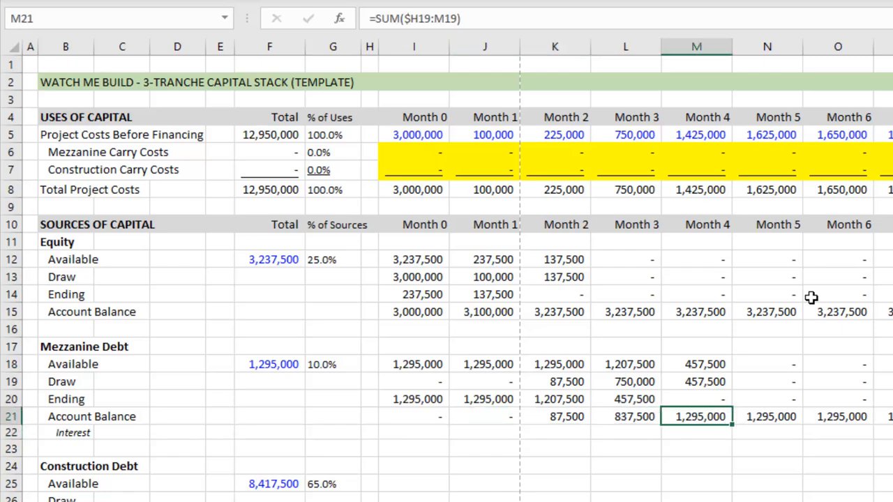
{"action": "left_click", "coordinate": [484, 416]}
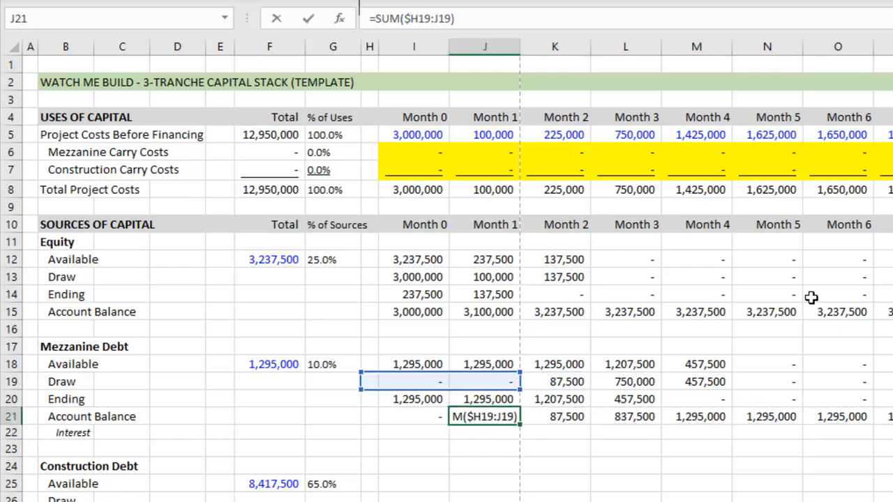
{"action": "left_click", "coordinate": [695, 416]}
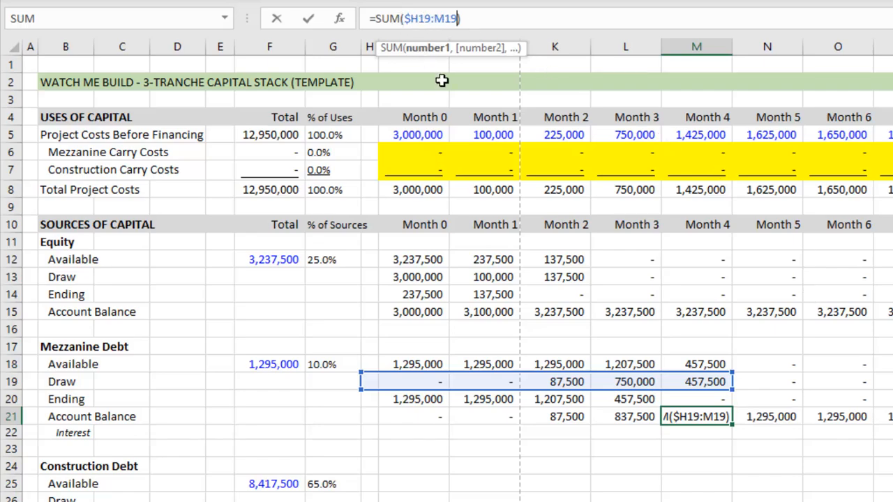
{"action": "key", "text": "Return"}
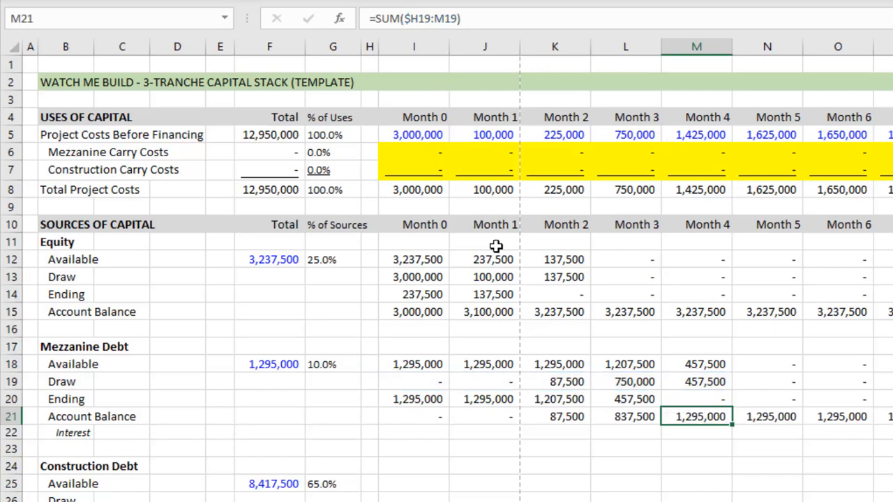
{"action": "left_click", "coordinate": [413, 363]}
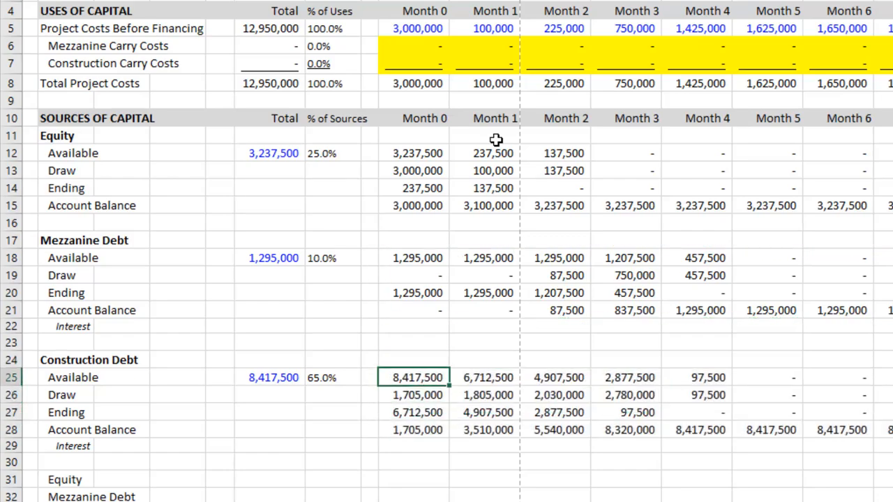
Make the Month 0 construction draw =MIN(I25,I8-I13-I19), leftover costs capped by available debt.
{"action": "left_click", "coordinate": [558, 376]}
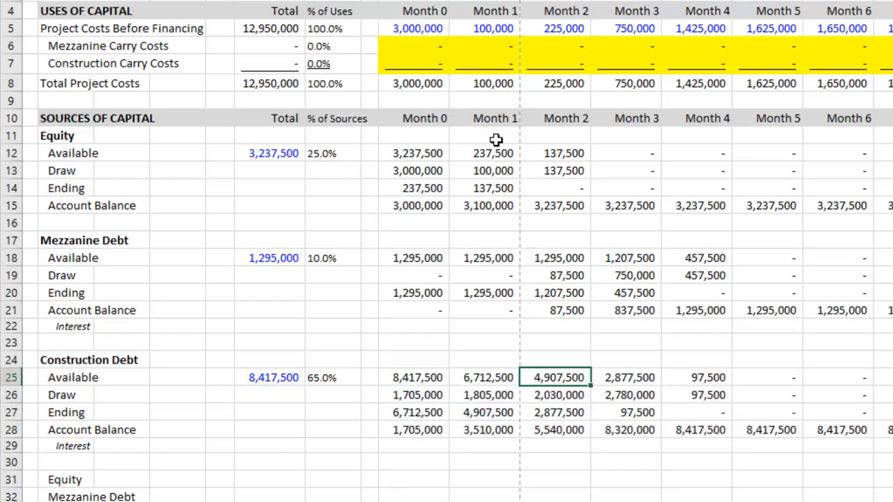
{"action": "left_click", "coordinate": [416, 394]}
{"action": "type", "text": "="}
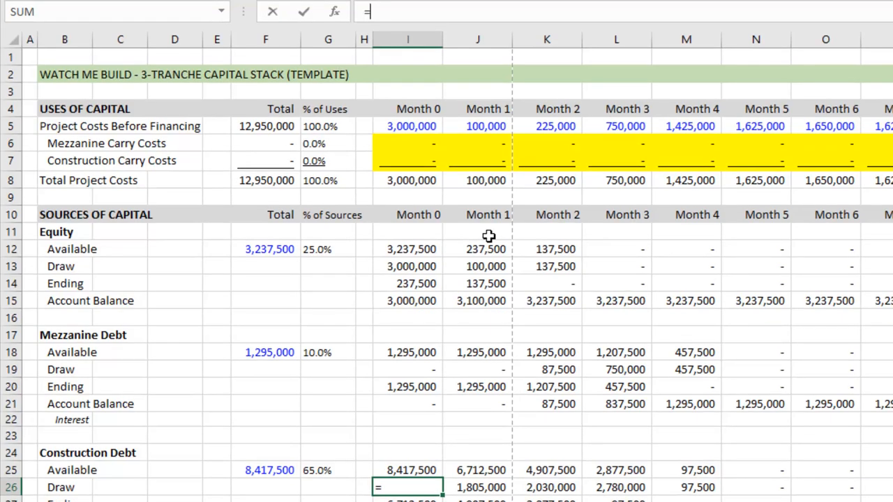
{"action": "type", "text": "MIN("}
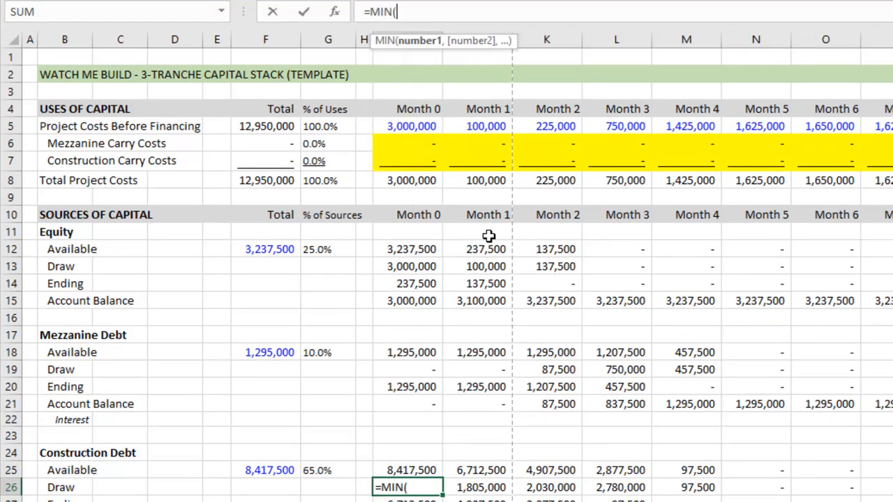
{"action": "left_click", "coordinate": [408, 469]}
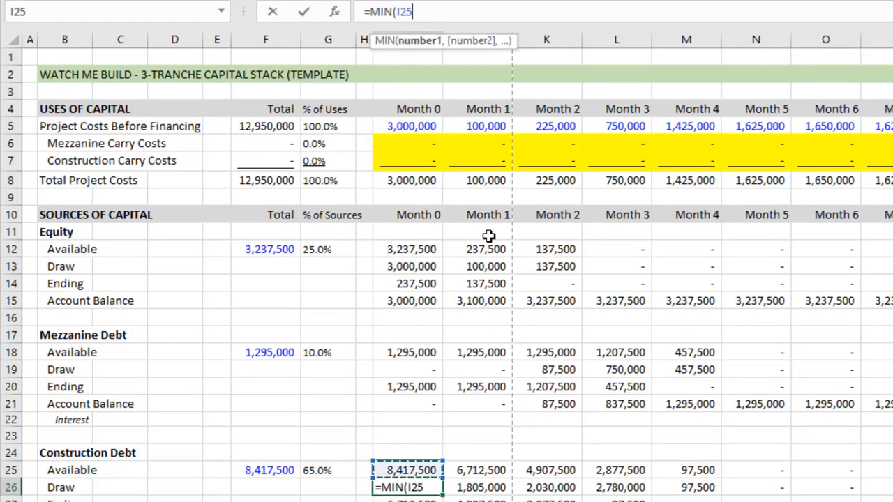
{"action": "left_click", "coordinate": [408, 301]}
{"action": "type", "text": ",I8-"}
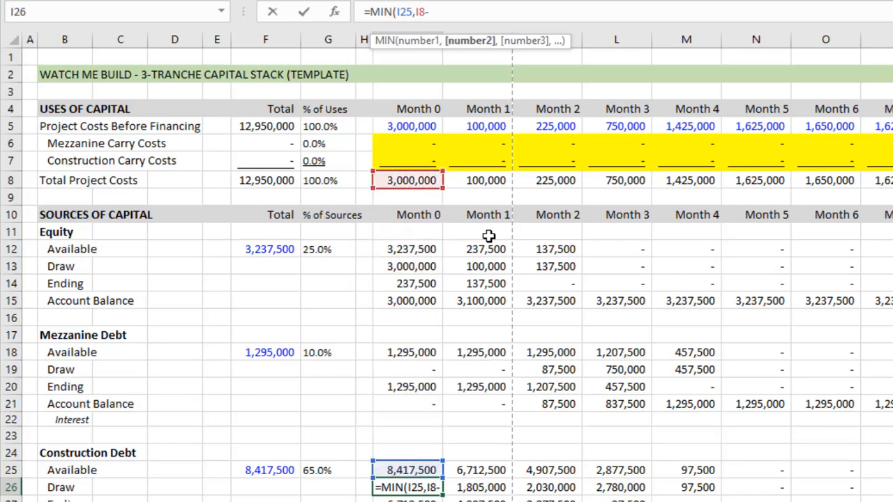
{"action": "left_click", "coordinate": [407, 302]}
{"action": "type", "text": "I13-I19"}
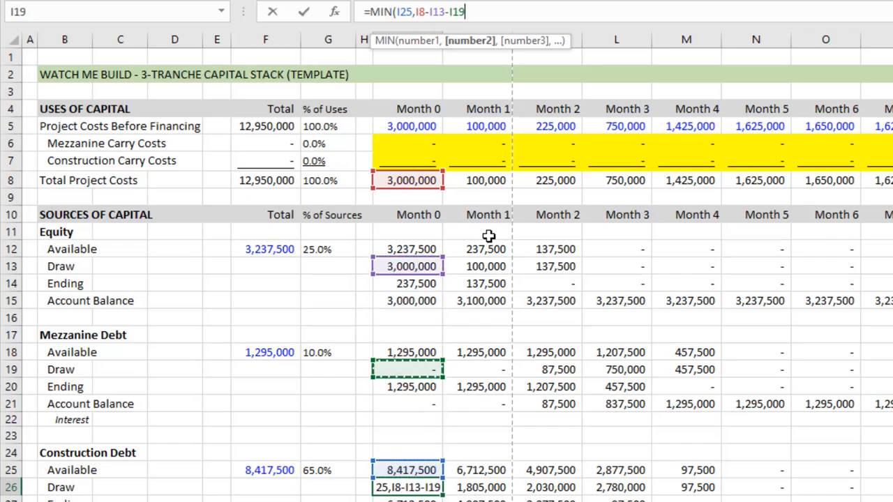
{"action": "key", "text": "Return"}
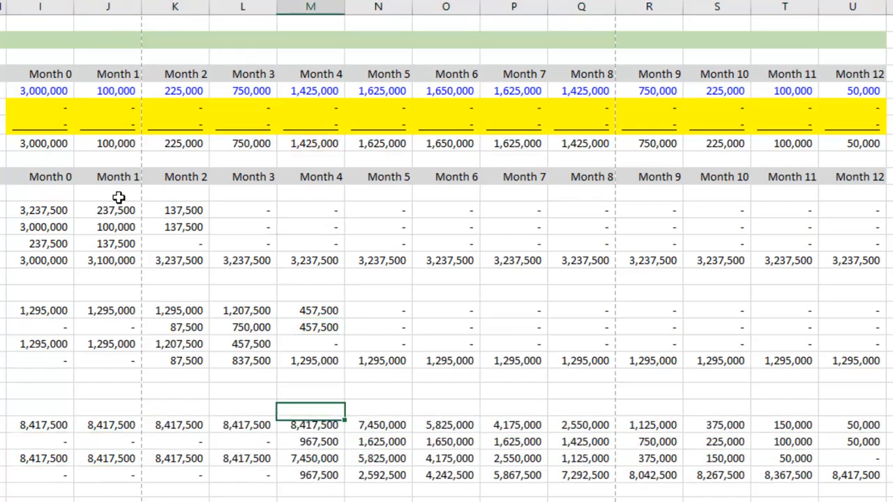
Check the construction draw results in Months 4, 9 and 12, ending near 8,417,500 cumulative.
{"action": "left_click", "coordinate": [310, 326]}
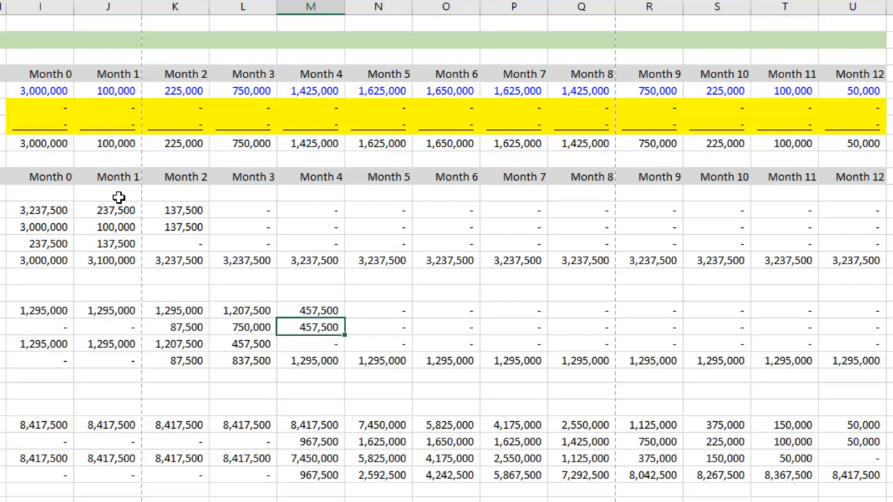
{"action": "left_click", "coordinate": [310, 389]}
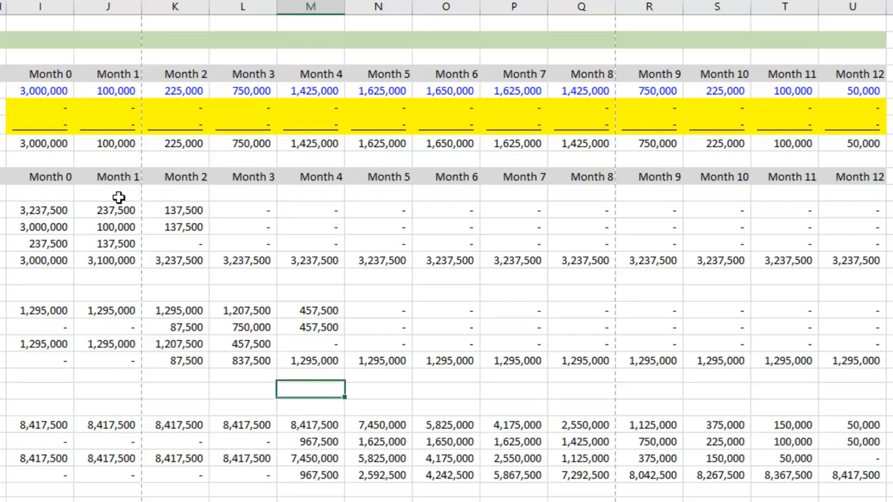
{"action": "left_click", "coordinate": [310, 441]}
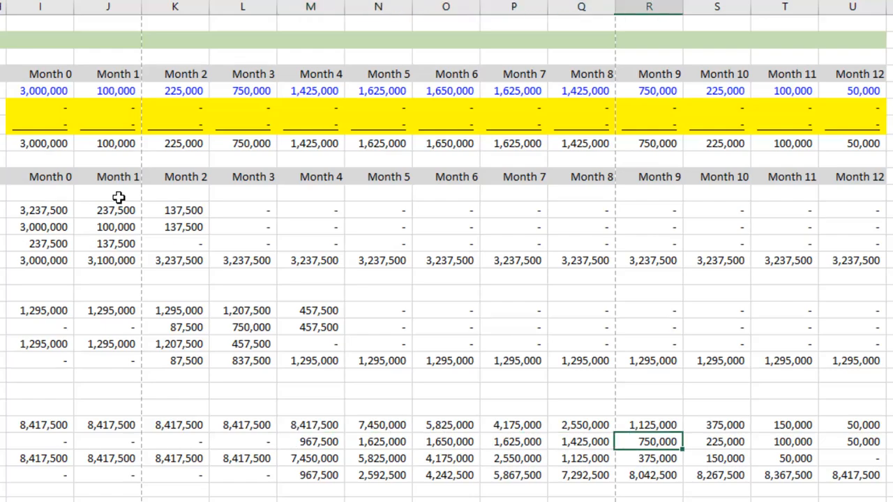
{"action": "left_click", "coordinate": [862, 441]}
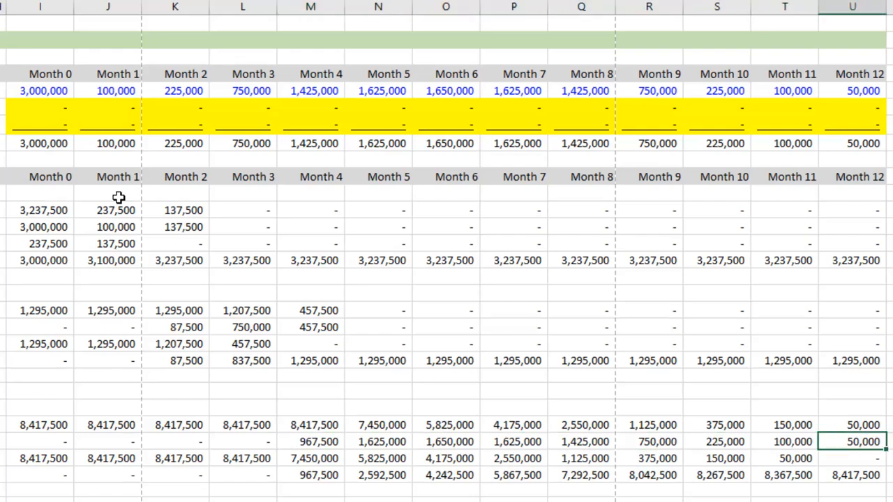
{"action": "left_click", "coordinate": [513, 441]}
{"action": "type", "text": "="}
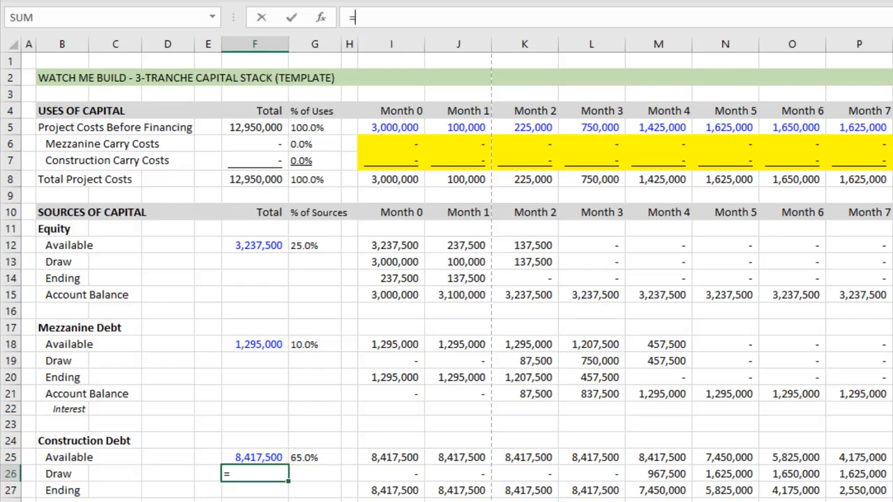
Total each tranche's draws in column F with =SUM(I26:U26): equity 3,237,500, mezzanine 1,295,000, construction 8,417,500.
{"action": "type", "text": "sum"}
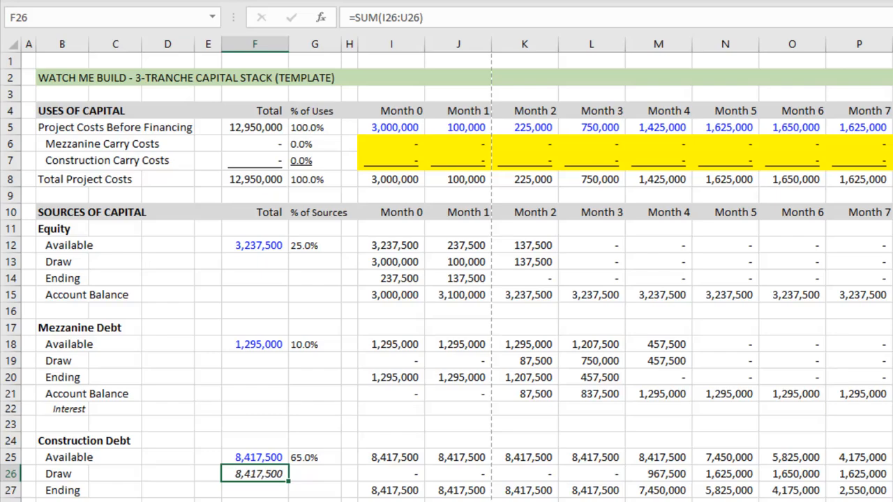
{"action": "mouse_move", "coordinate": [393, 411]}
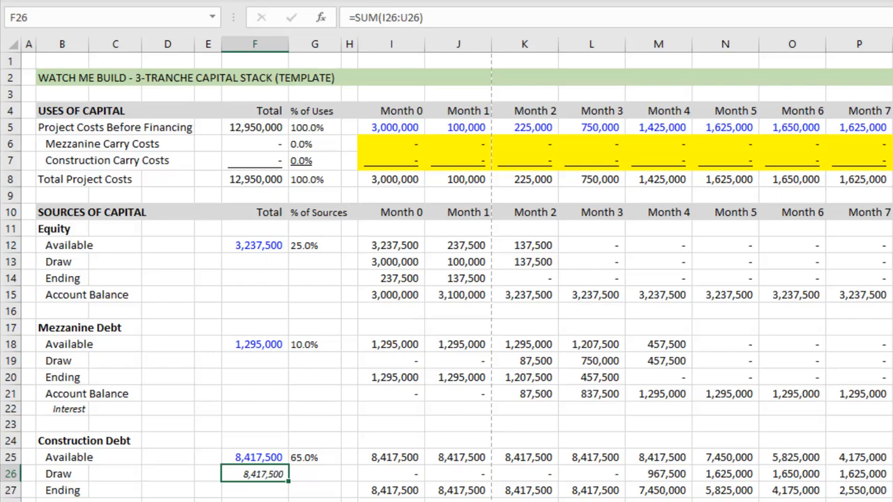
{"action": "left_click", "coordinate": [253, 360]}
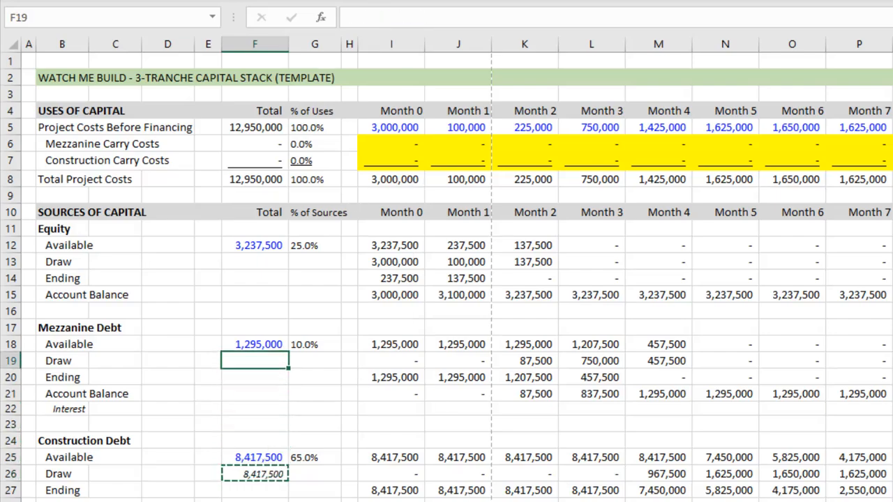
{"action": "left_click", "coordinate": [254, 262]}
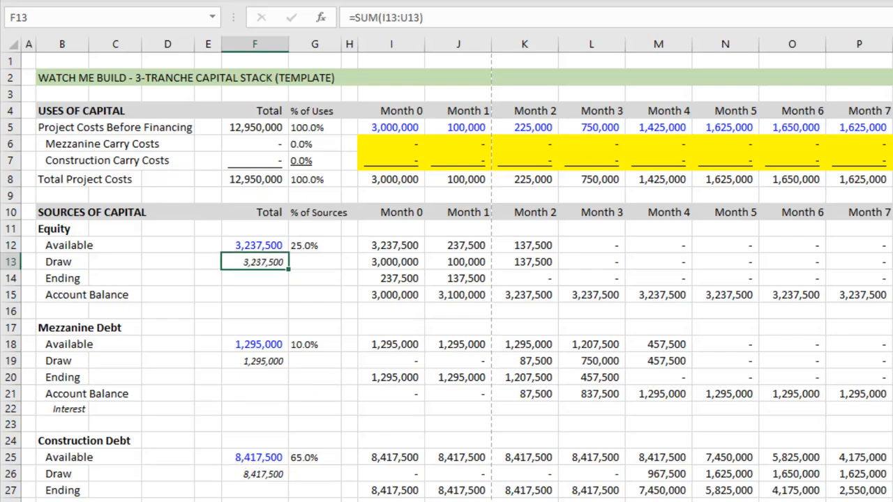
{"action": "left_click", "coordinate": [253, 326]}
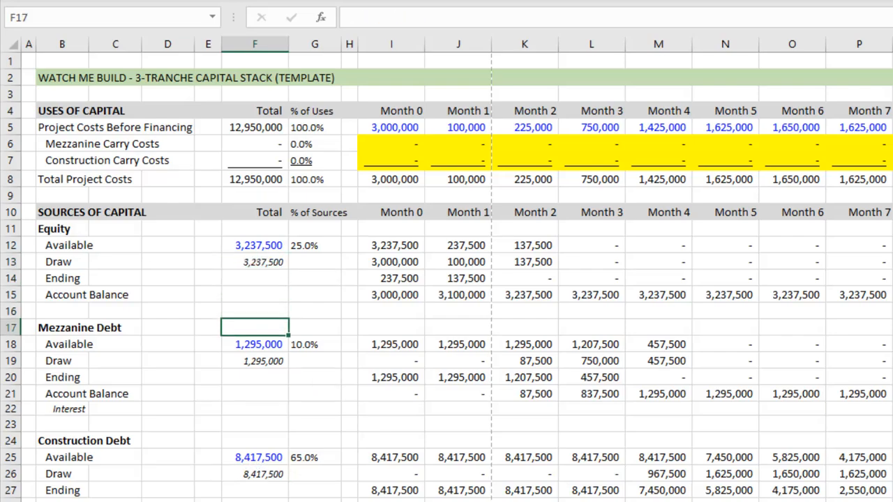
{"action": "left_click", "coordinate": [254, 246]}
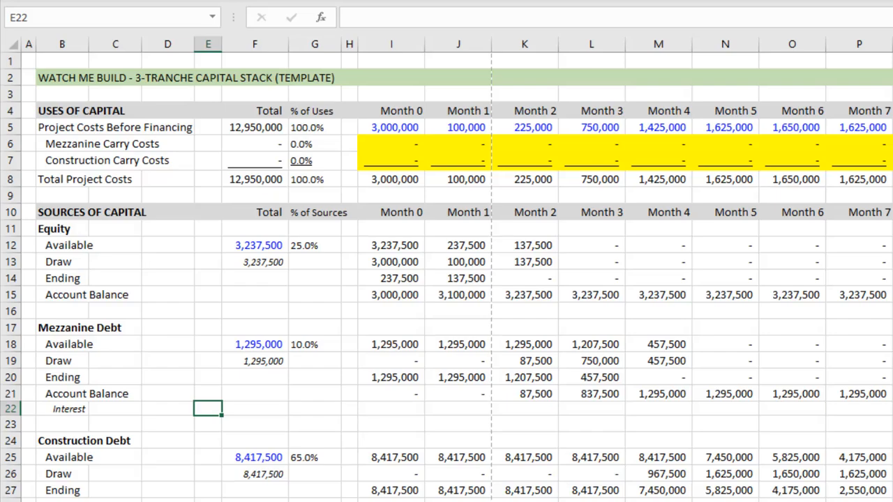
Enter 8% mezzanine interest in E22 and 5.0% construction interest in E29, then move to Month 0 mezzanine interest.
{"action": "type", "text": "8%"}
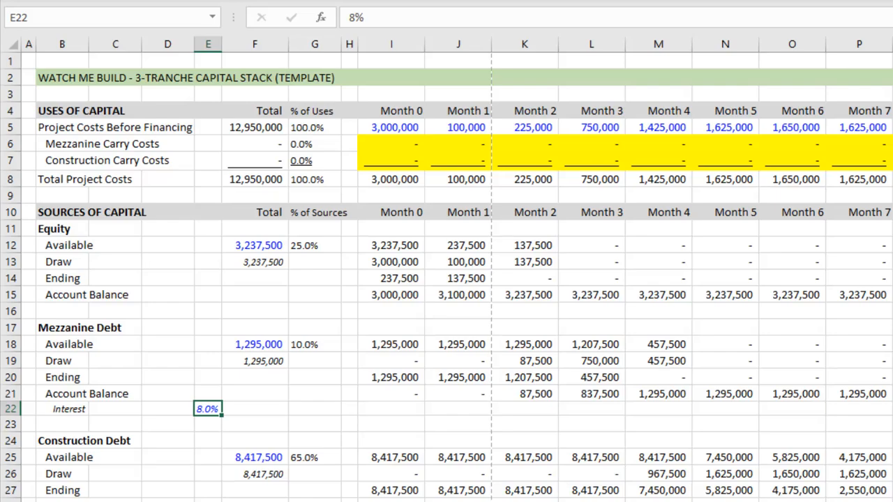
{"action": "scroll", "scroll_direction": "down", "scroll_amount": 3}
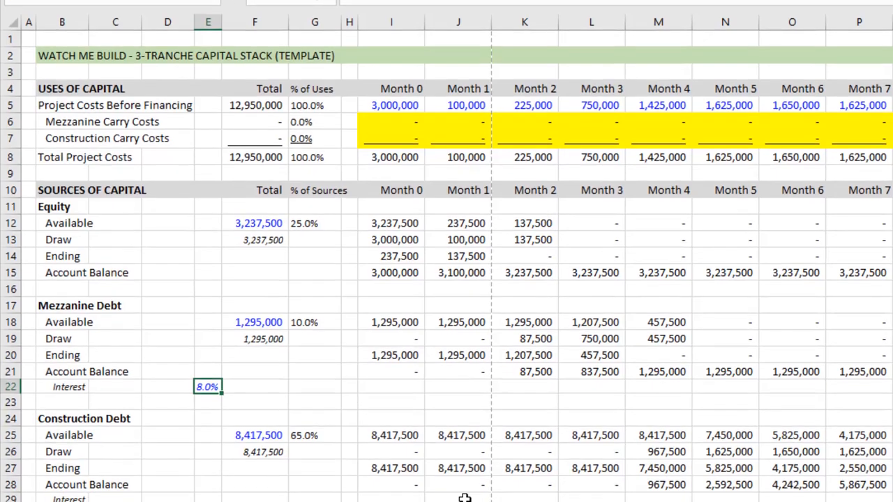
{"action": "scroll", "scroll_direction": "down", "scroll_amount": 3}
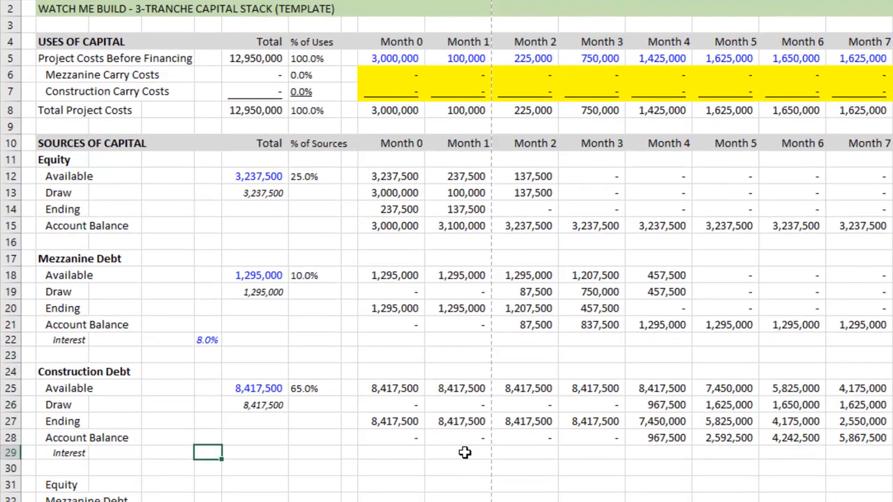
{"action": "type", "text": "5.0%"}
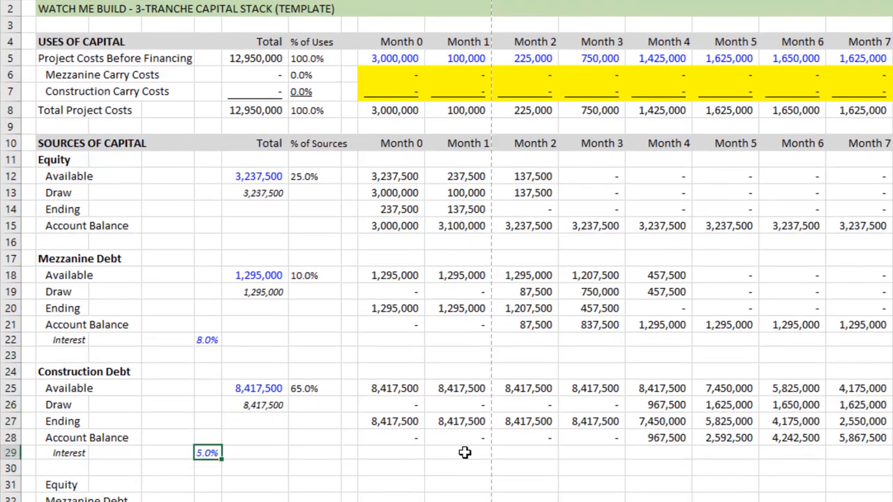
{"action": "left_click", "coordinate": [454, 371]}
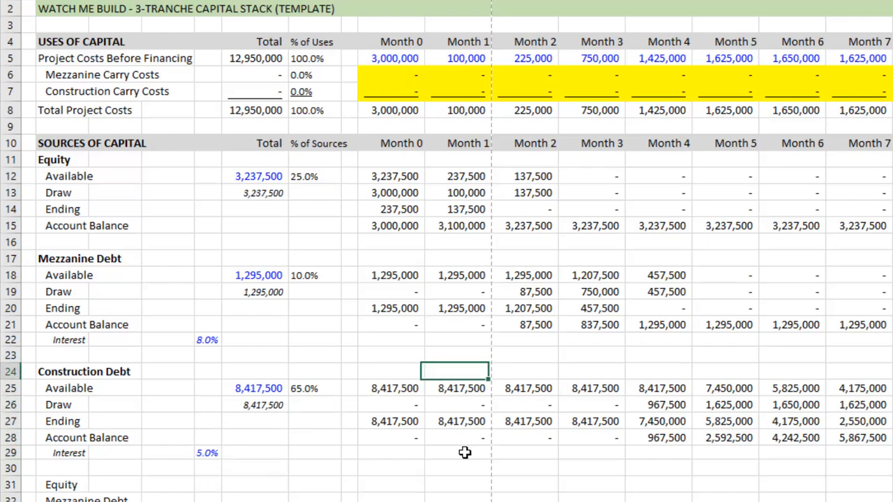
{"action": "left_click", "coordinate": [390, 341]}
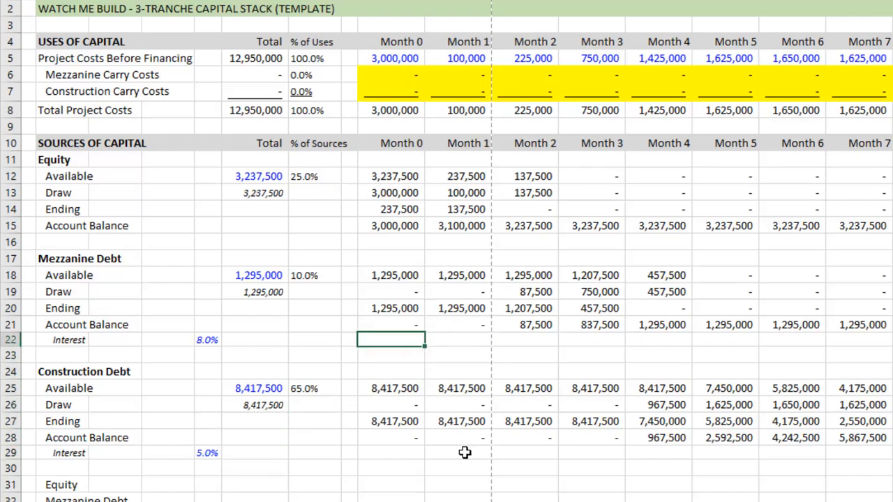
{"action": "left_click", "coordinate": [352, 341]}
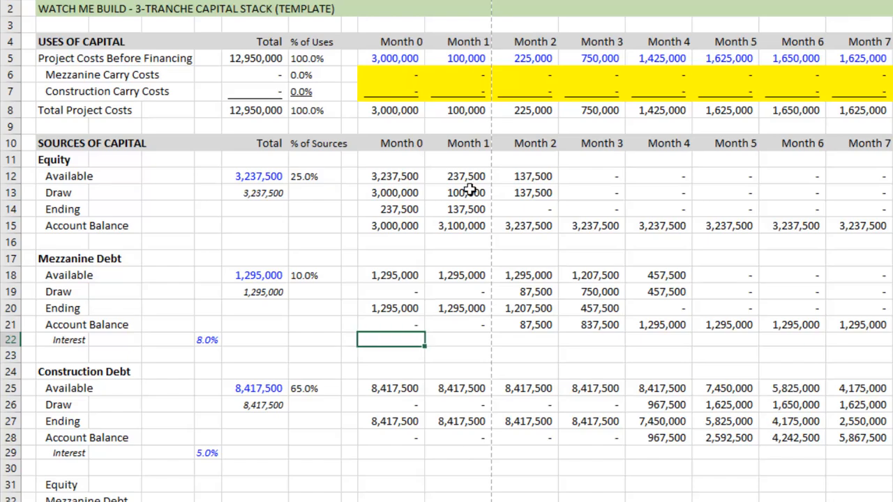
Calculate Month 0 mezzanine interest as =H21*($E22/12), prior balance times the column-locked rate over 12.
{"action": "type", "text": "=H21"}
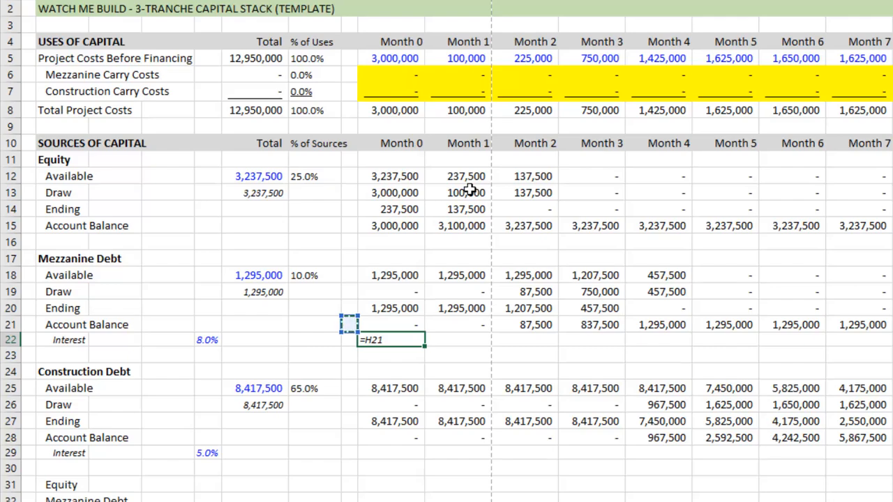
{"action": "type", "text": "*"}
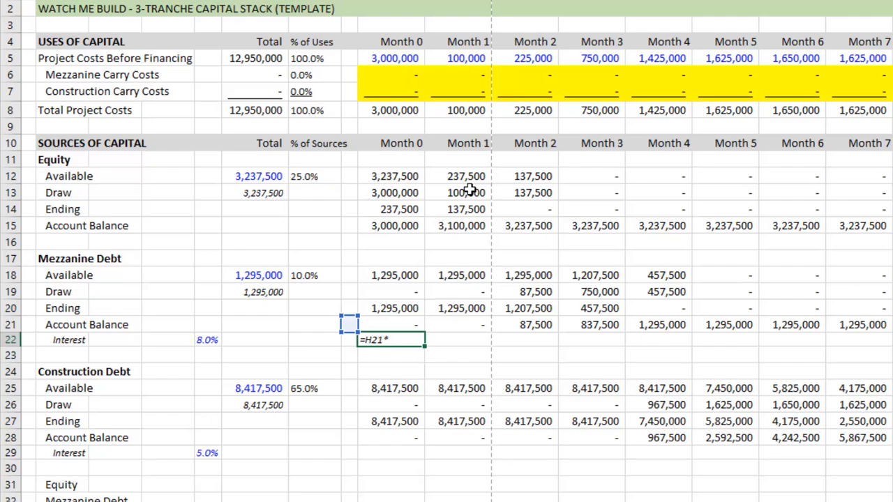
{"action": "left_click", "coordinate": [254, 340]}
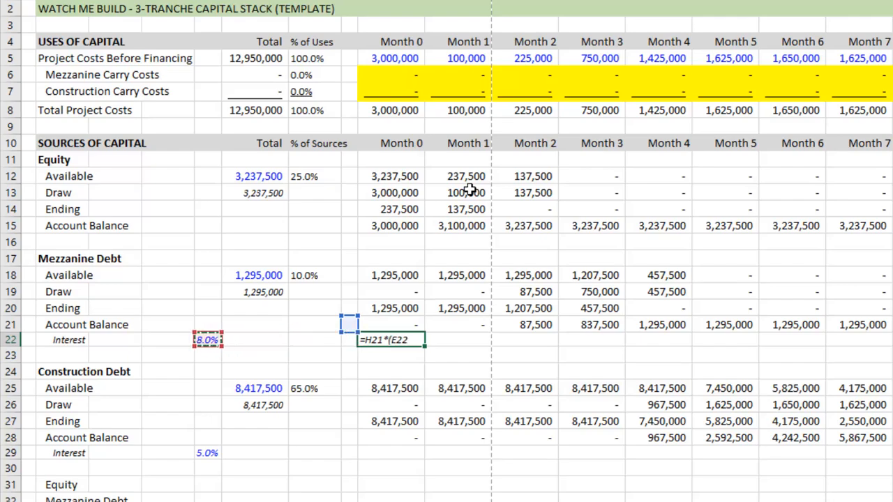
{"action": "key", "text": "f4"}
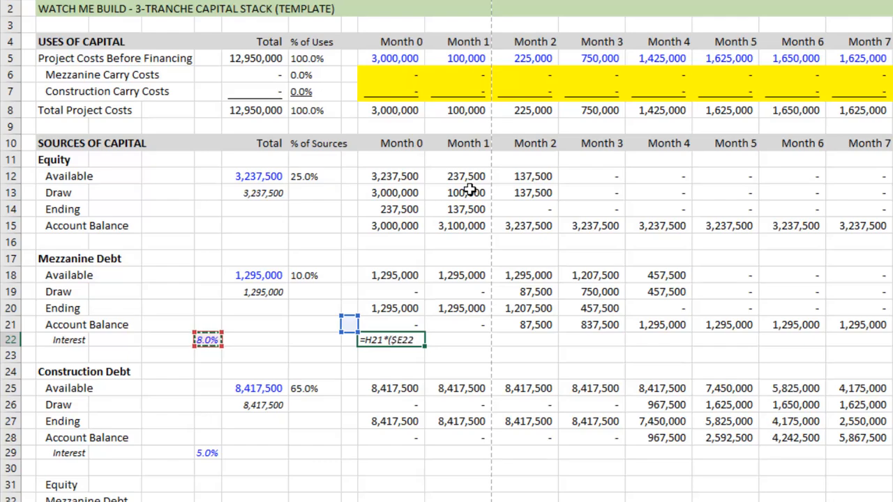
{"action": "type", "text": "/12"}
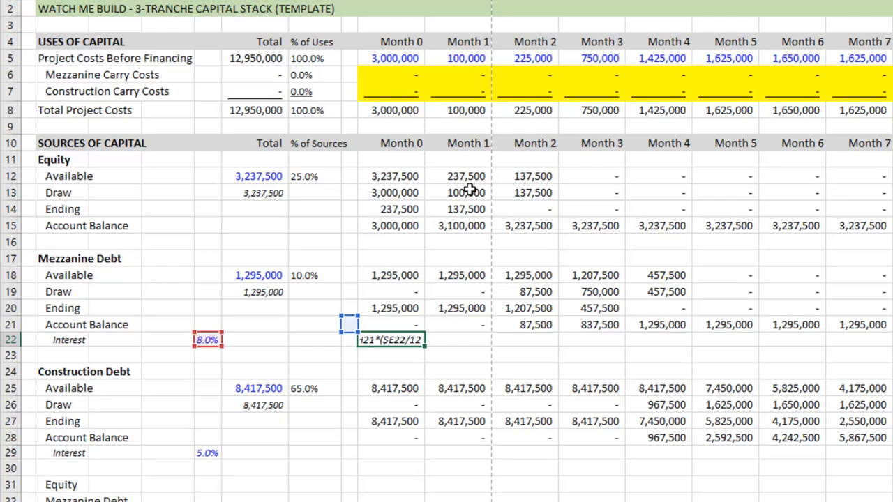
{"action": "key", "text": "Return"}
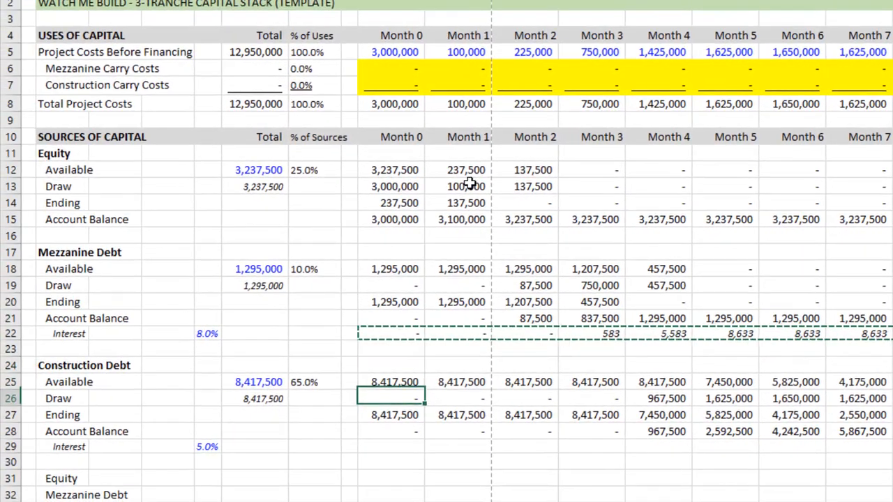
Copy the interest calculation to the construction debt row 29 across the months.
{"action": "left_click", "coordinate": [391, 447]}
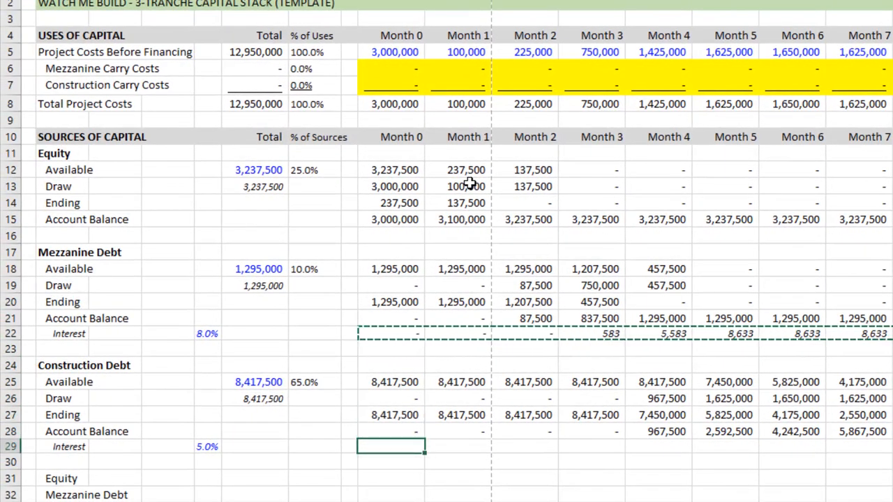
{"action": "scroll", "scroll_direction": "right", "scroll_amount": 3}
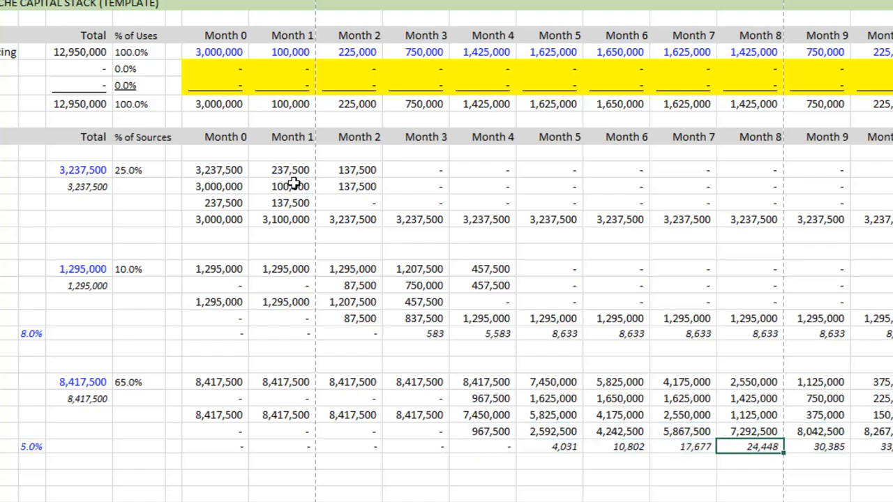
{"action": "left_click", "coordinate": [750, 333]}
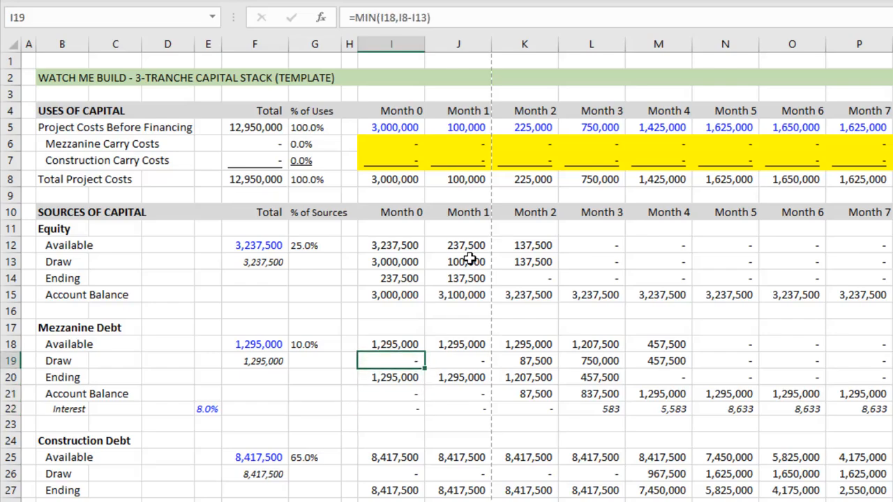
Link the mezzanine carry cost row to monthly interest (=I22) and verify the Month 0 and Month 1 links.
{"action": "left_click", "coordinate": [391, 144]}
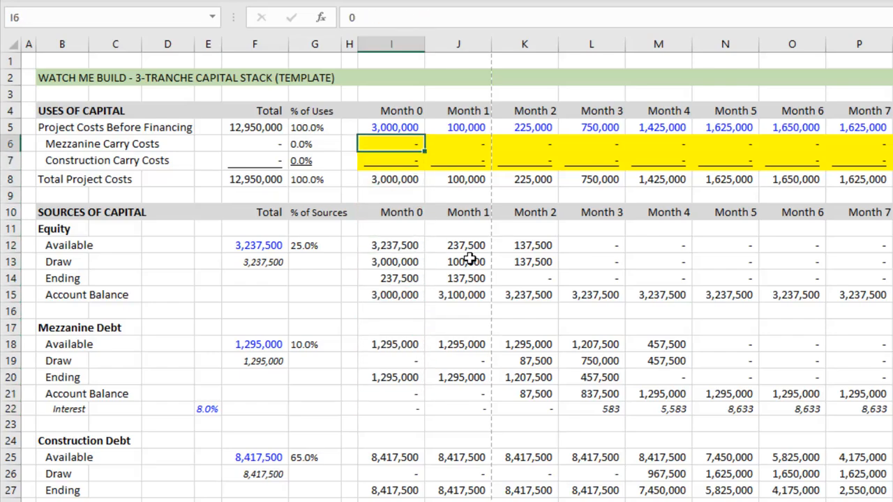
{"action": "type", "text": "=I7"}
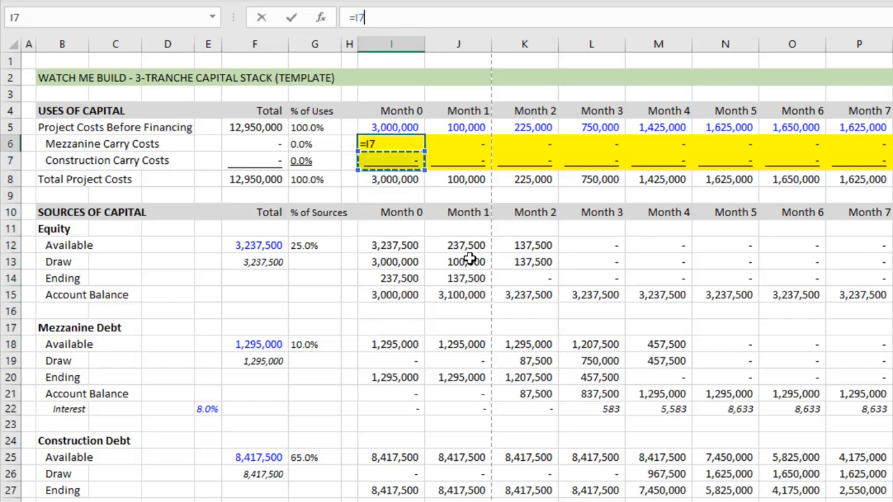
{"action": "left_click", "coordinate": [391, 409]}
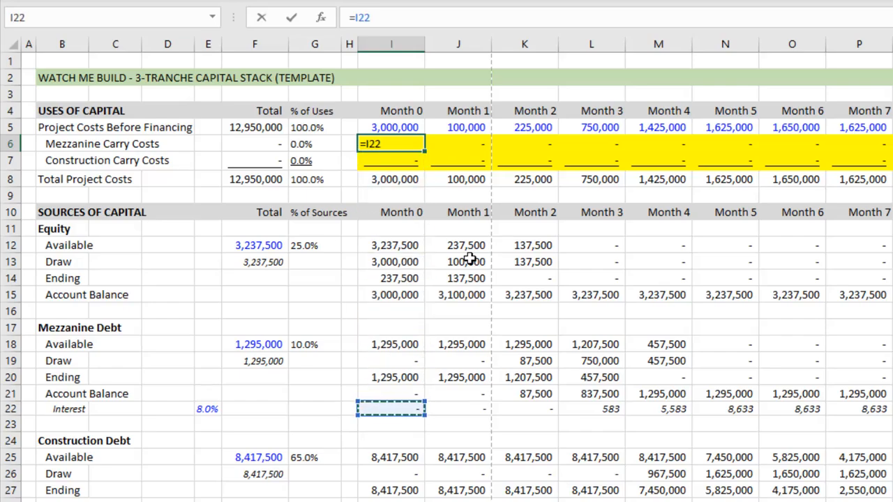
{"action": "key", "text": "Return"}
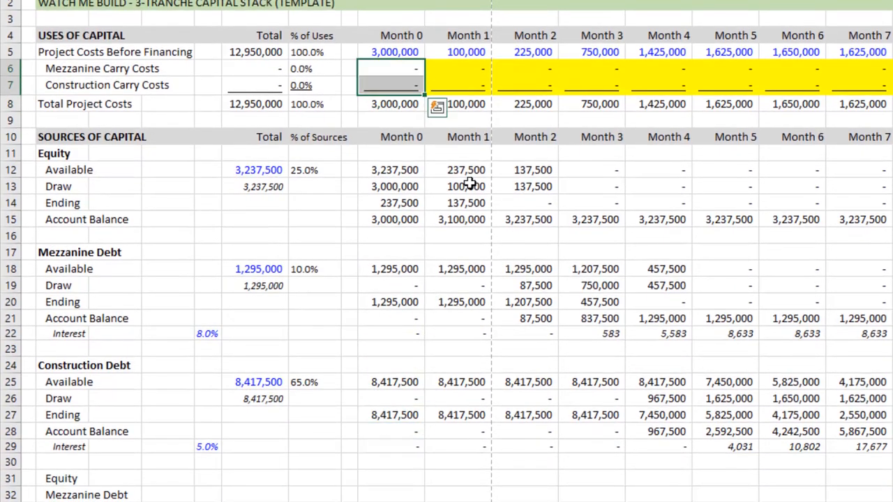
{"action": "scroll", "scroll_direction": "down", "scroll_amount": 3}
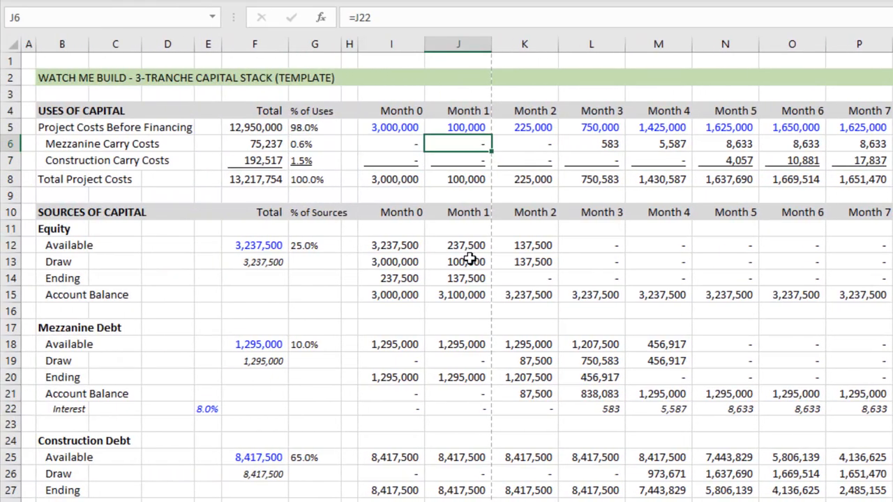
{"action": "left_click", "coordinate": [391, 144]}
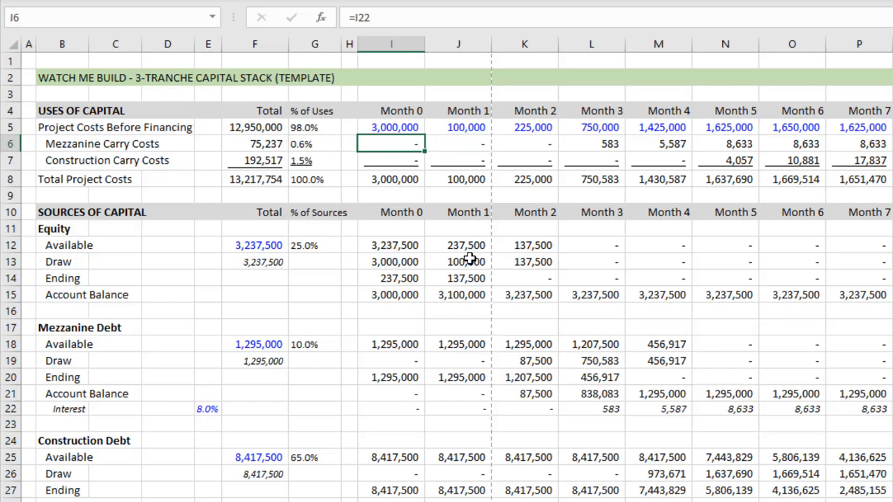
{"action": "left_click", "coordinate": [391, 278]}
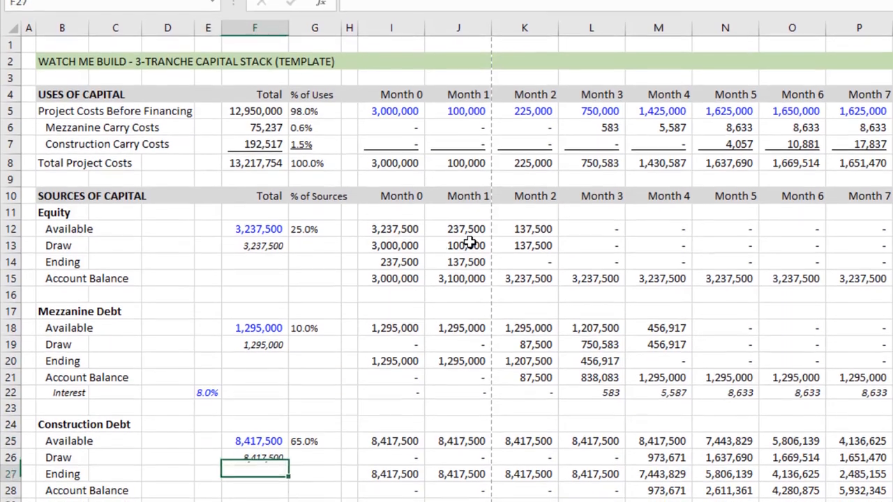
Link the sources summary rows 31–33 to each tranche's monthly Draw row with =+ references.
{"action": "scroll", "scroll_direction": "down", "scroll_amount": 3}
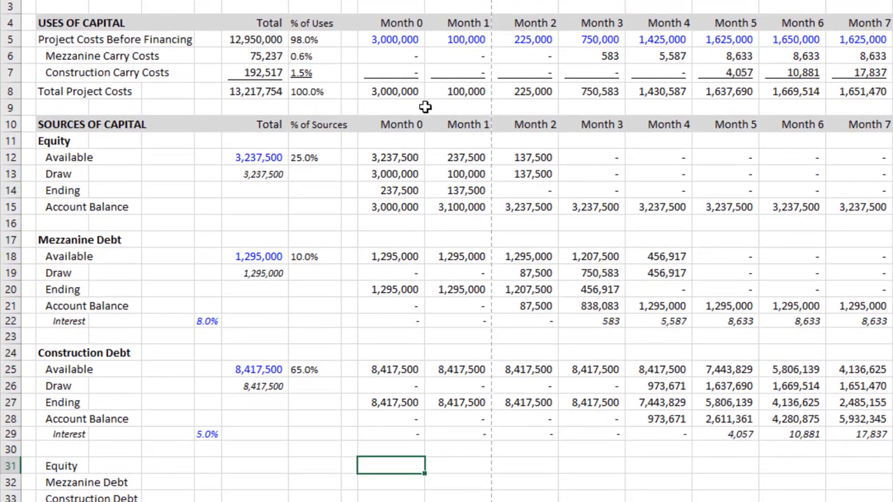
{"action": "scroll", "scroll_direction": "down", "scroll_amount": 3}
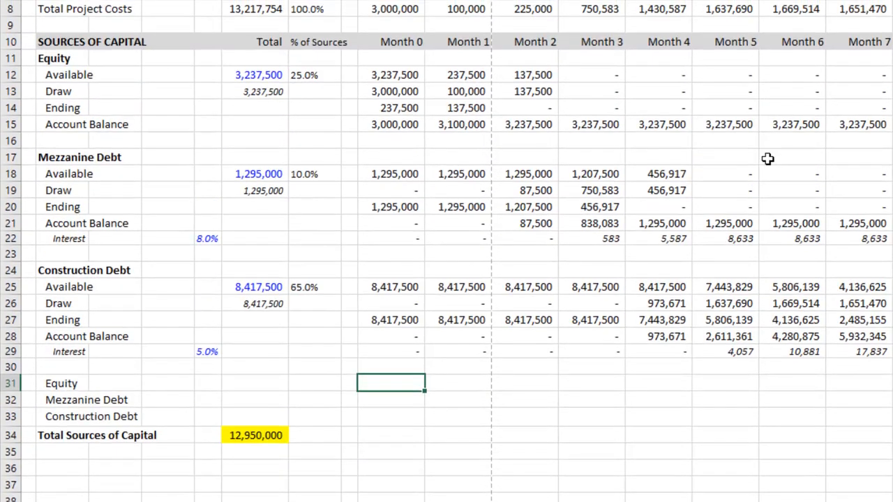
{"action": "type", "text": "+I30"}
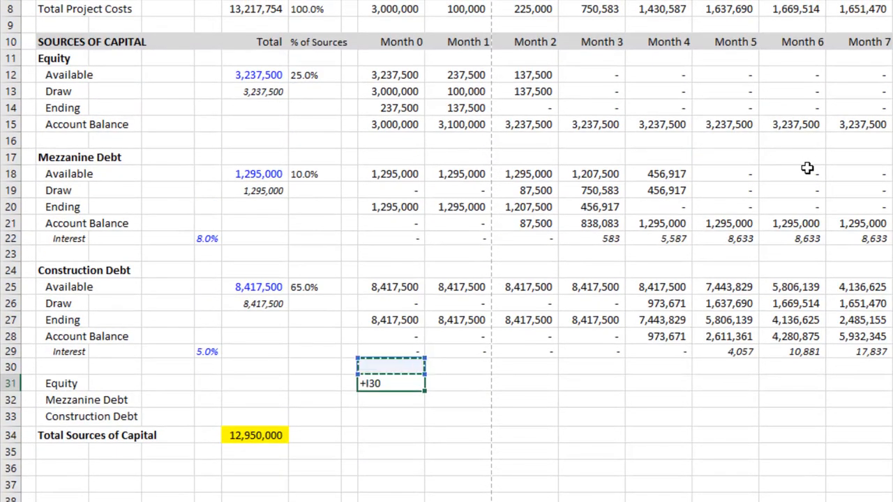
{"action": "left_click", "coordinate": [394, 92]}
{"action": "type", "text": "+I29"}
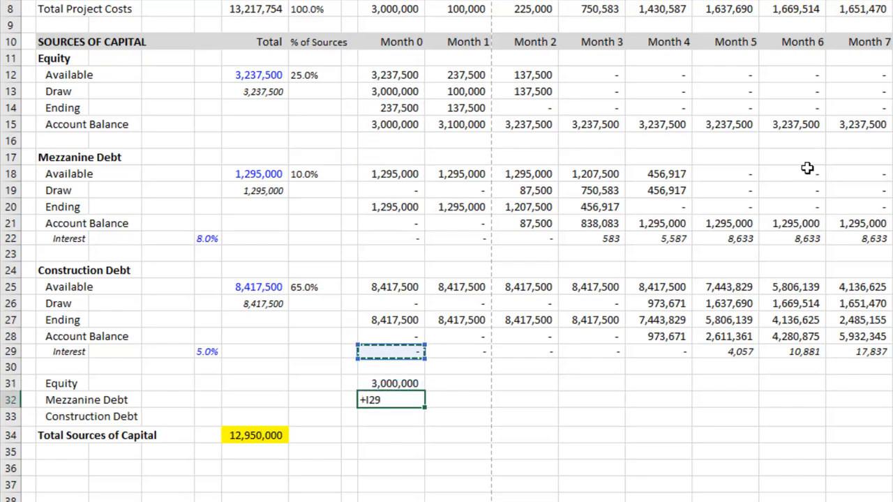
{"action": "key", "text": "Return"}
{"action": "type", "text": "+I28"}
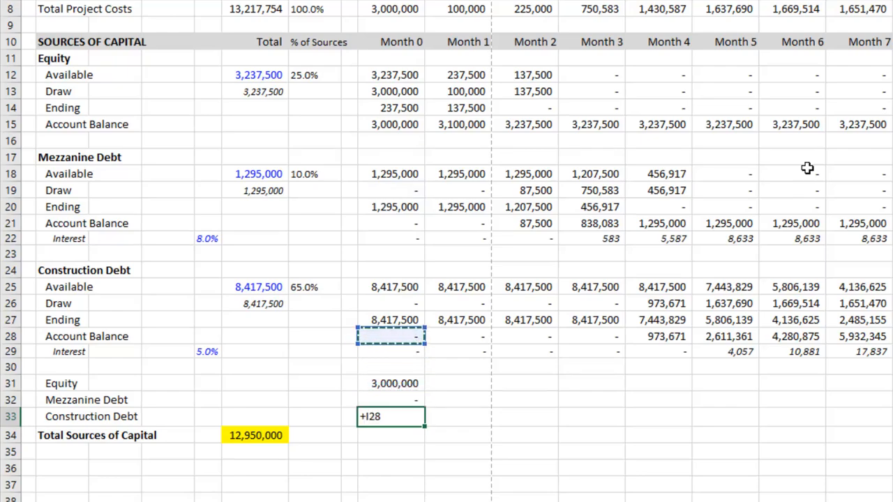
{"action": "key", "text": "Return"}
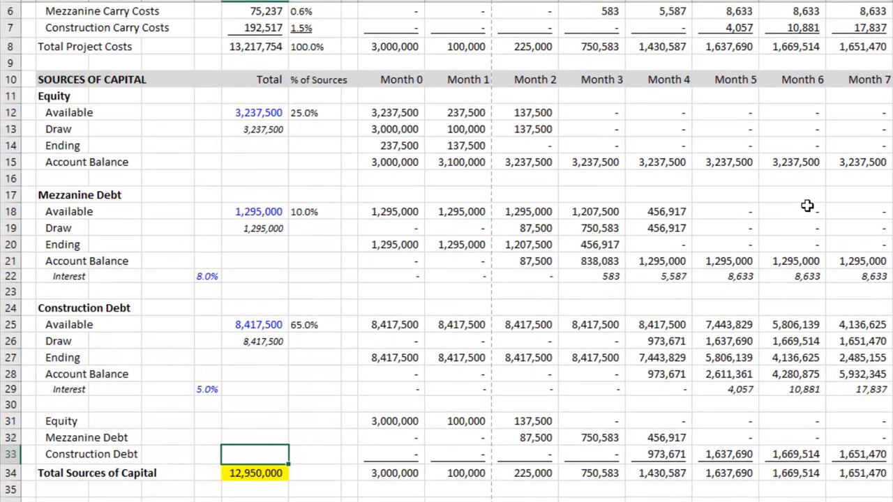
Copy tranche totals and % of Sources into the summary, giving 25/10/65% summing to 12,950,000.
{"action": "left_click", "coordinate": [254, 473]}
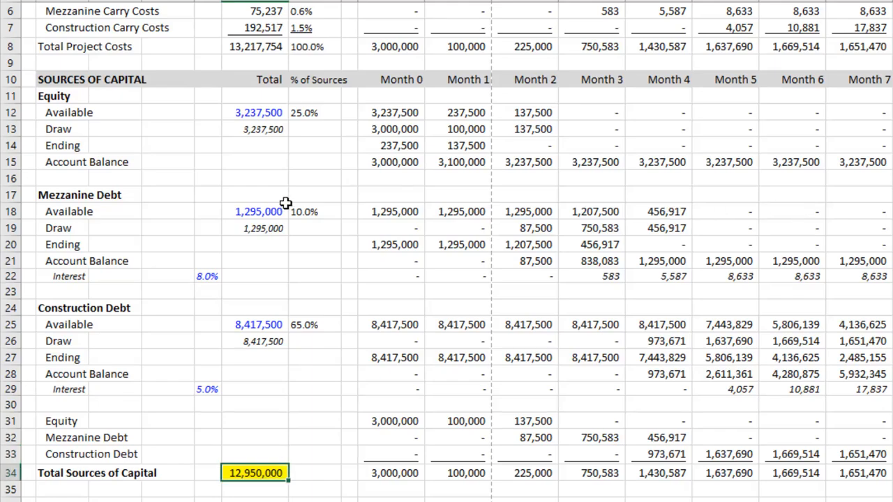
{"action": "left_click", "coordinate": [258, 212]}
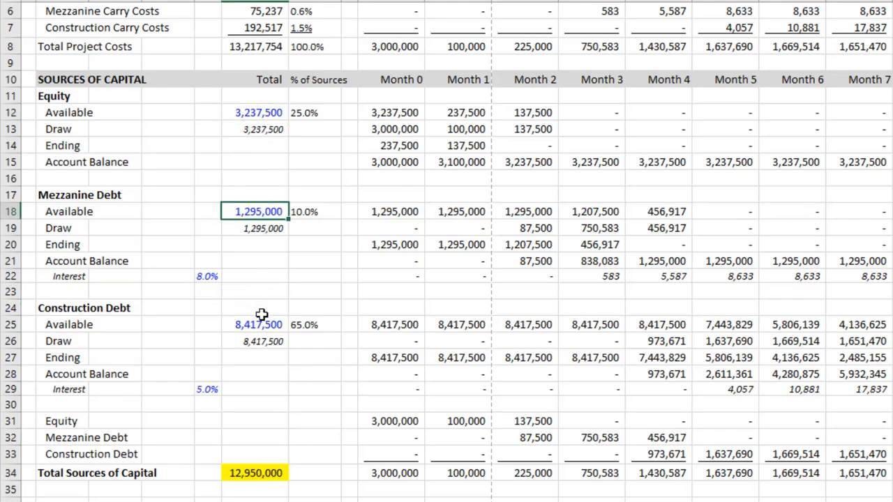
{"action": "left_click", "coordinate": [255, 46]}
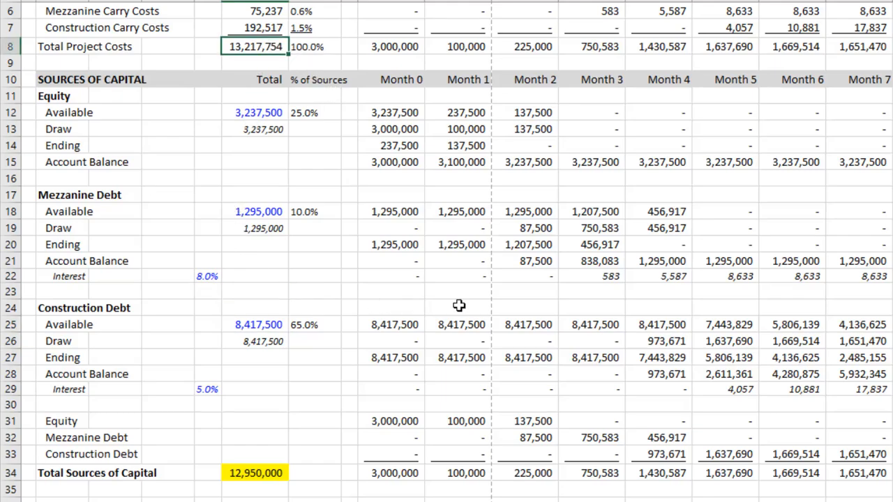
{"action": "scroll", "scroll_direction": "up", "scroll_amount": 3}
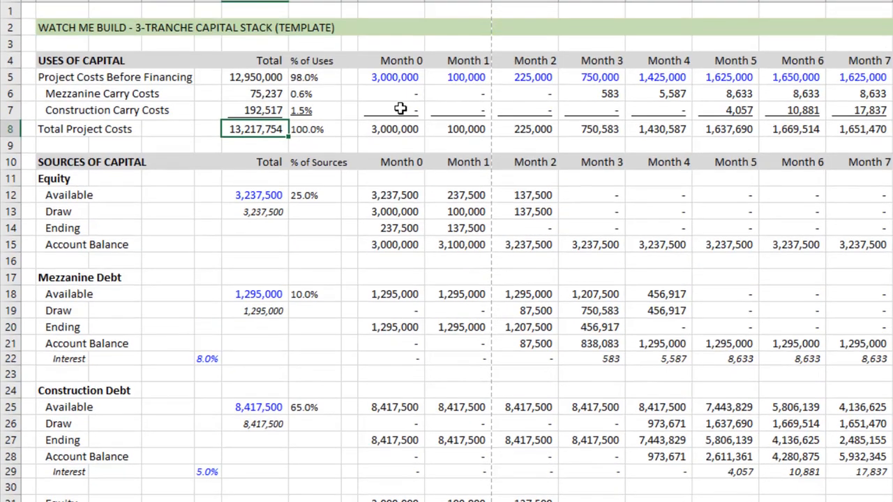
{"action": "scroll", "scroll_direction": "down", "scroll_amount": 3}
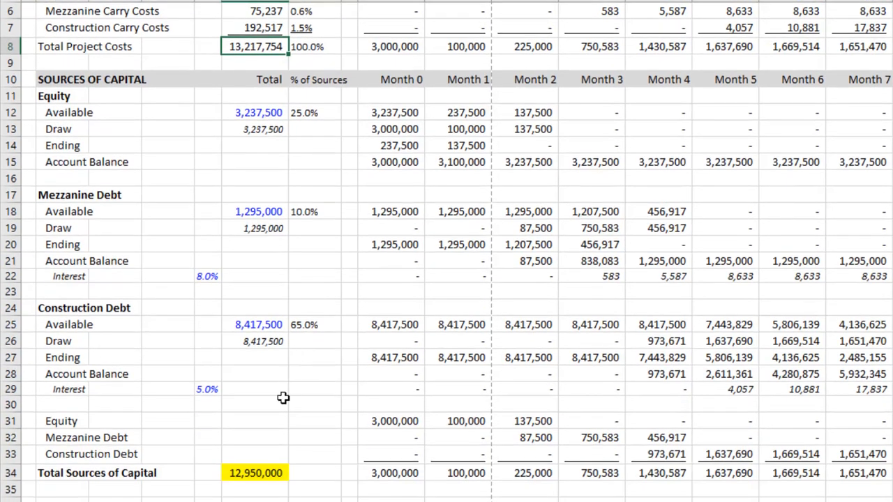
{"action": "left_click", "coordinate": [254, 421]}
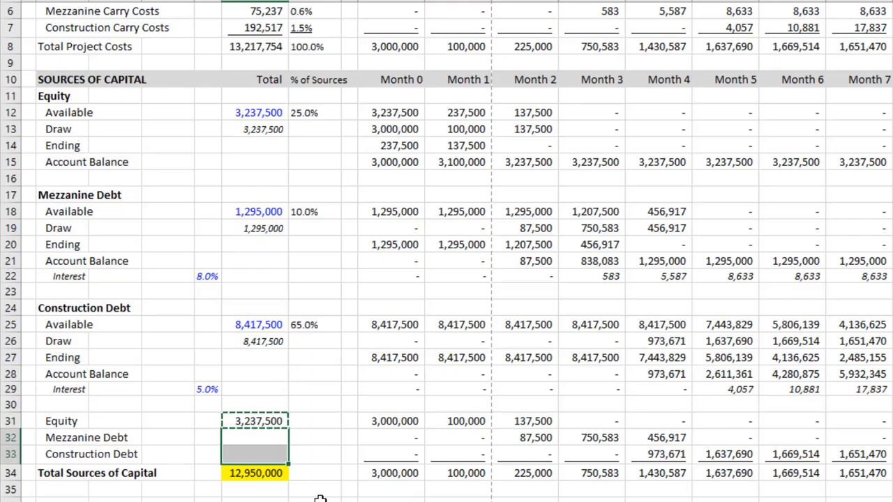
{"action": "key", "text": "ctrl+v"}
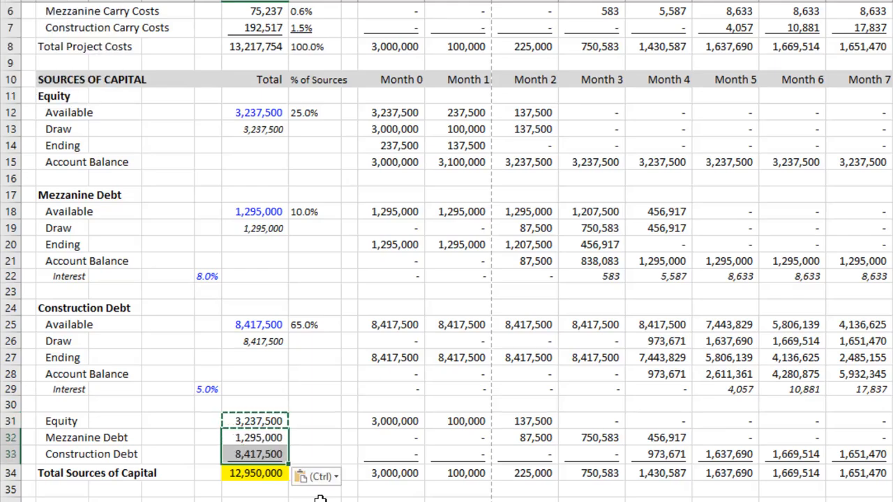
{"action": "left_click", "coordinate": [254, 473]}
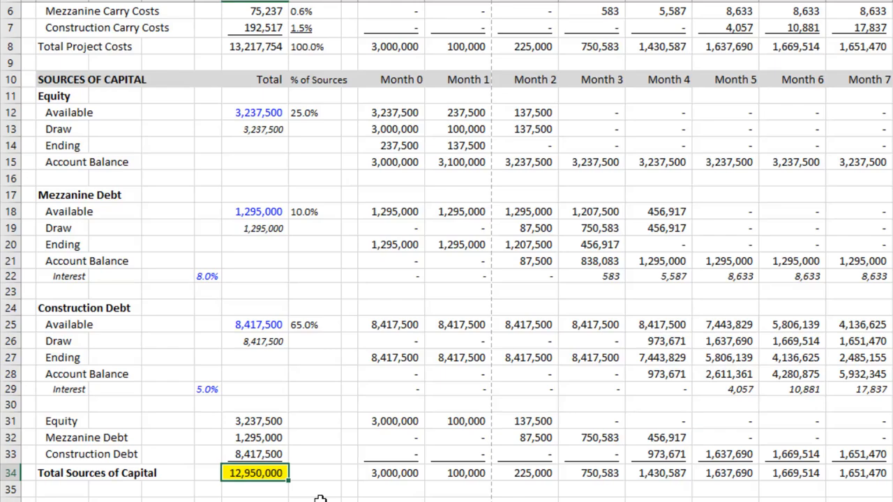
{"action": "left_click", "coordinate": [316, 438]}
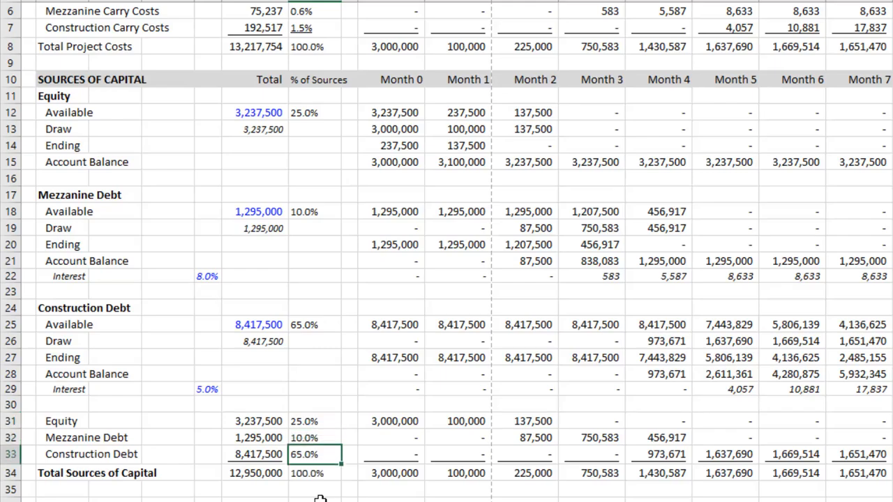
{"action": "left_click", "coordinate": [254, 473]}
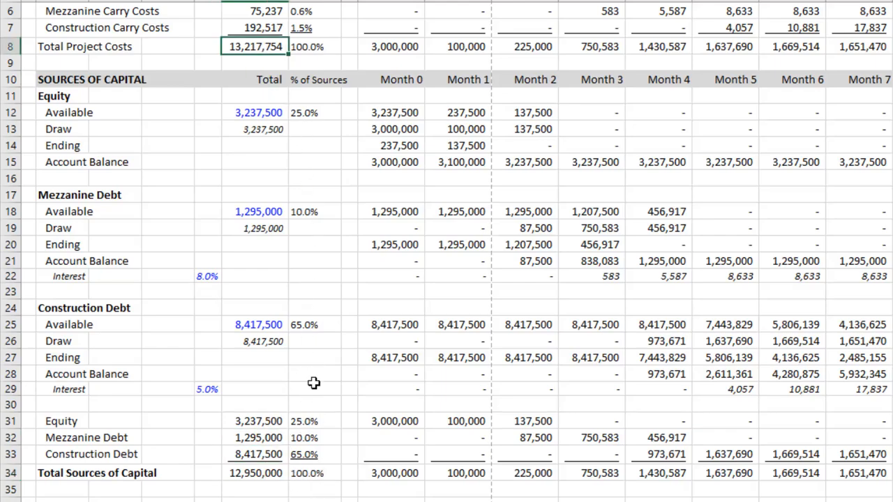
{"action": "mouse_move", "coordinate": [301, 473]}
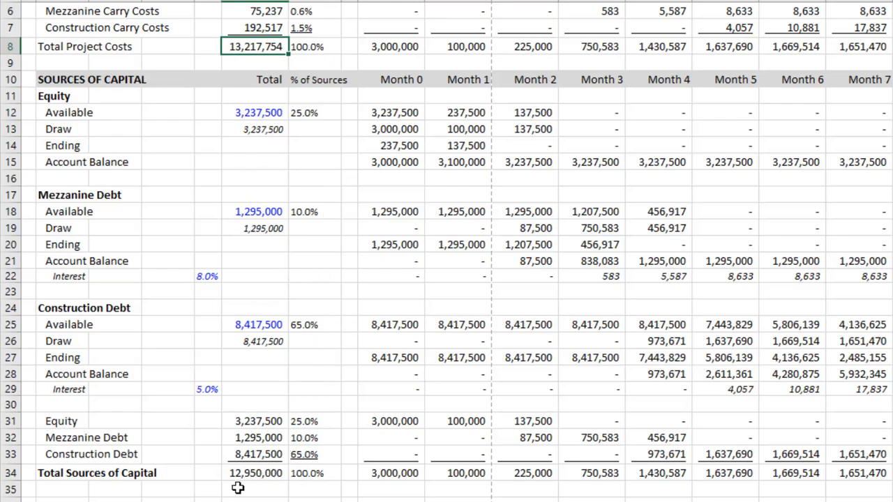
Set construction debt availability to =0.65*13217000, giving 8,591,050.
{"action": "left_click", "coordinate": [254, 473]}
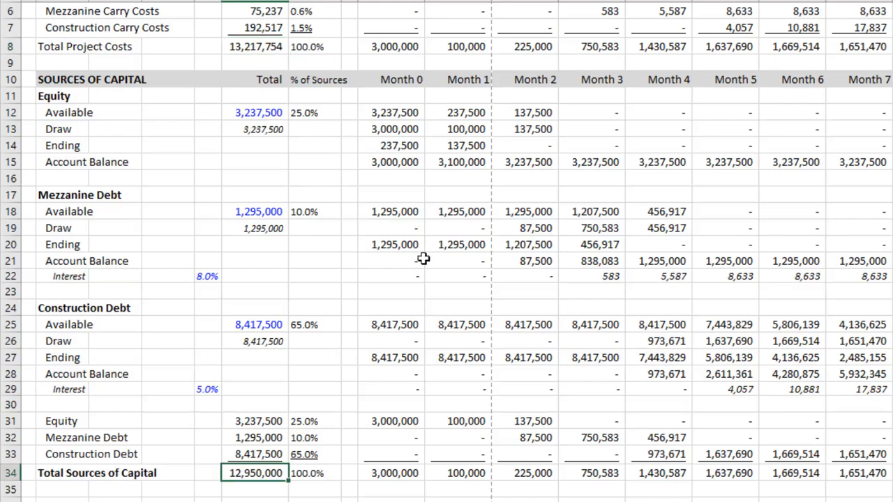
{"action": "left_click", "coordinate": [254, 368]}
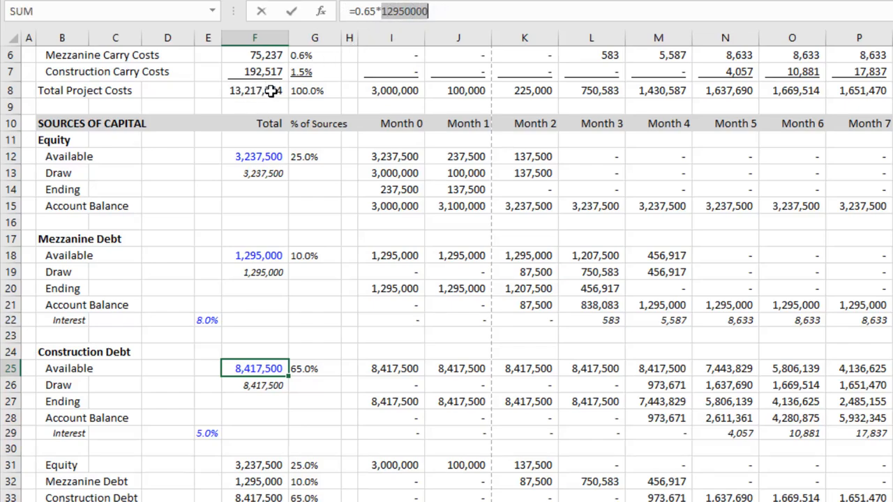
{"action": "mouse_move", "coordinate": [316, 156]}
{"action": "type", "text": "321"}
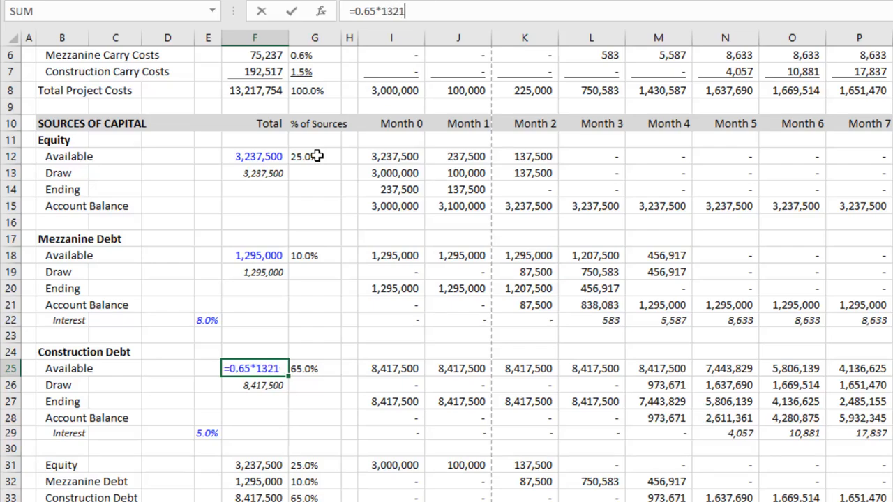
{"action": "type", "text": "7000"}
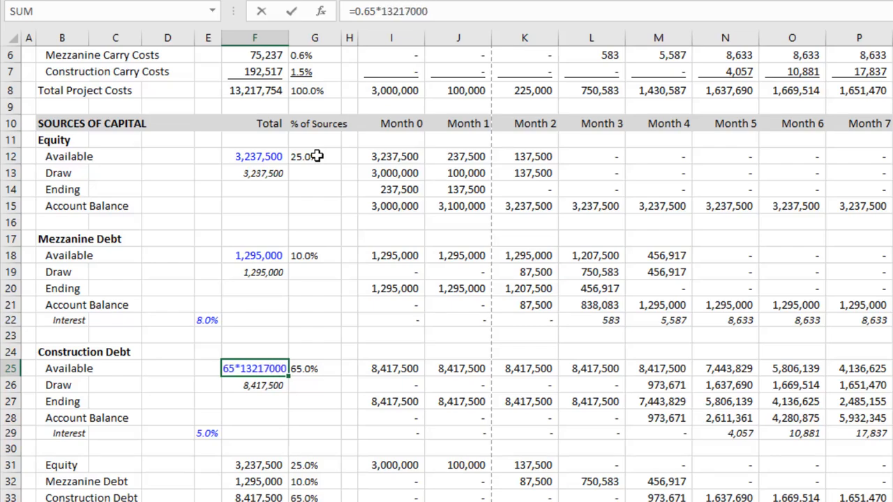
{"action": "key", "text": "Return"}
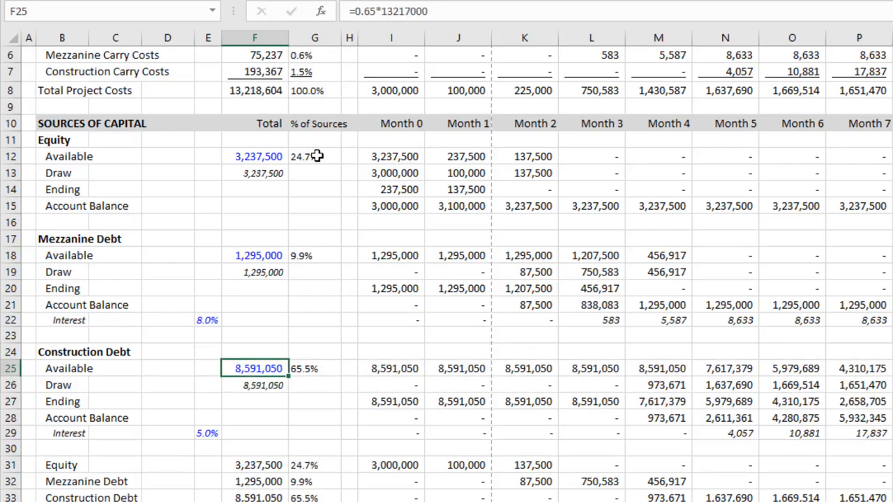
{"action": "mouse_move", "coordinate": [267, 104]}
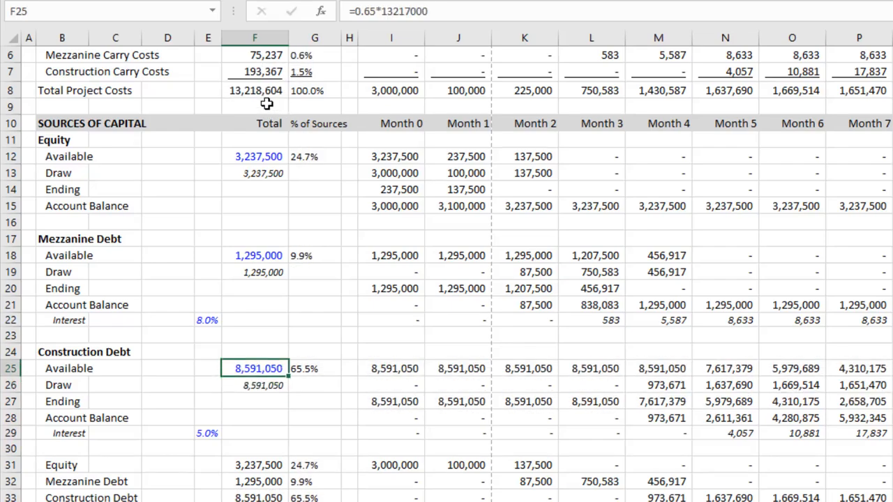
{"action": "mouse_move", "coordinate": [273, 156]}
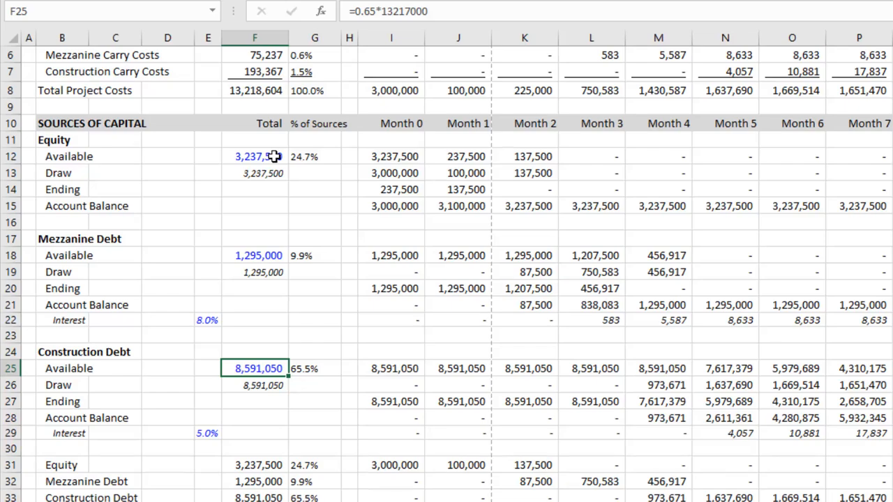
Set mezzanine availability to =0.1*13217000 (1,321,700) and check total project costs of 13,219,148.
{"action": "left_click", "coordinate": [254, 255]}
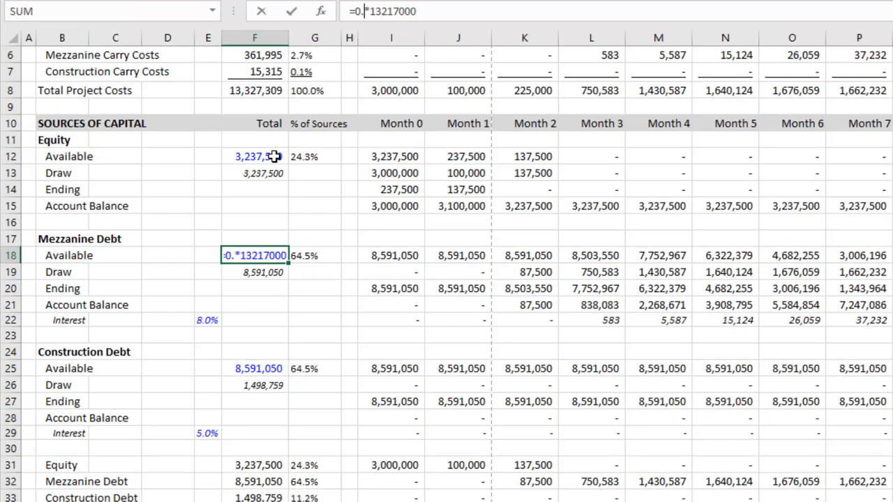
{"action": "type", "text": "1"}
{"action": "key", "text": "Return"}
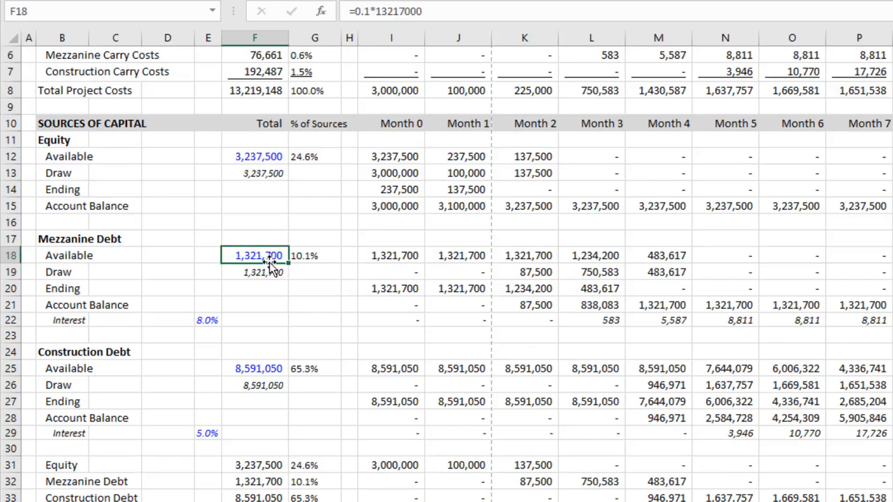
{"action": "mouse_move", "coordinate": [258, 368]}
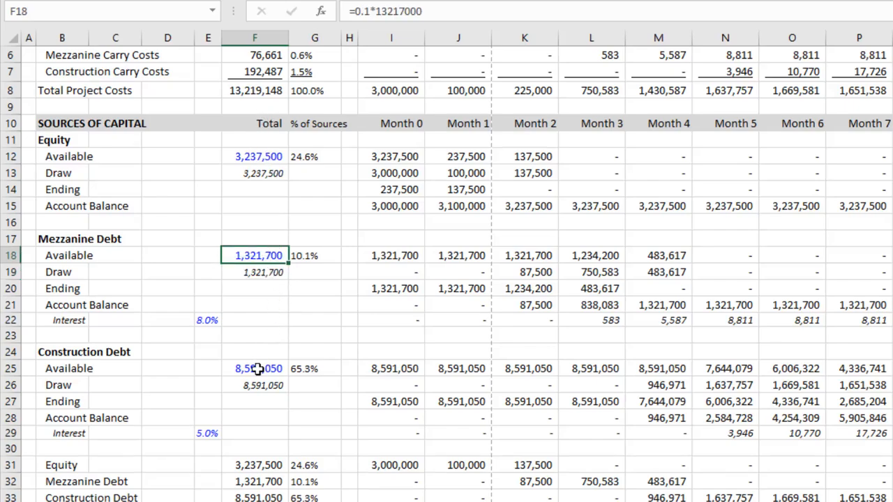
{"action": "left_click", "coordinate": [258, 368]}
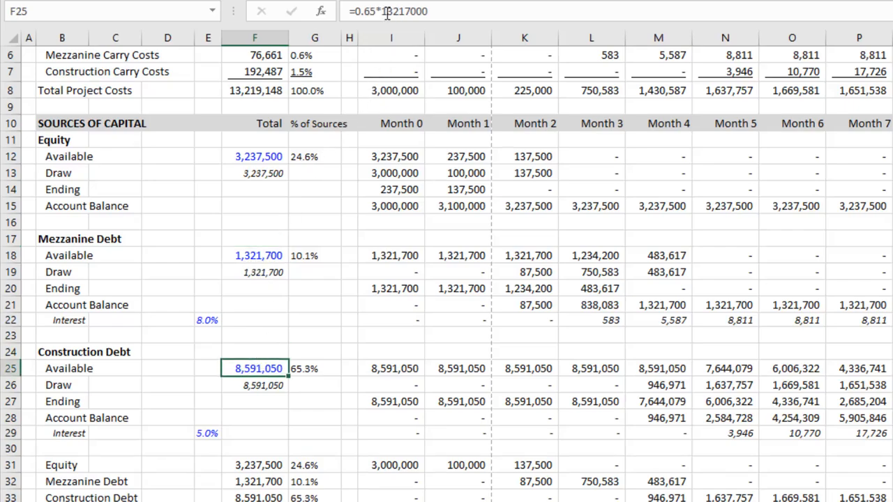
{"action": "left_click", "coordinate": [254, 89]}
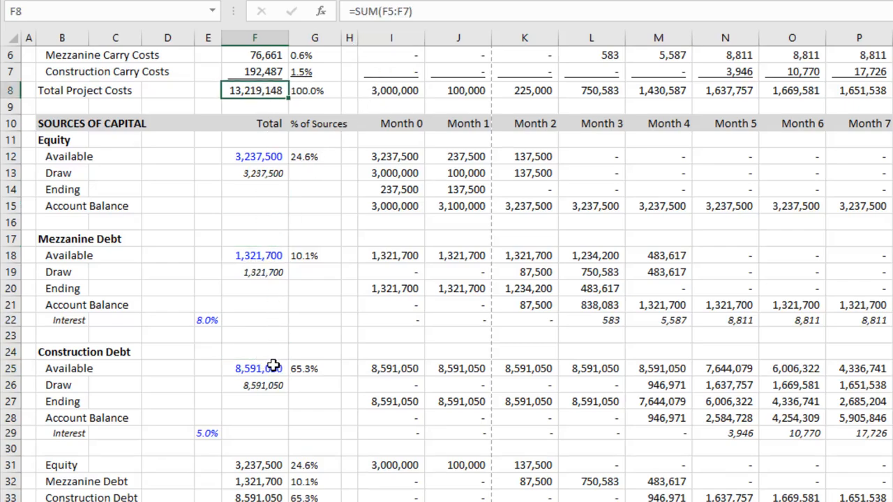
{"action": "left_click", "coordinate": [254, 368]}
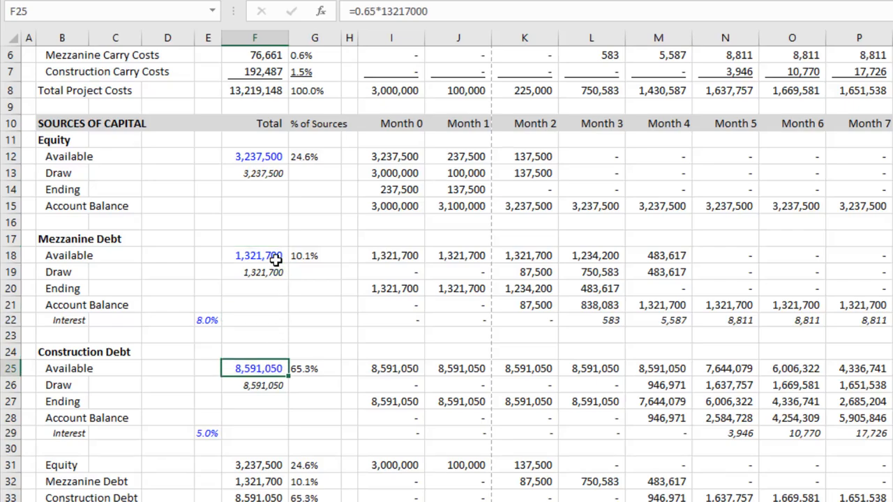
{"action": "mouse_move", "coordinate": [274, 257]}
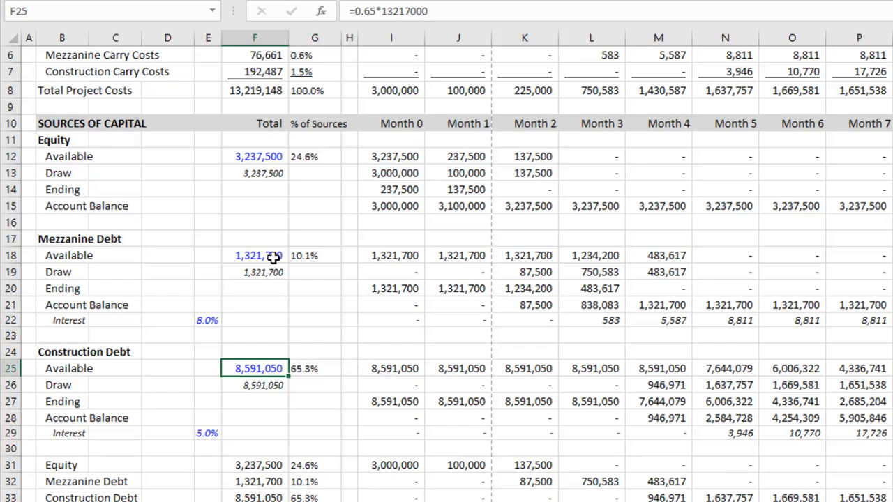
{"action": "mouse_move", "coordinate": [374, 178]}
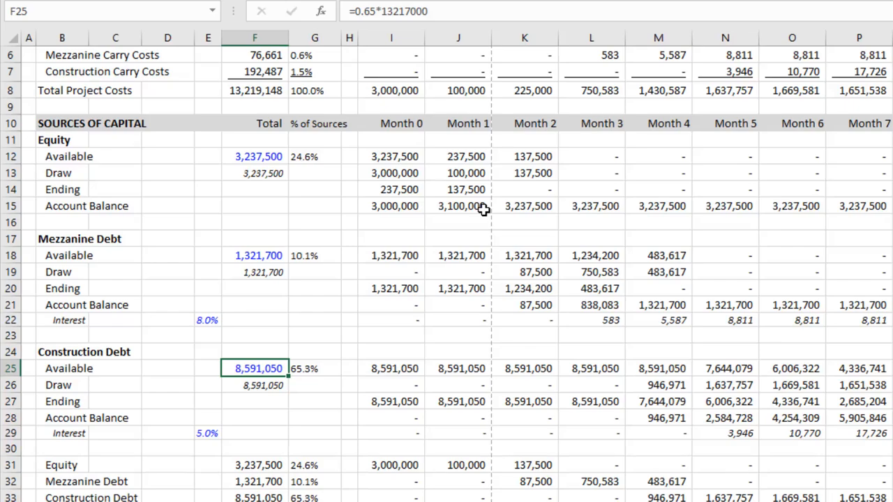
{"action": "mouse_move", "coordinate": [284, 330]}
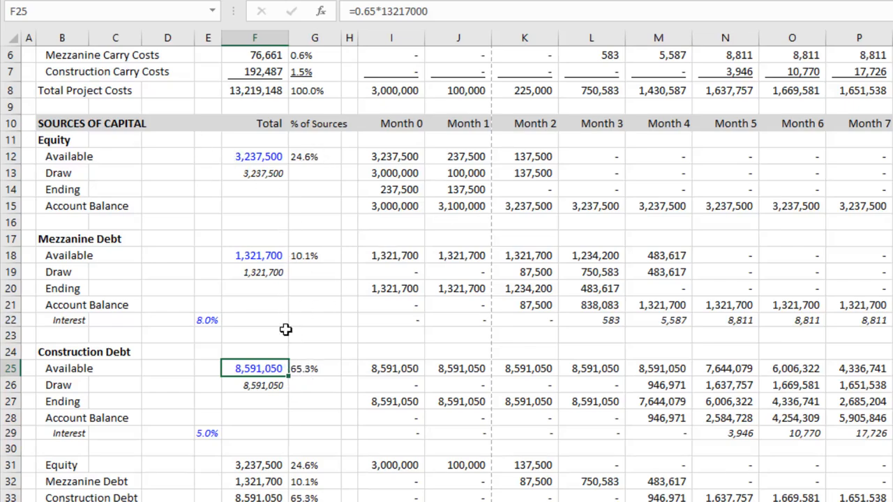
{"action": "mouse_move", "coordinate": [318, 355]}
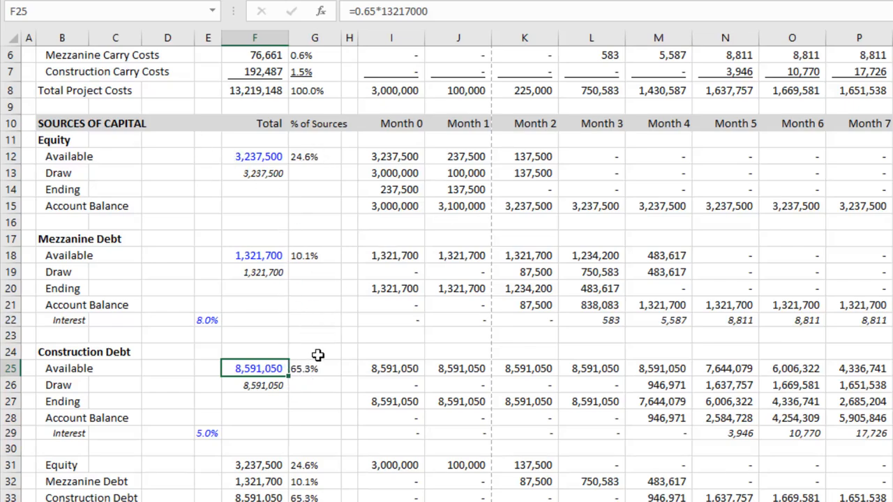
{"action": "mouse_move", "coordinate": [276, 354]}
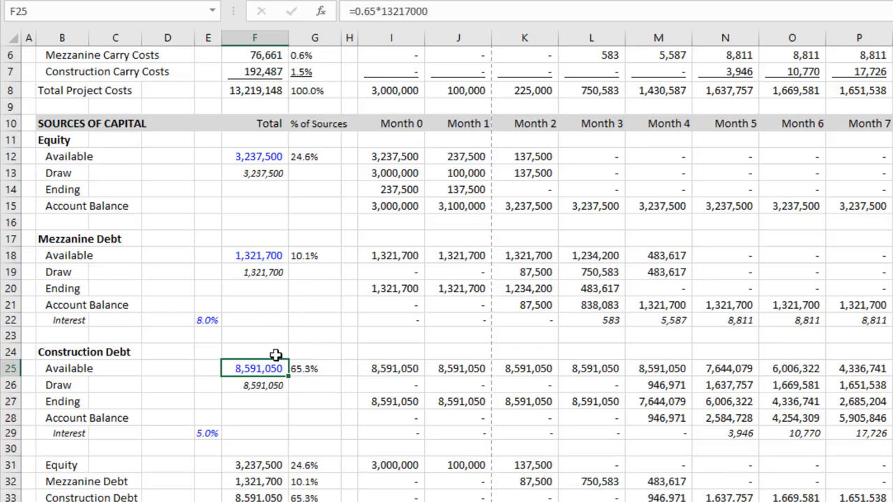
{"action": "mouse_move", "coordinate": [275, 427]}
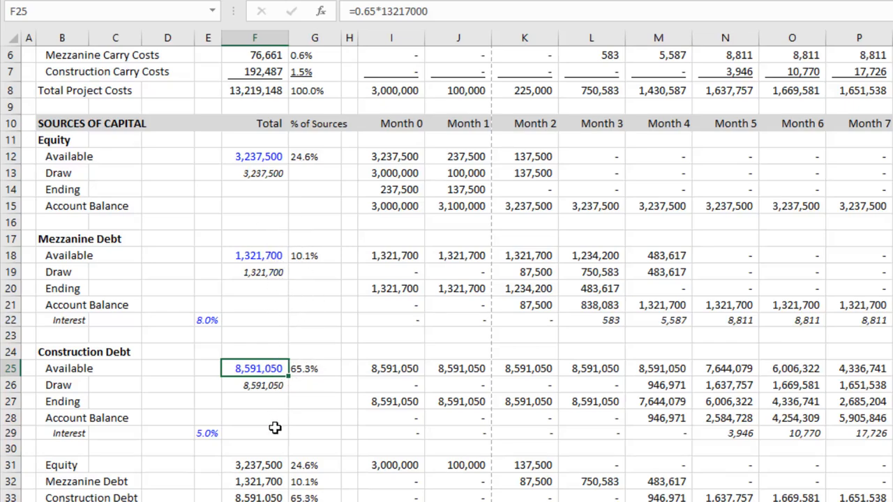
Select the equity draw total to review shares of 24.6%, 10.1% and 65.3%.
{"action": "left_click", "coordinate": [254, 173]}
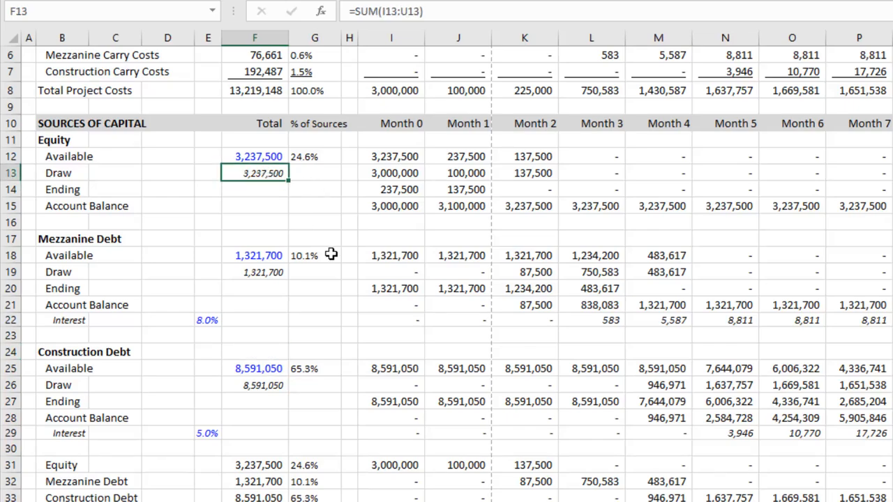
Enter the equity draw in F13 as =F8-F18-F25, project costs minus mezzanine and construction debt, giving 3,306,398.
{"action": "key", "text": "Delete"}
{"action": "type", "text": "=F10"}
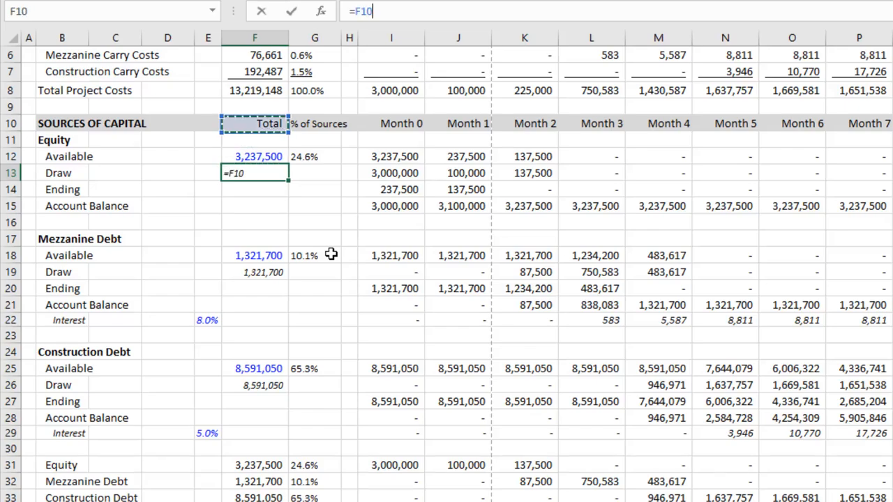
{"action": "left_click", "coordinate": [254, 90]}
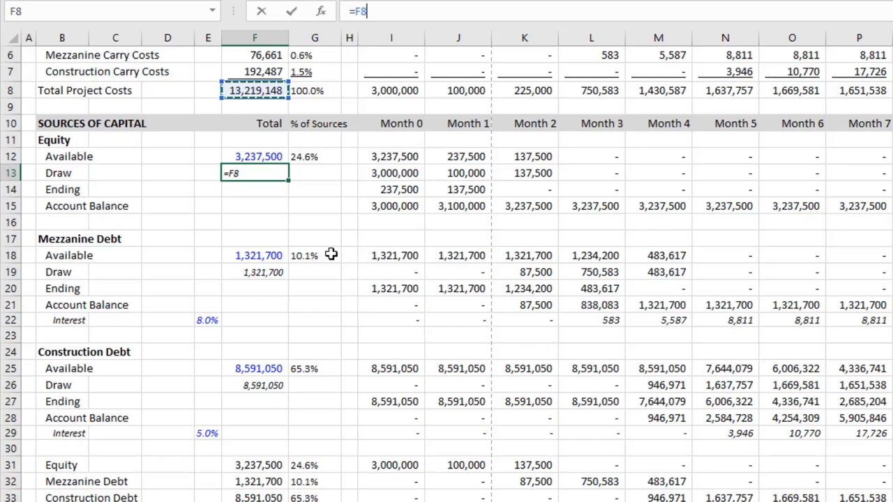
{"action": "left_click", "coordinate": [254, 255]}
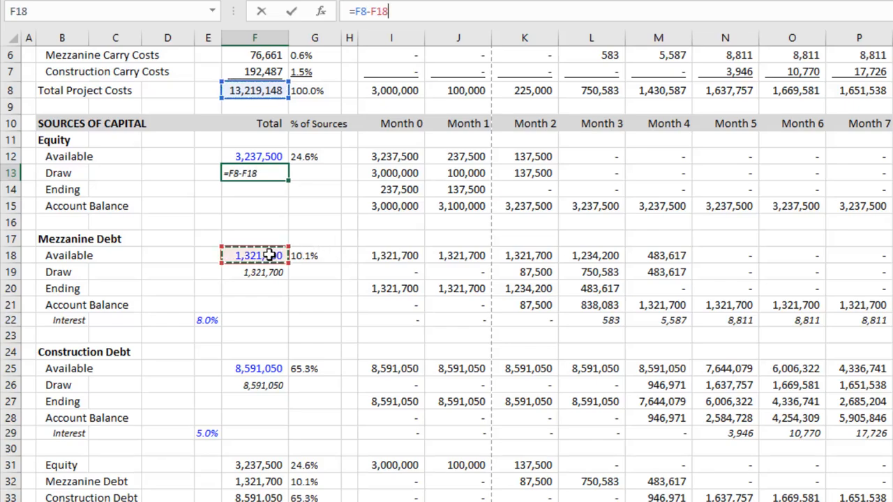
{"action": "key", "text": "Return"}
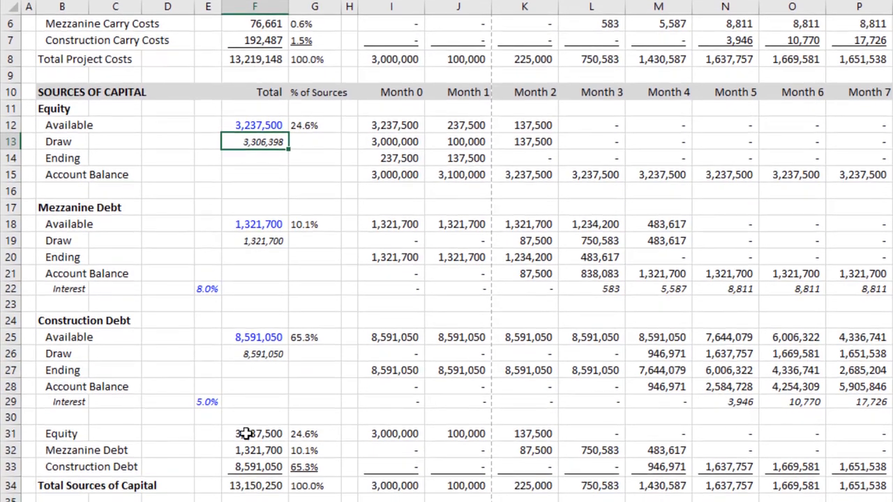
Compare Total Sources of Capital in F34 with Total Project Costs in F8 and copy the equity draw plug value.
{"action": "left_click", "coordinate": [253, 486]}
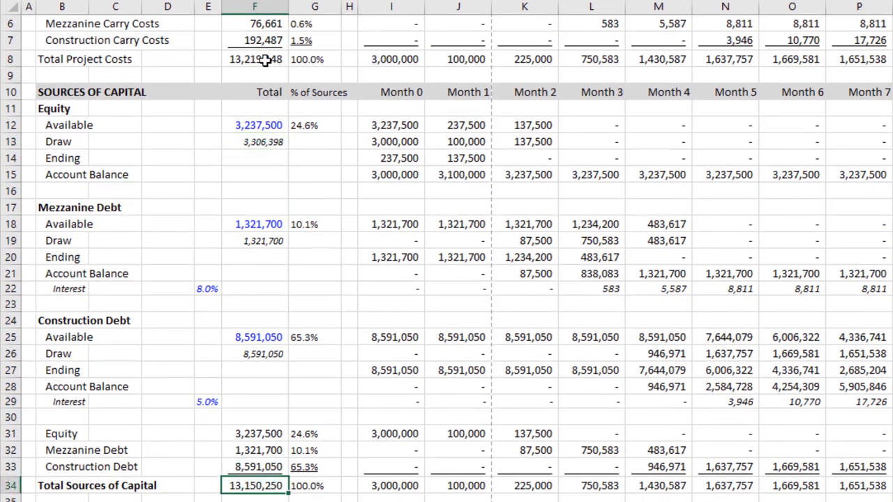
{"action": "left_click", "coordinate": [254, 58]}
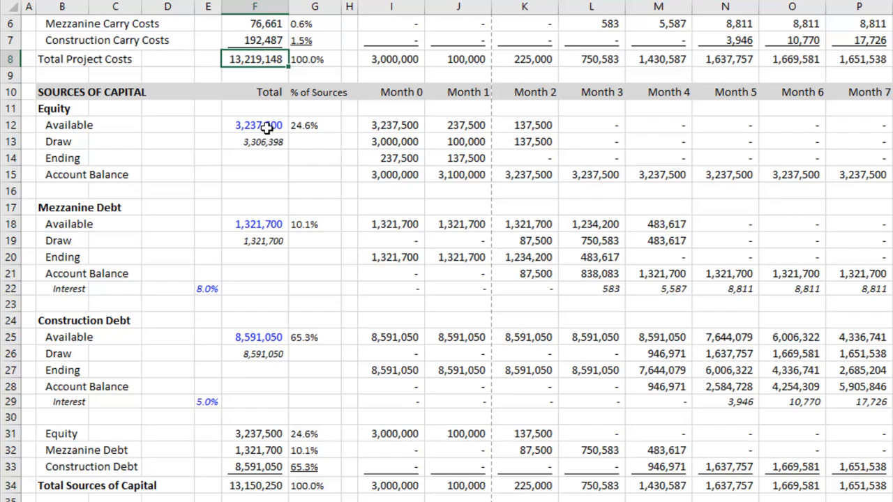
{"action": "left_click", "coordinate": [254, 125]}
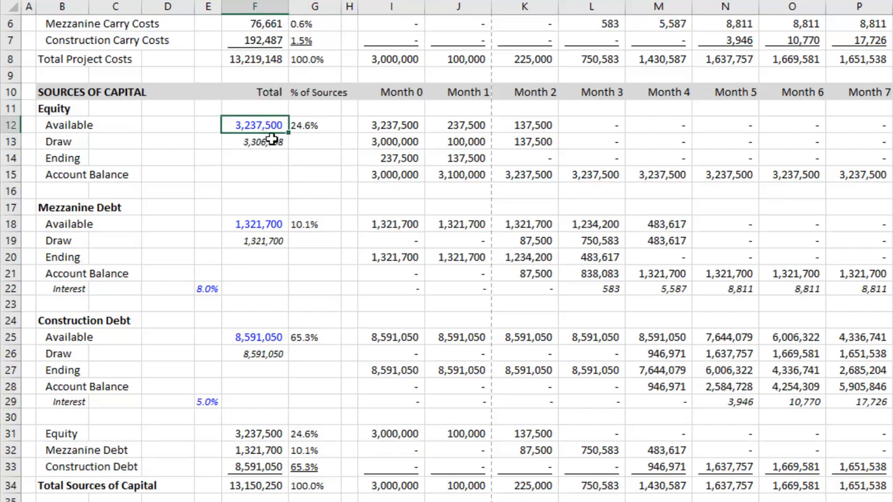
{"action": "left_click", "coordinate": [254, 141]}
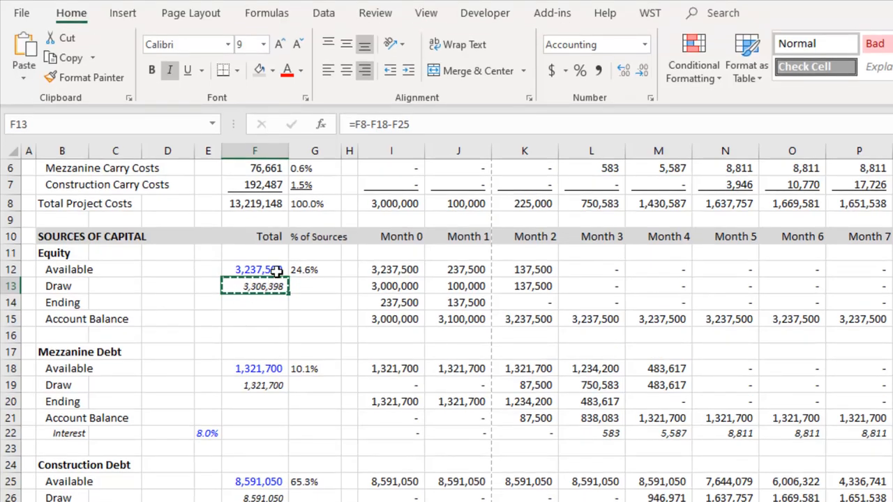
Paste the plug value into equity available F12 so sources total 13,216,014 at 25.0/10.0/65.0%.
{"action": "left_click", "coordinate": [254, 269]}
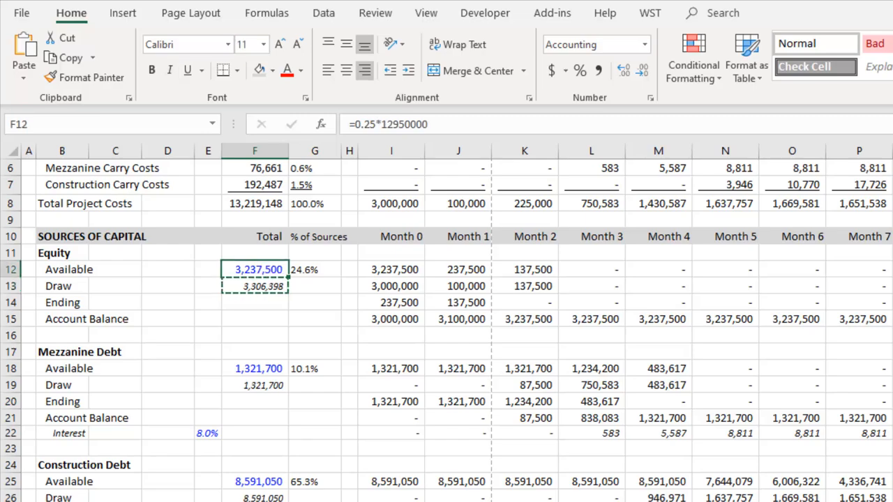
{"action": "key", "text": "ctrl+v"}
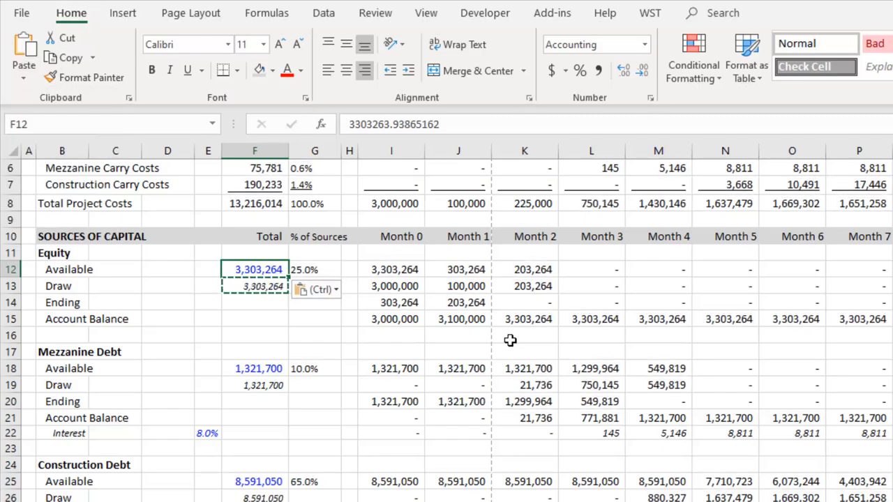
{"action": "mouse_move", "coordinate": [270, 280]}
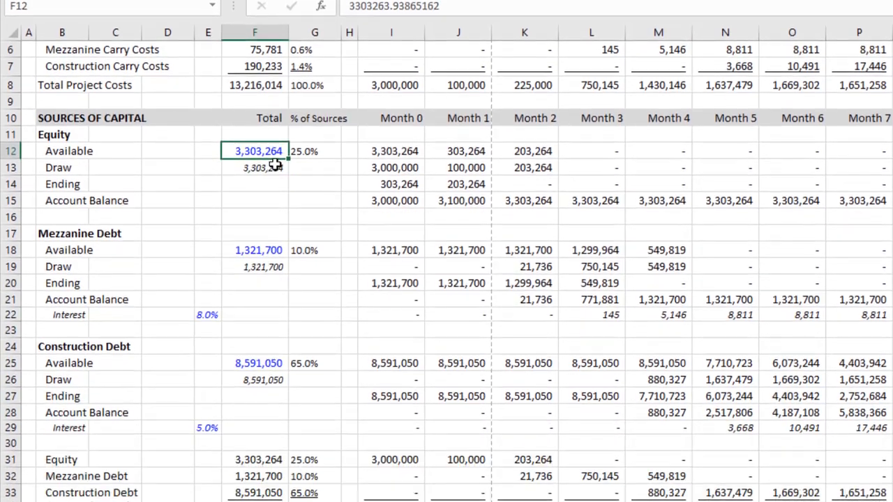
{"action": "left_click", "coordinate": [263, 240]}
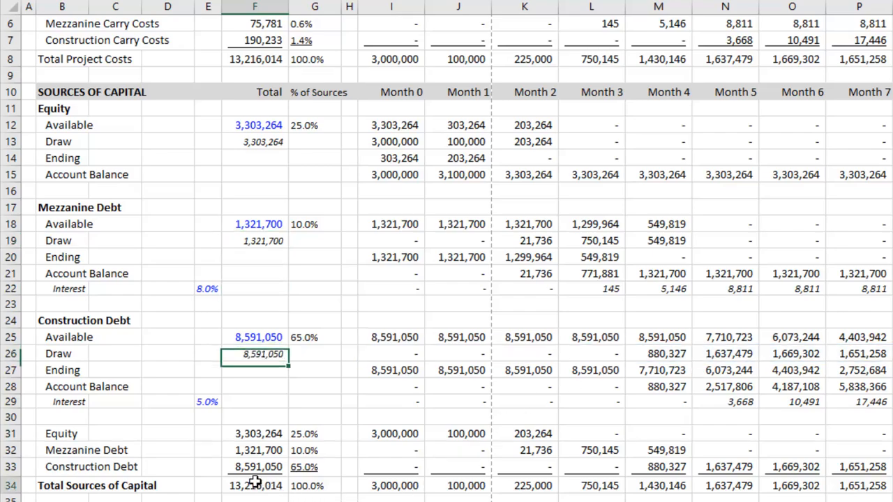
{"action": "left_click", "coordinate": [254, 485]}
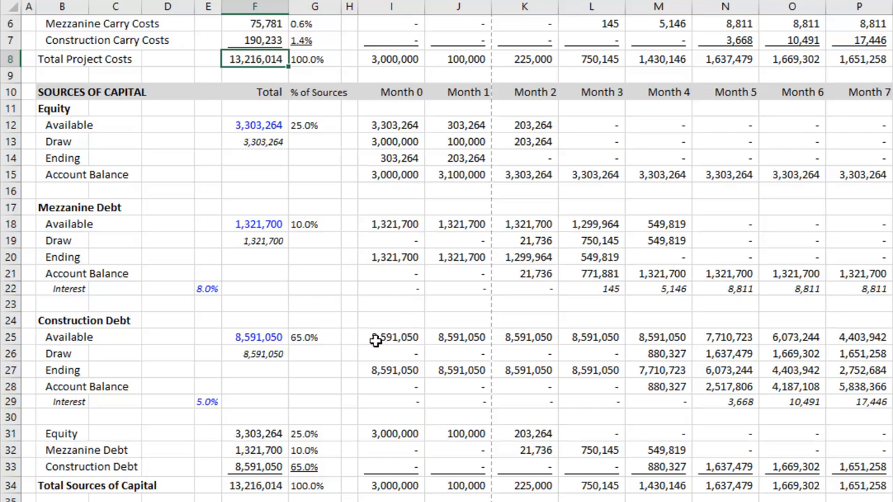
{"action": "left_click", "coordinate": [315, 336]}
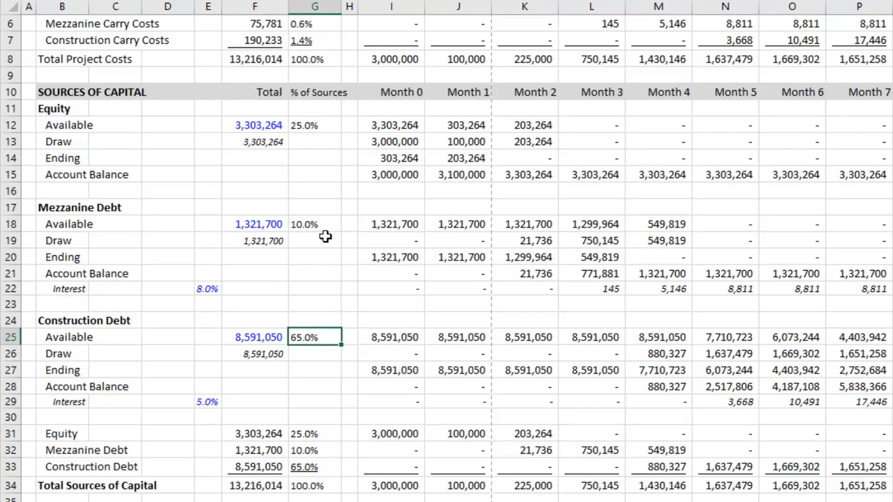
{"action": "left_click", "coordinate": [315, 224]}
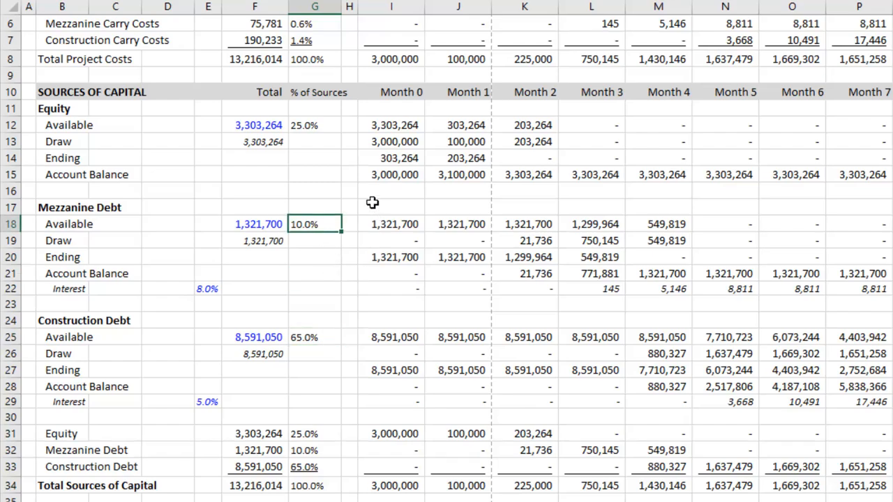
{"action": "left_click", "coordinate": [315, 126]}
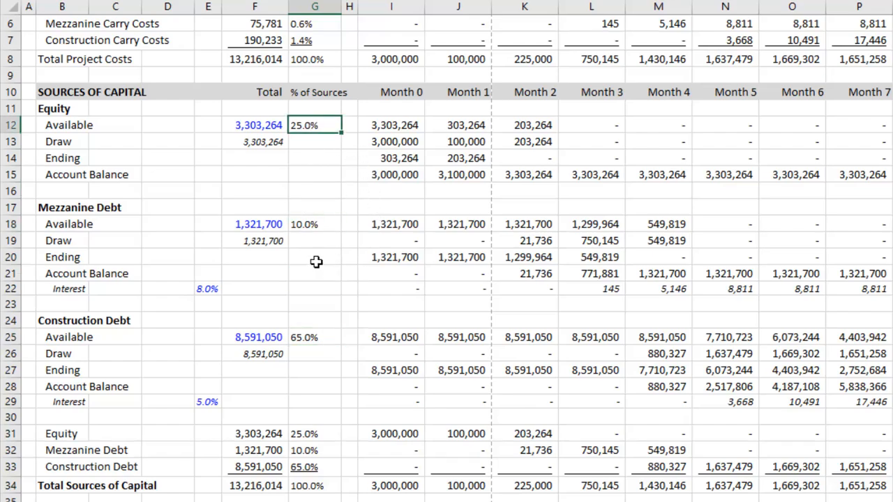
{"action": "left_click", "coordinate": [315, 336]}
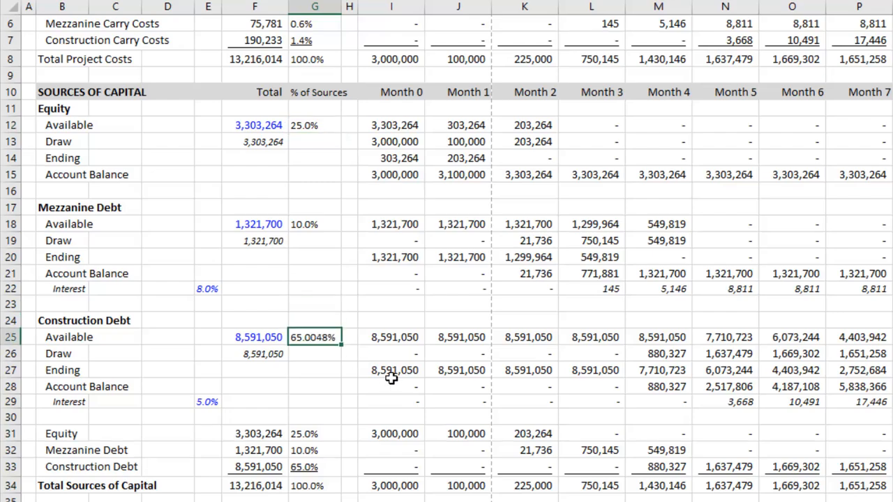
{"action": "type", "text": "65.00%"}
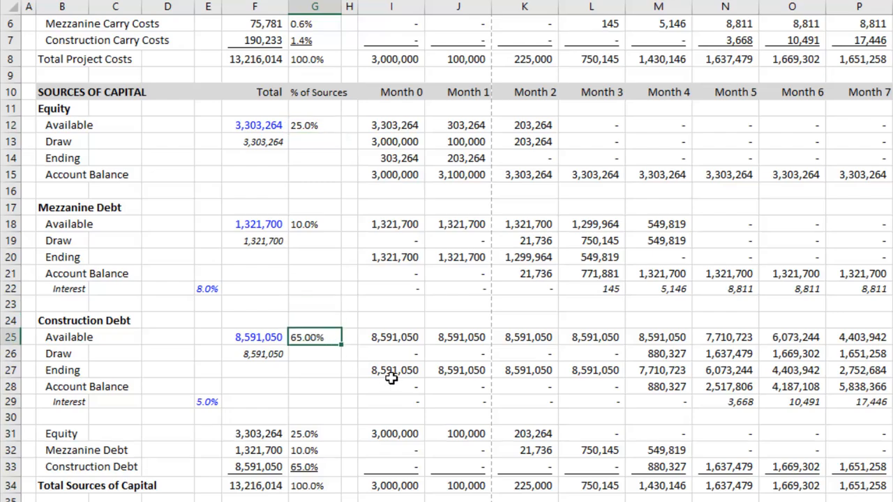
{"action": "left_click", "coordinate": [254, 337]}
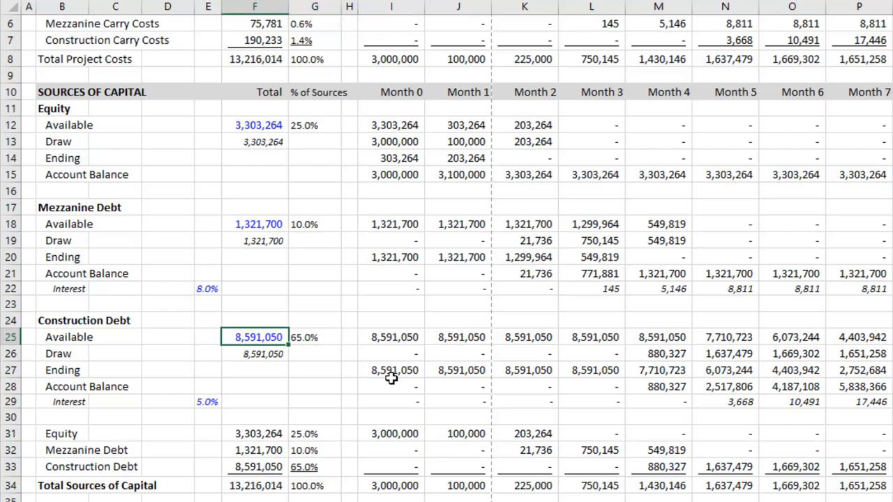